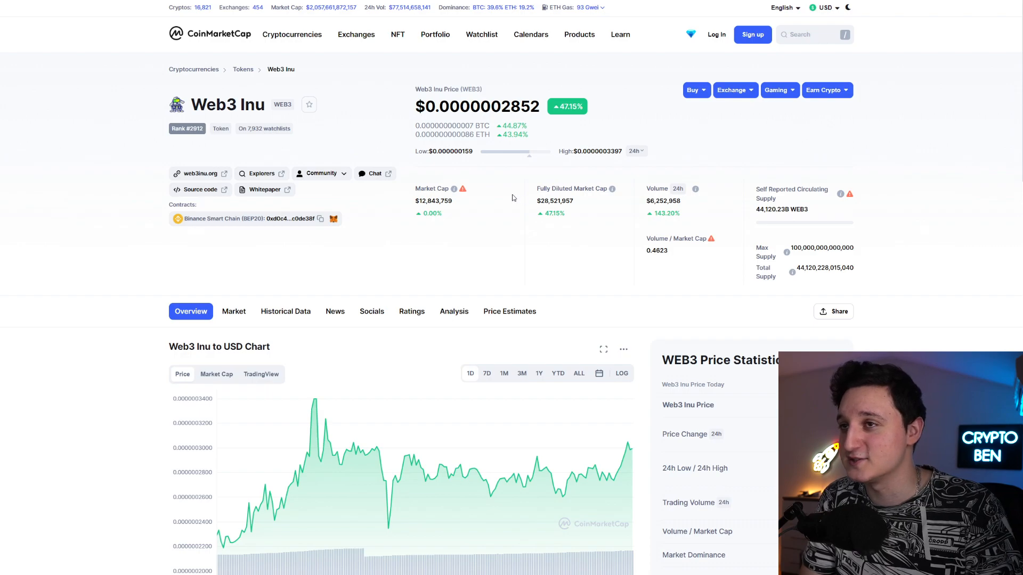
pyautogui.moveTo(468, 176)
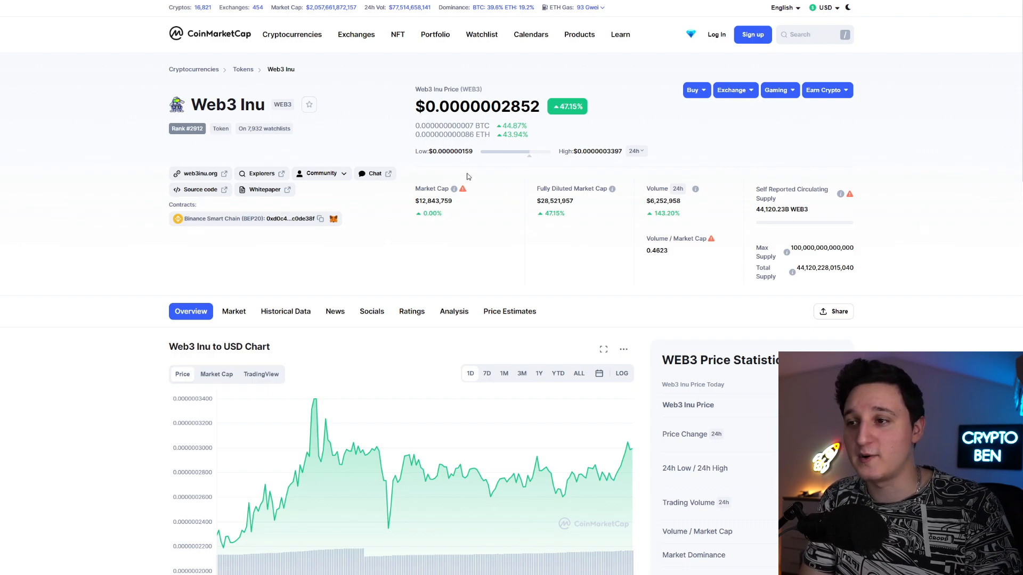
# Switch the Web3 Inu to USD chart to the 1M time range
pyautogui.click(504, 374)
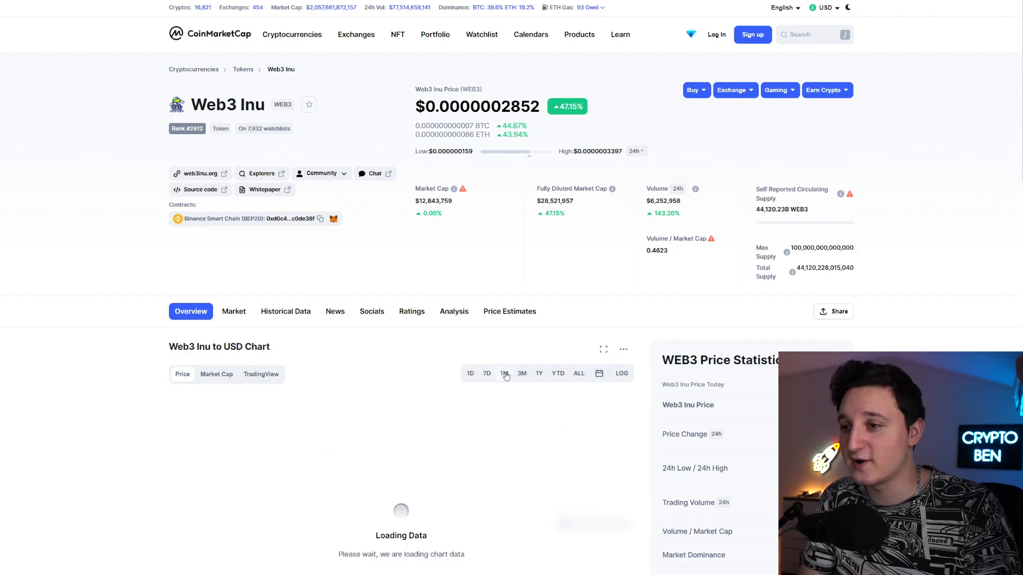
pyautogui.click(504, 374)
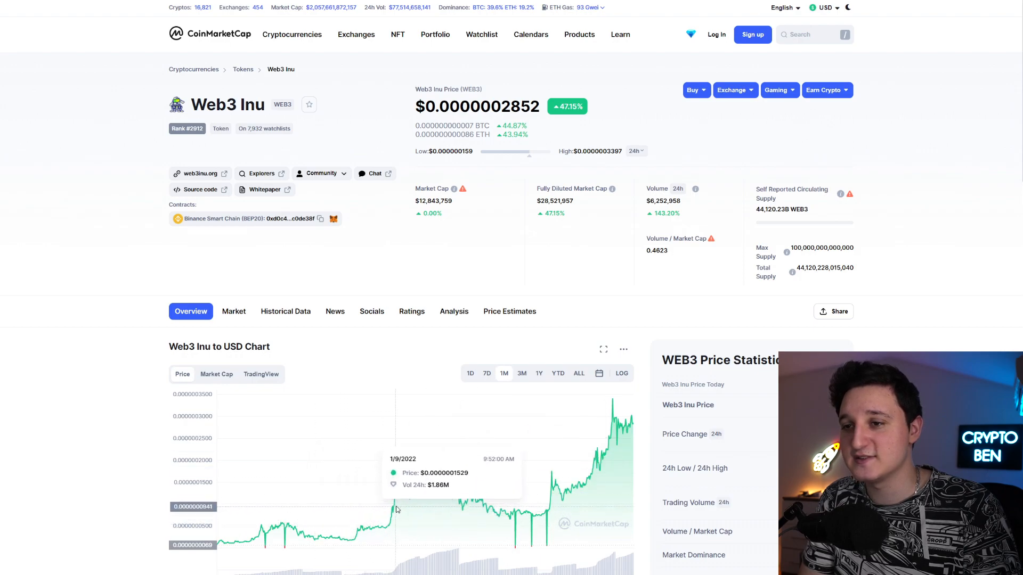
pyautogui.moveTo(494, 437)
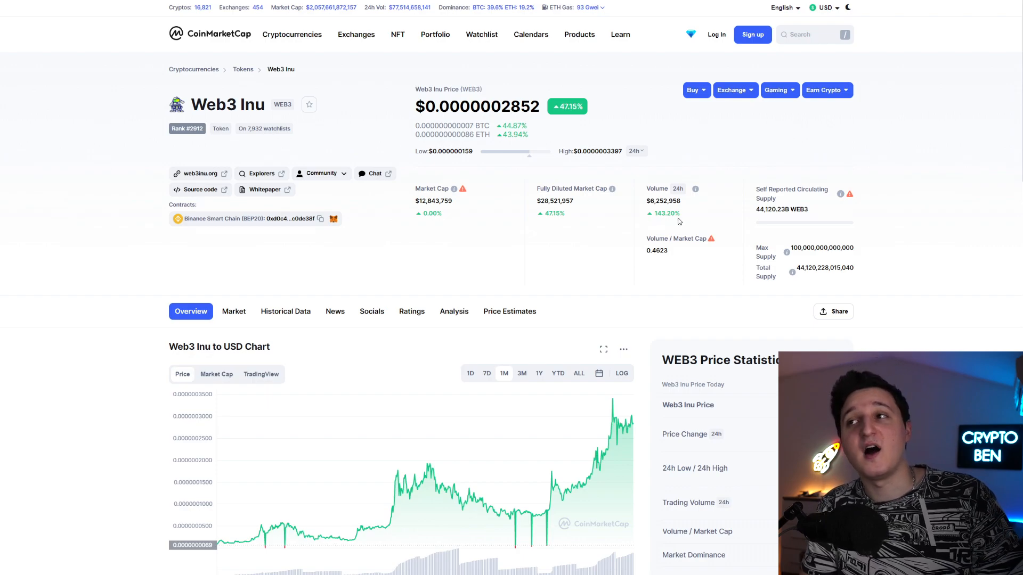
pyautogui.moveTo(673, 223)
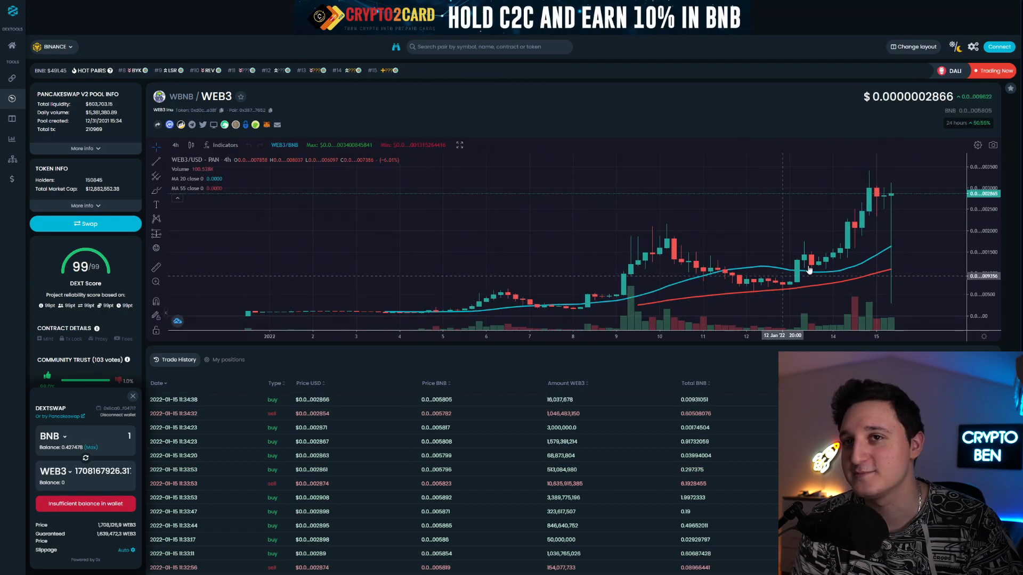
# Expand the WEB3/WBNB 4-hour candlestick chart to fullscreen from the chart toolbar
pyautogui.click(459, 145)
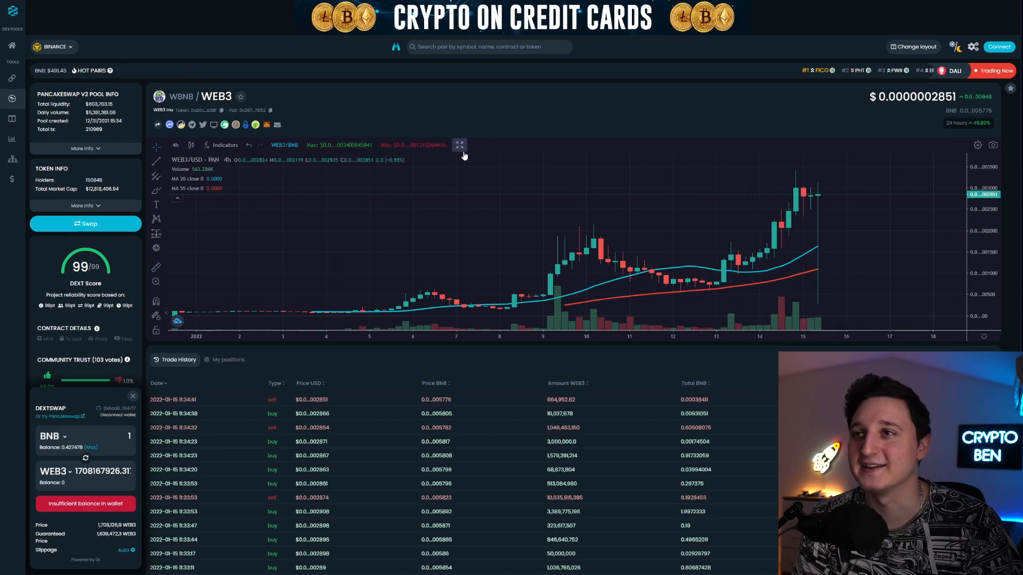
pyautogui.click(458, 145)
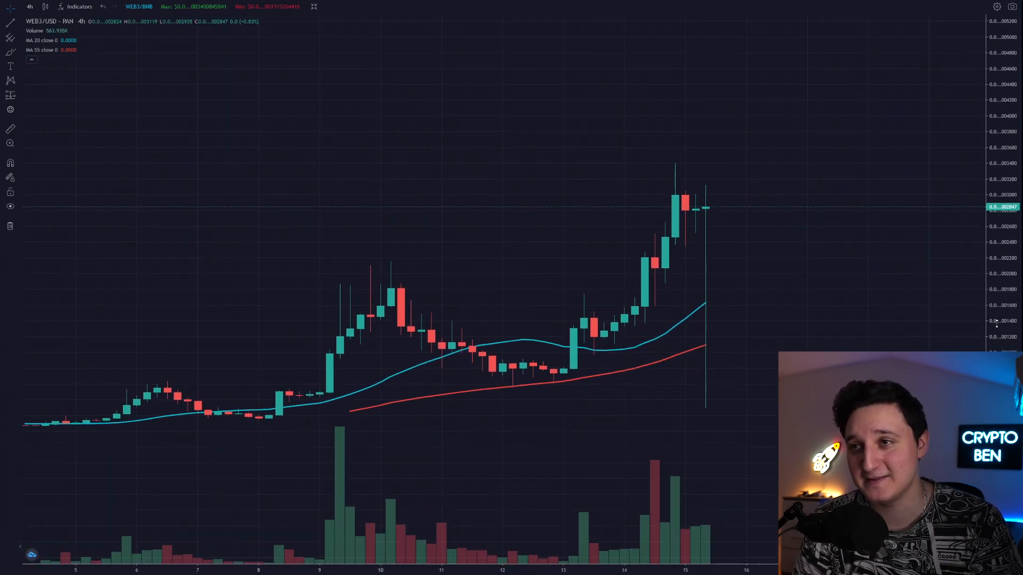
# Draw a Fibonacci retracement from the 10 Jan high down to the 15 Jan low
pyautogui.click(8, 38)
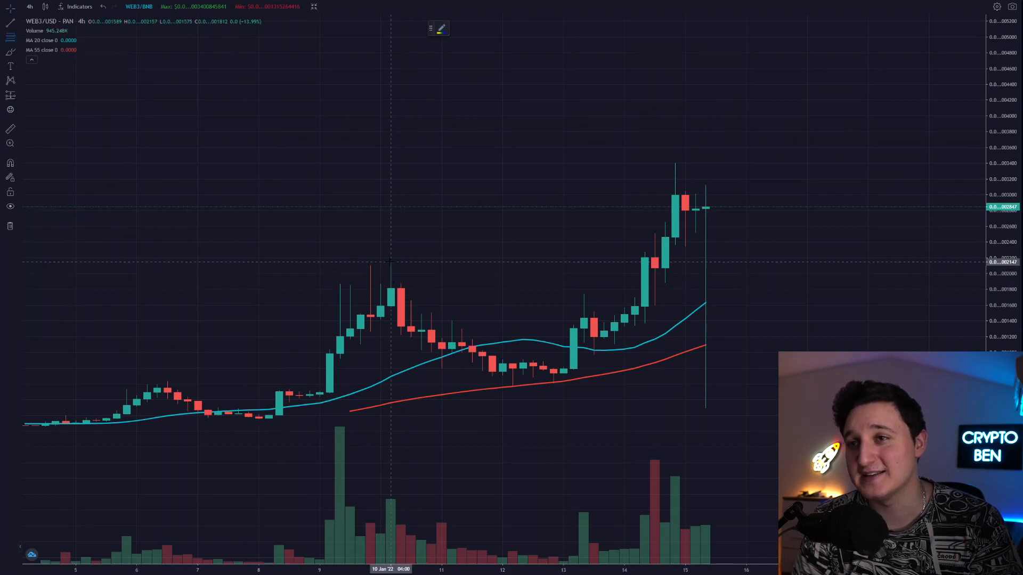
pyautogui.moveTo(390, 261); pyautogui.dragTo(692, 442)
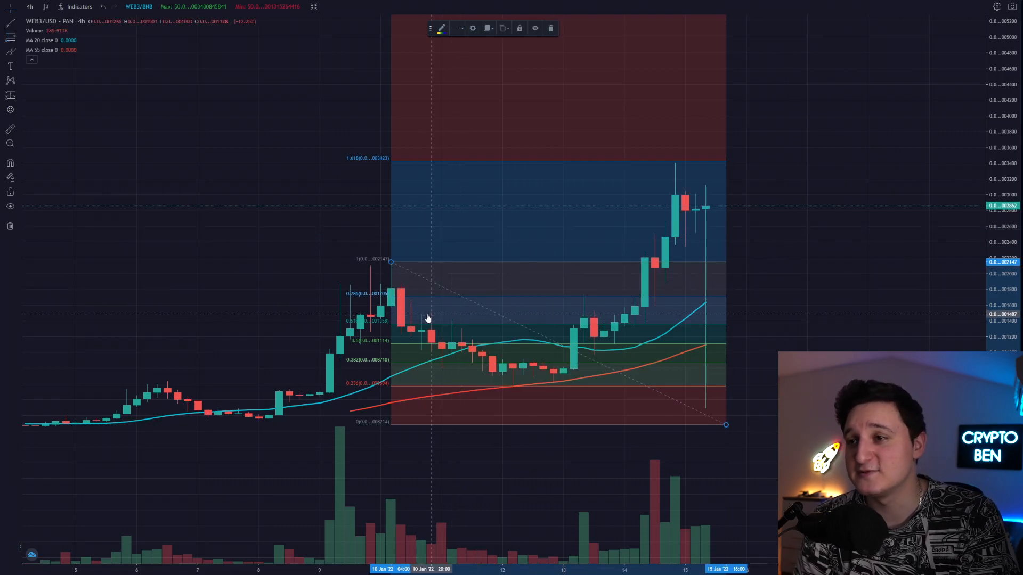
pyautogui.moveTo(452, 301)
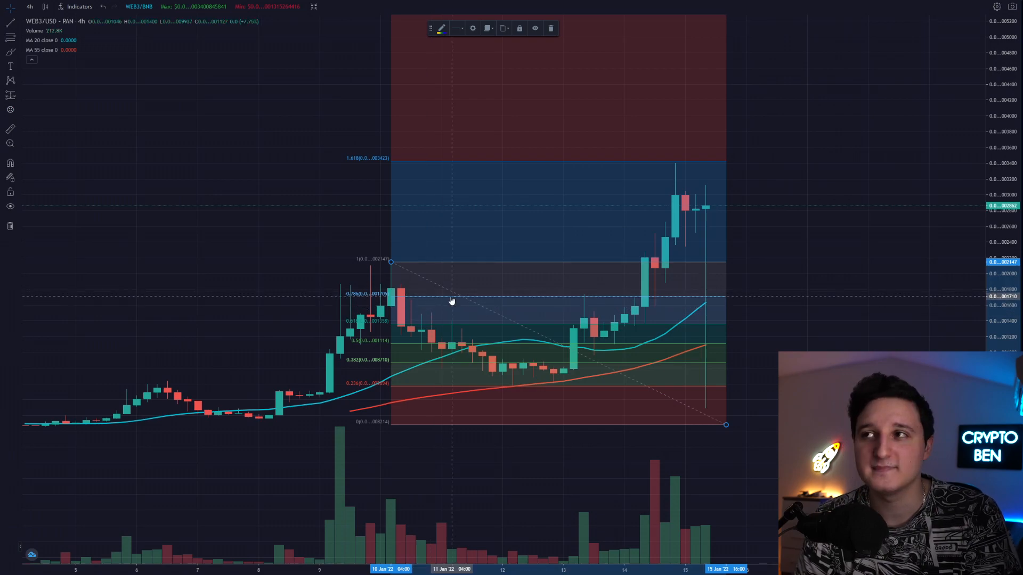
pyautogui.moveTo(458, 292)
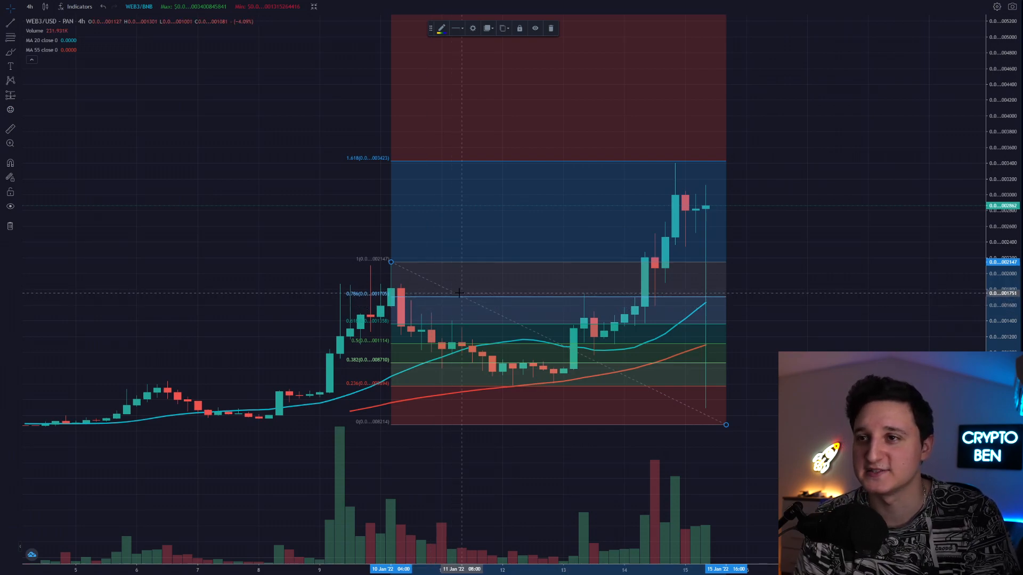
pyautogui.moveTo(465, 283)
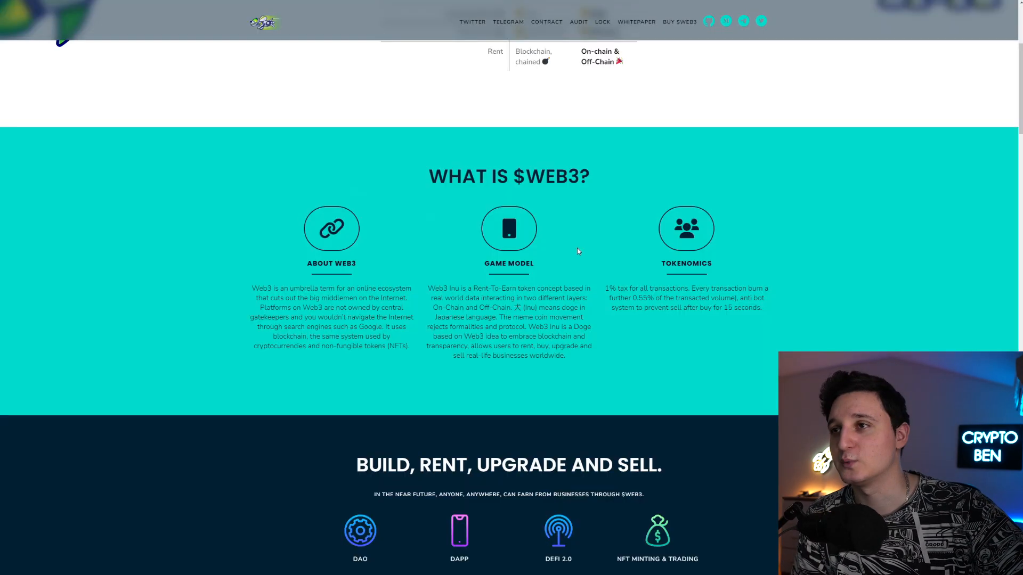
pyautogui.scroll(3)
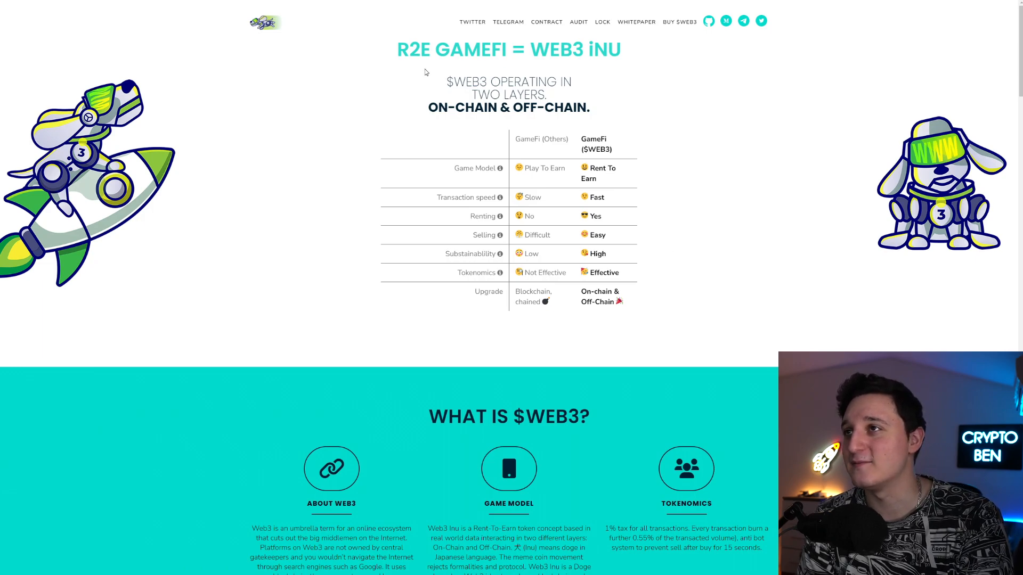
pyautogui.moveTo(454, 88)
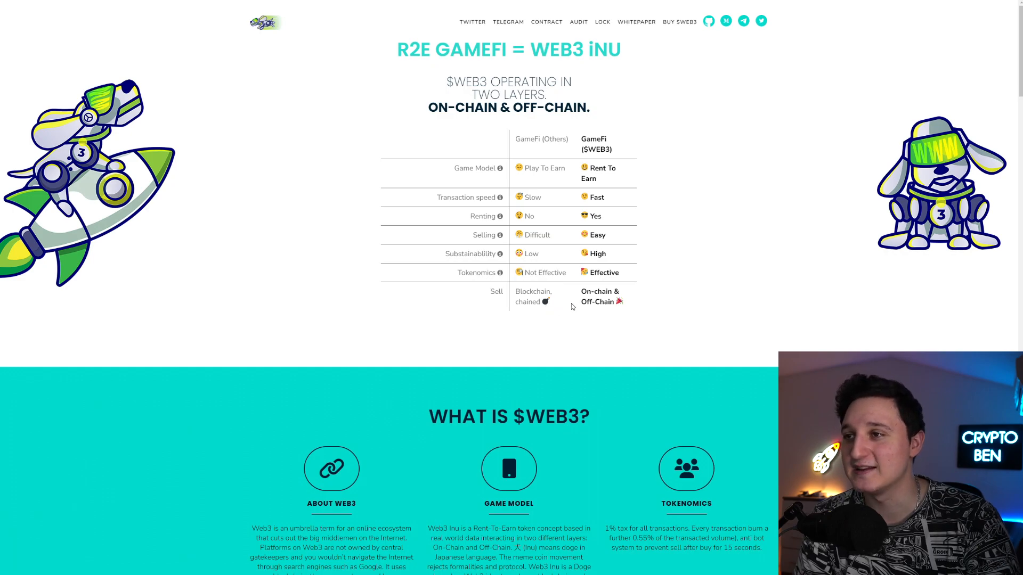
pyautogui.scroll(-3)
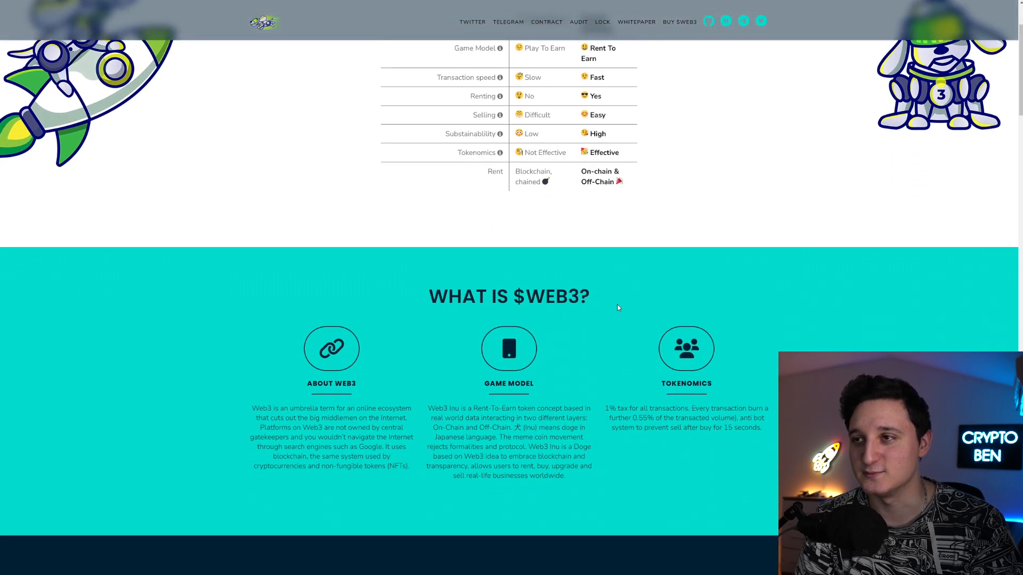
pyautogui.scroll(-3)
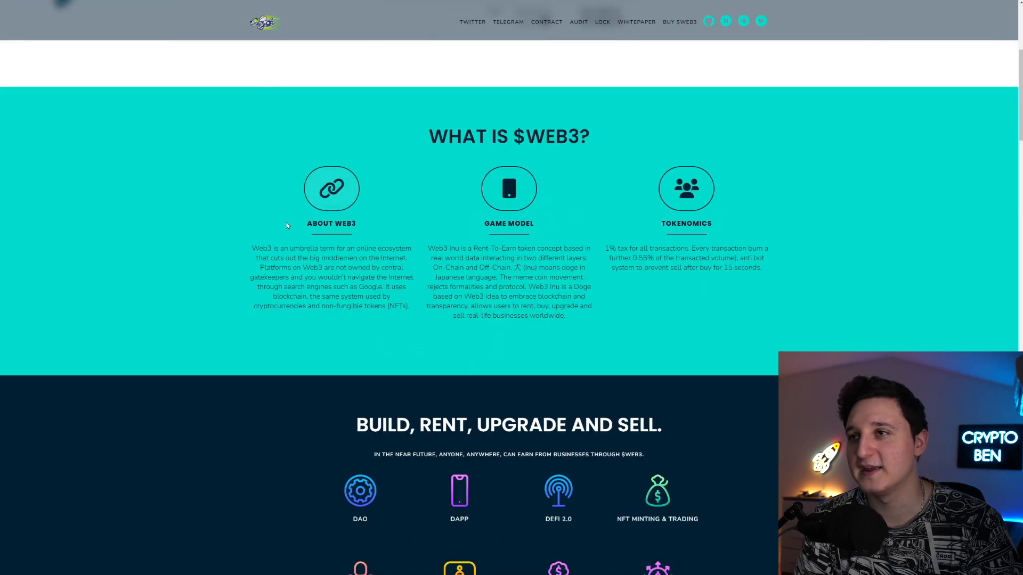
pyautogui.moveTo(527, 198)
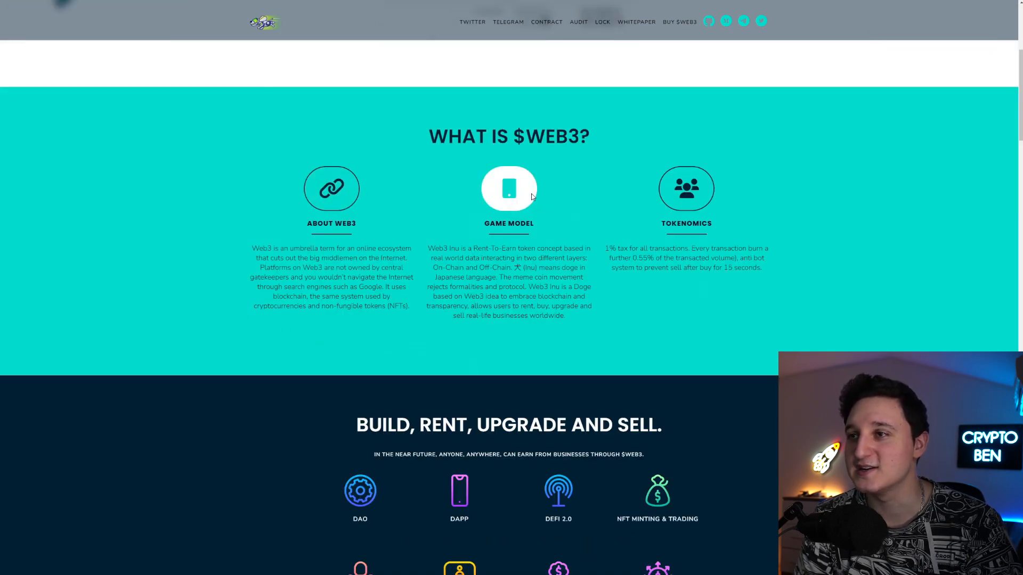
pyautogui.moveTo(562, 196)
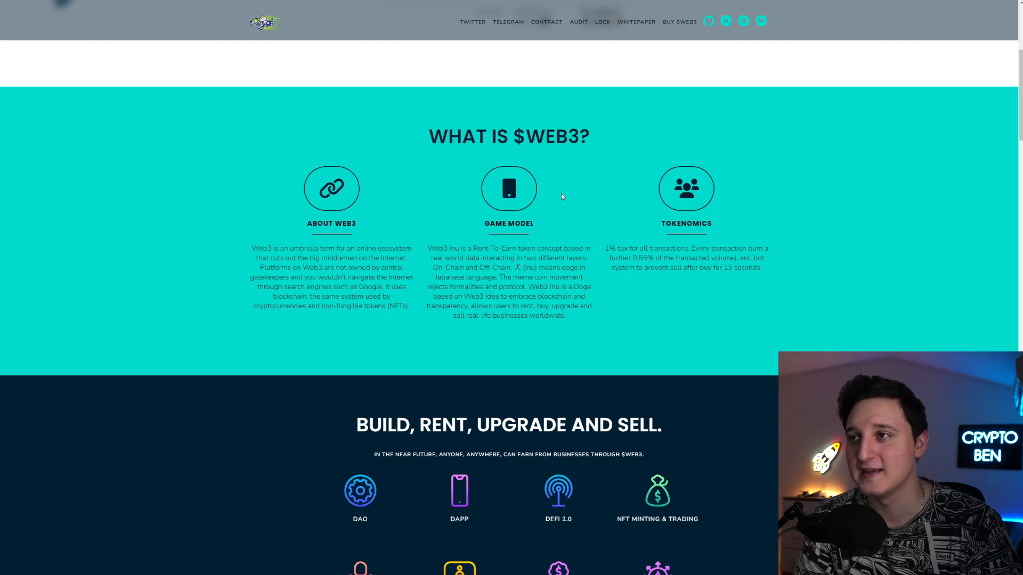
pyautogui.moveTo(543, 191)
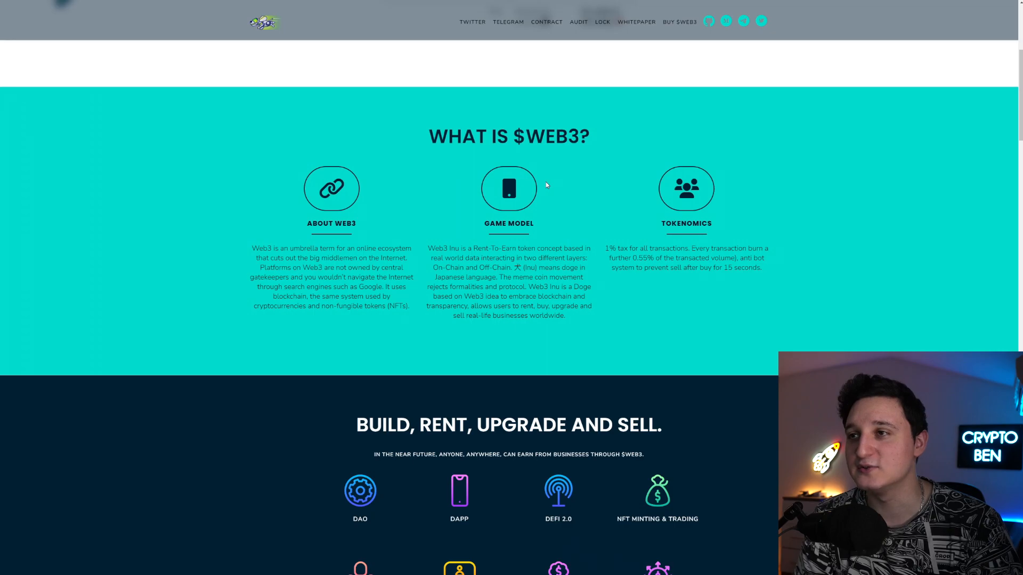
pyautogui.moveTo(550, 213)
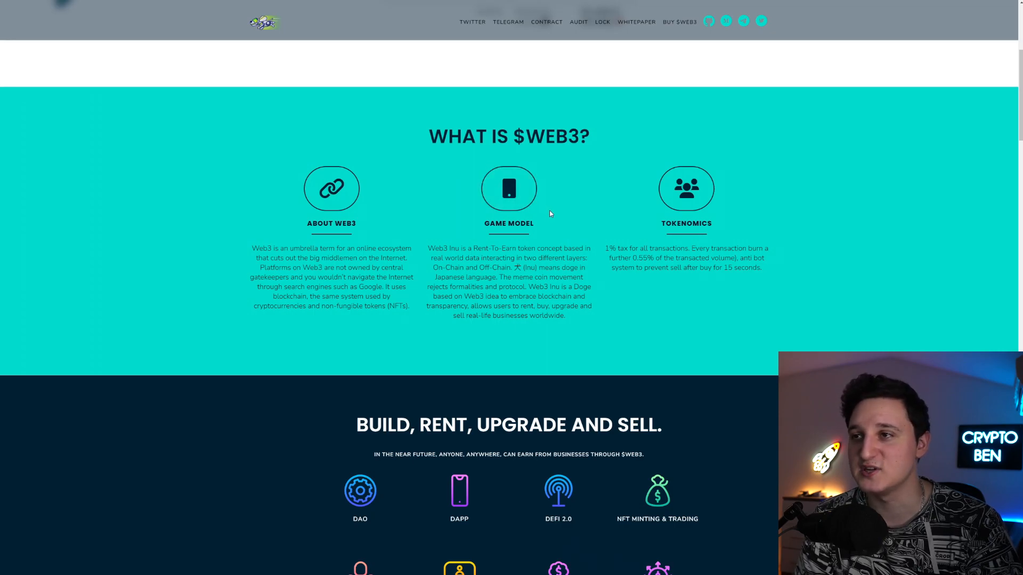
pyautogui.moveTo(553, 211)
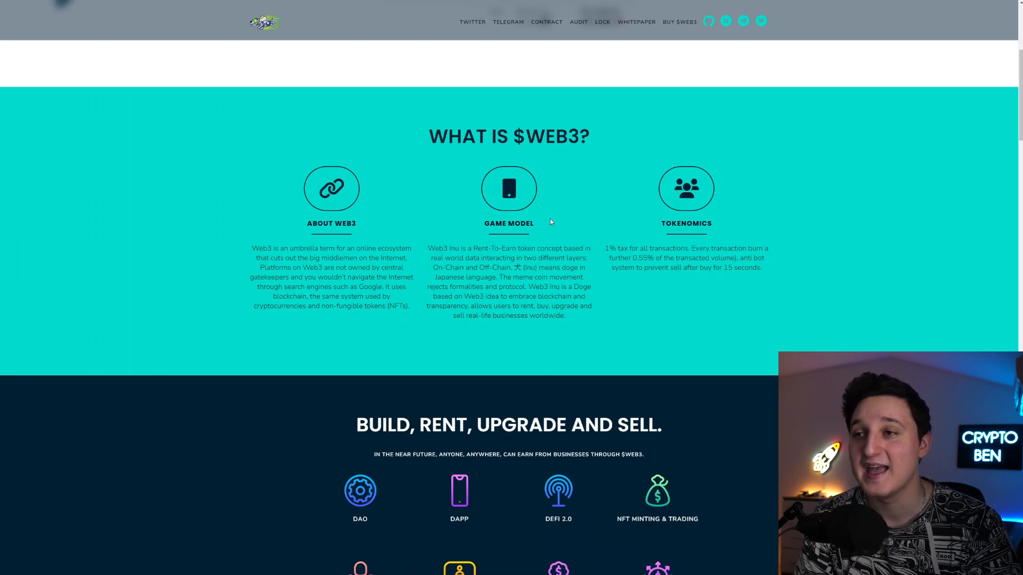
pyautogui.moveTo(545, 224)
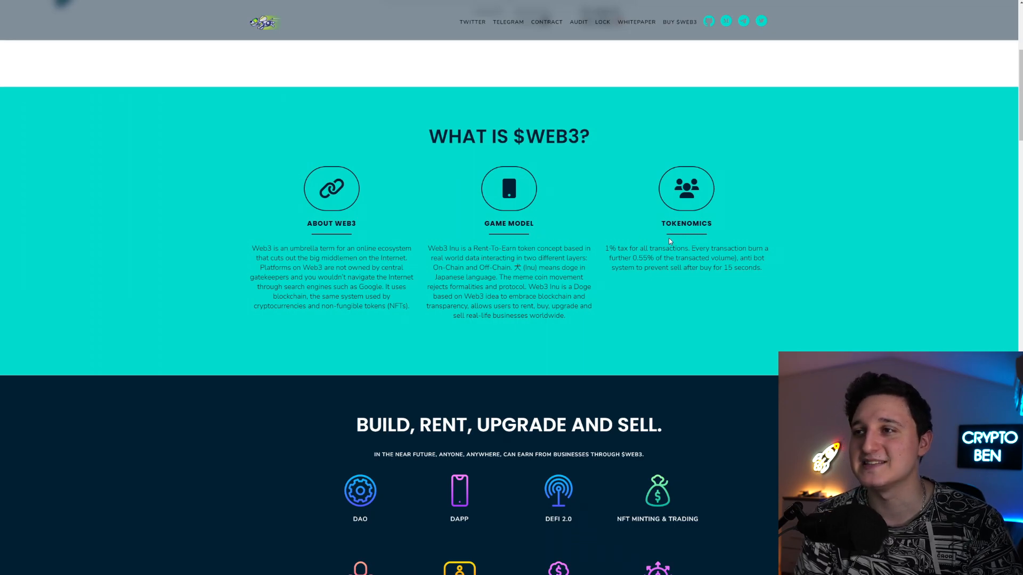
pyautogui.moveTo(640, 227)
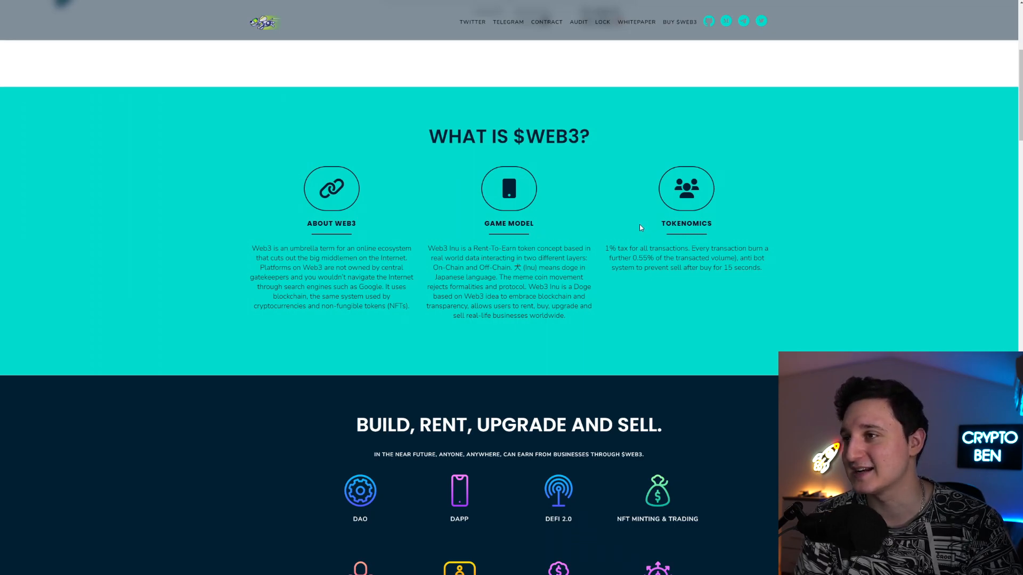
pyautogui.moveTo(618, 233)
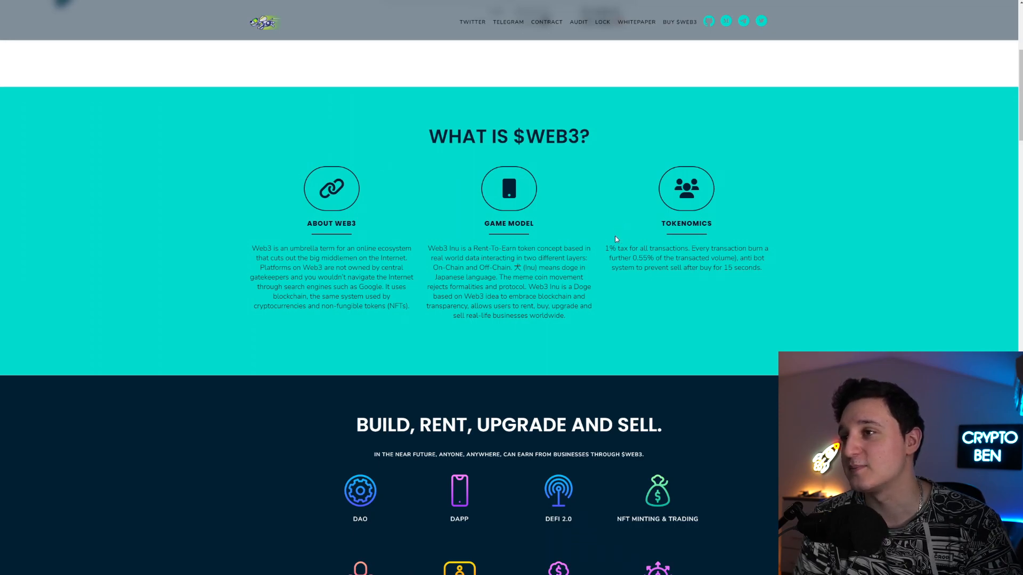
pyautogui.moveTo(759, 235)
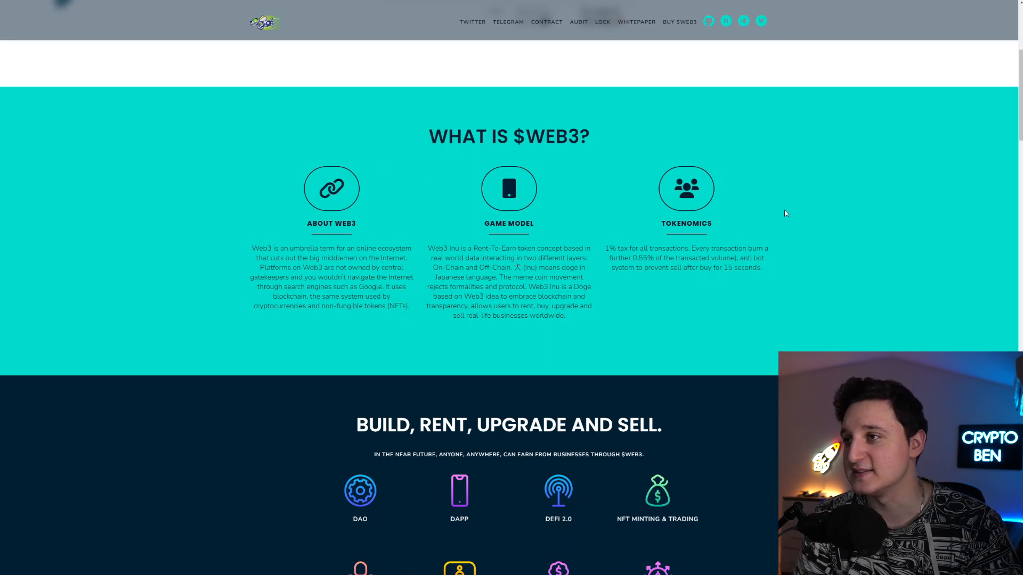
pyautogui.moveTo(740, 226)
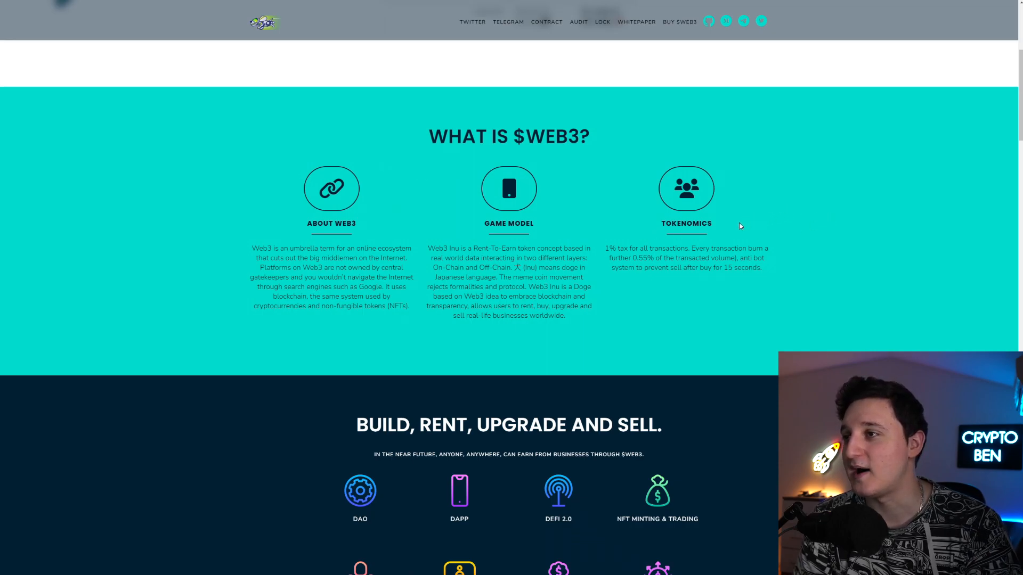
# Scroll the homepage past the 'Build, Rent, Upgrade and Sell' grid to the Belief / Vision / Mission section
pyautogui.scroll(-3)
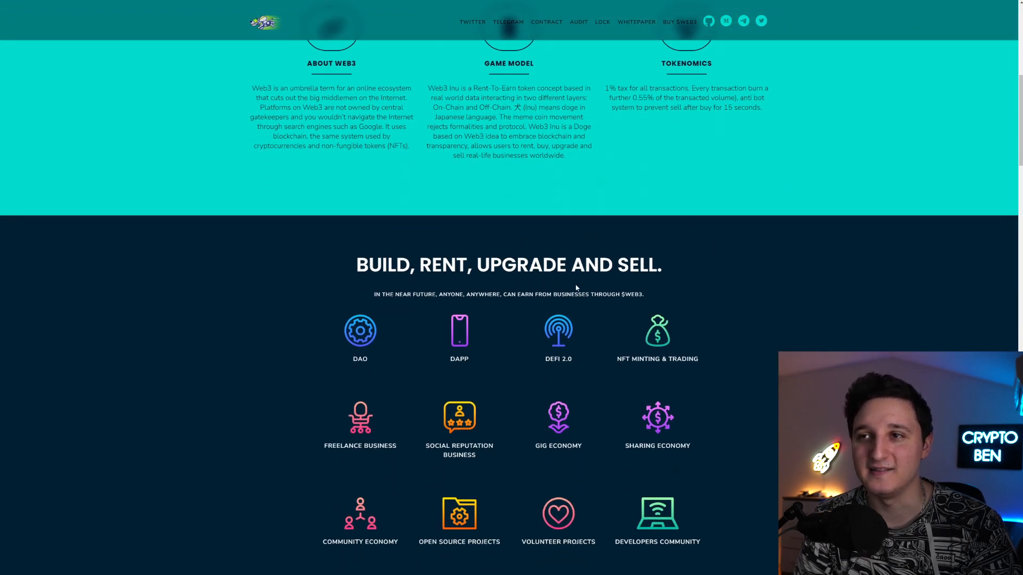
pyautogui.moveTo(431, 317)
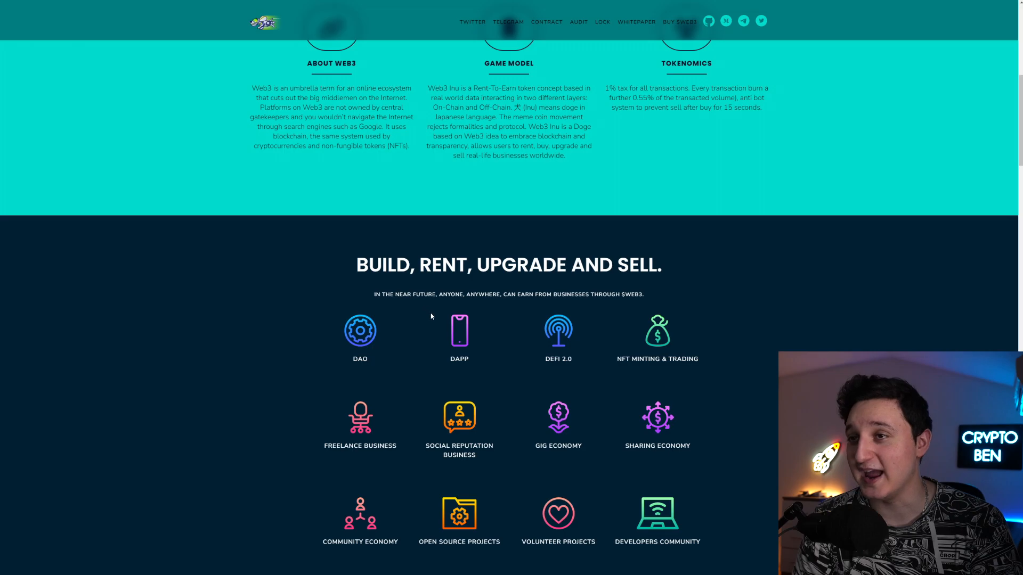
pyautogui.moveTo(440, 320)
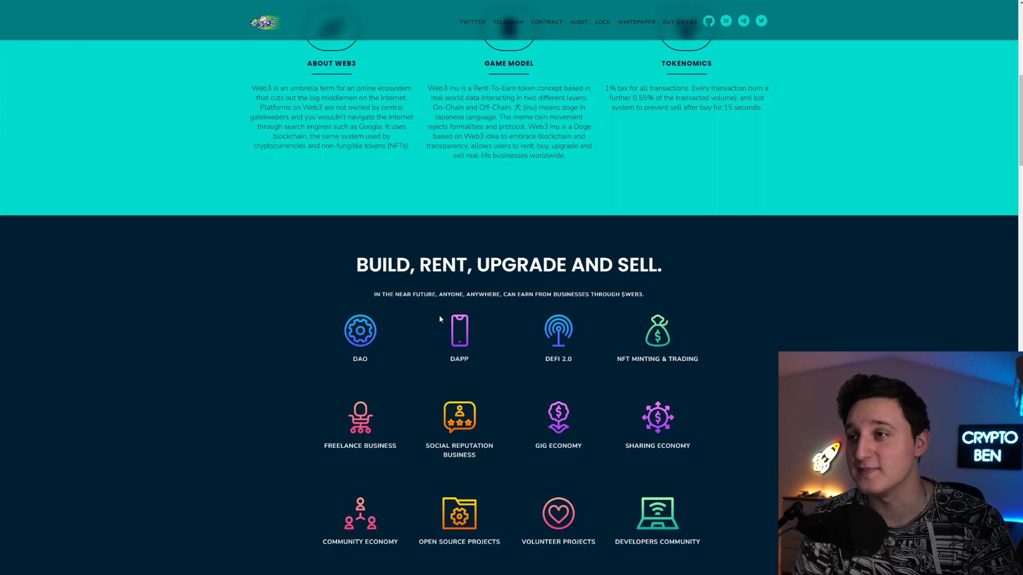
pyautogui.scroll(-3)
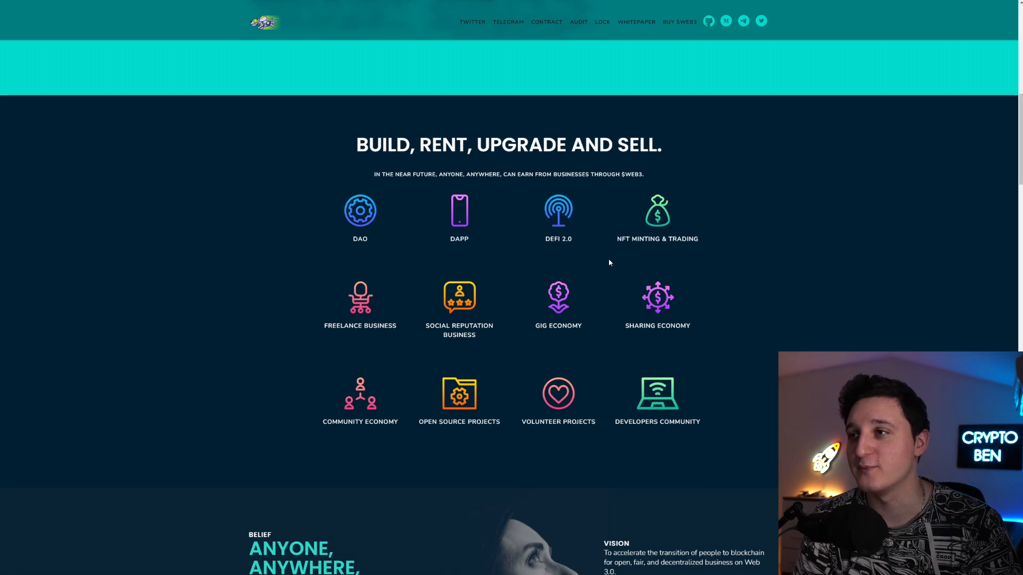
pyautogui.scroll(-3)
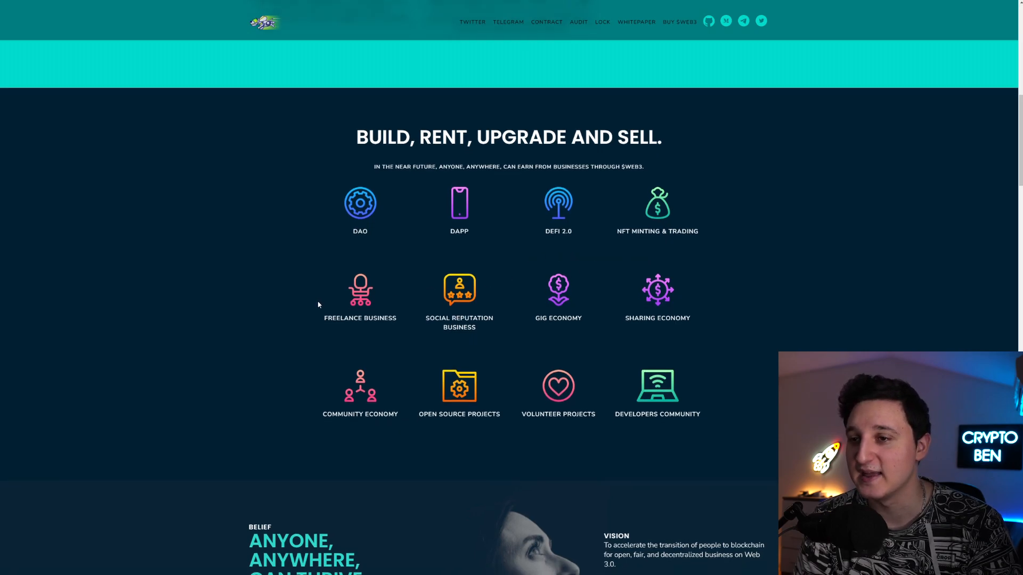
pyautogui.scroll(-3)
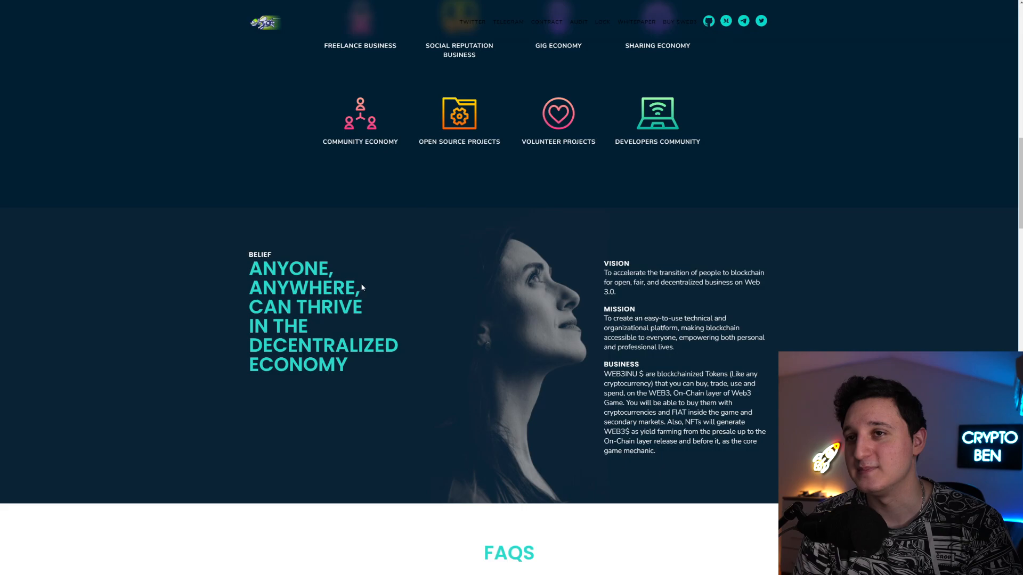
pyautogui.moveTo(471, 322)
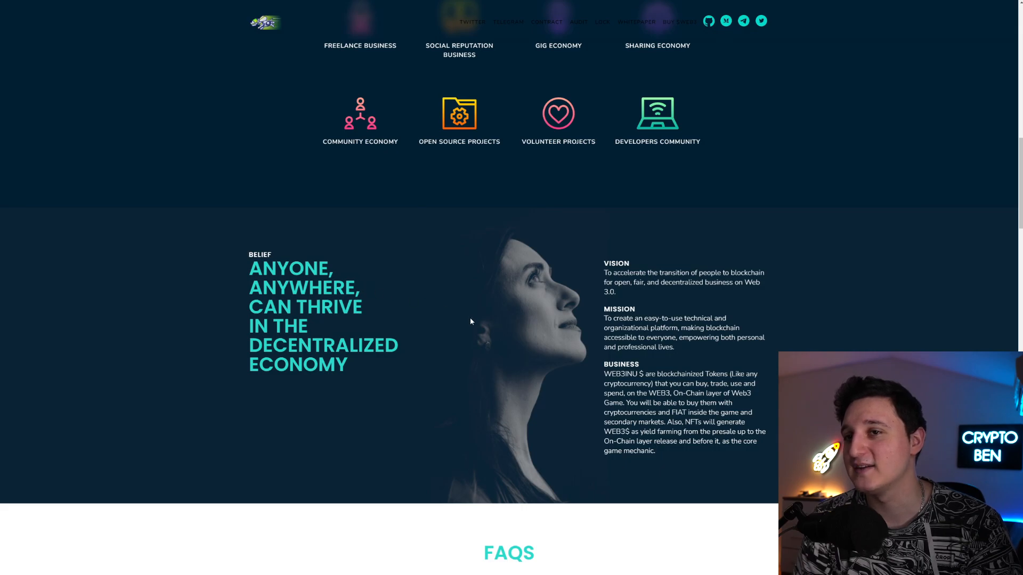
pyautogui.moveTo(456, 322)
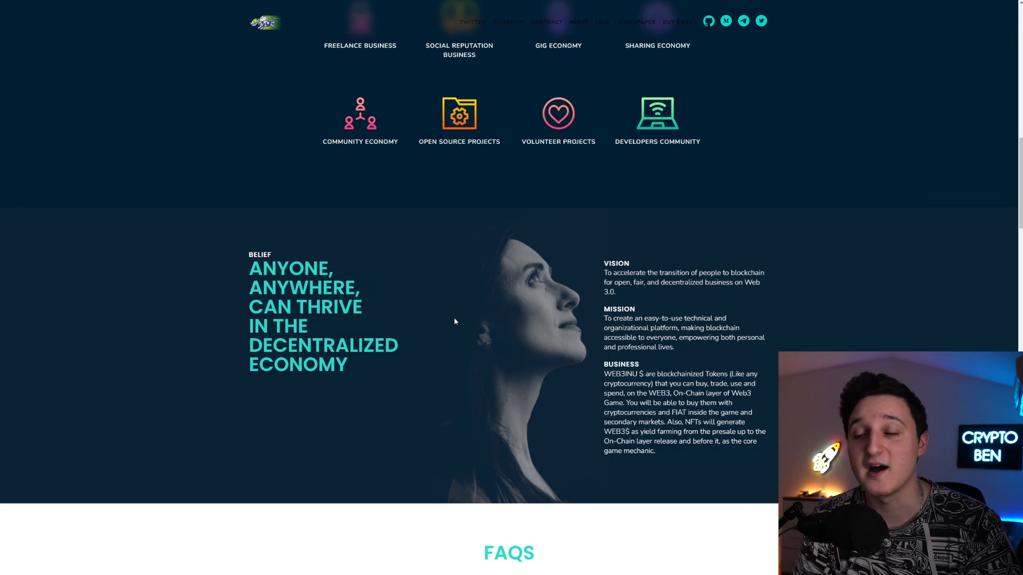
# Scroll to the FAQs answers on contract address, safety, launch and CEX listings, with Featured In logos below
pyautogui.scroll(-3)
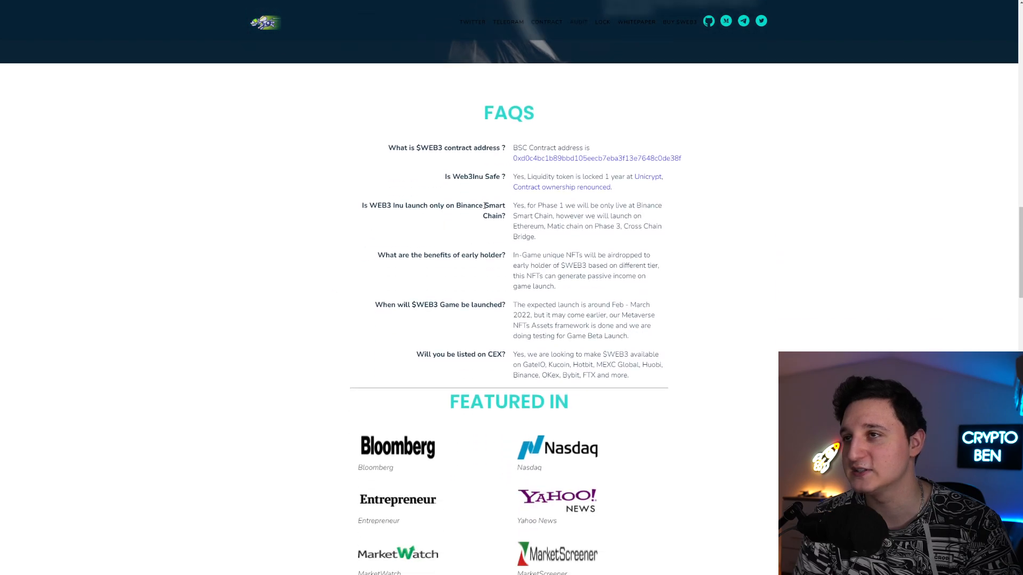
pyautogui.scroll(-3)
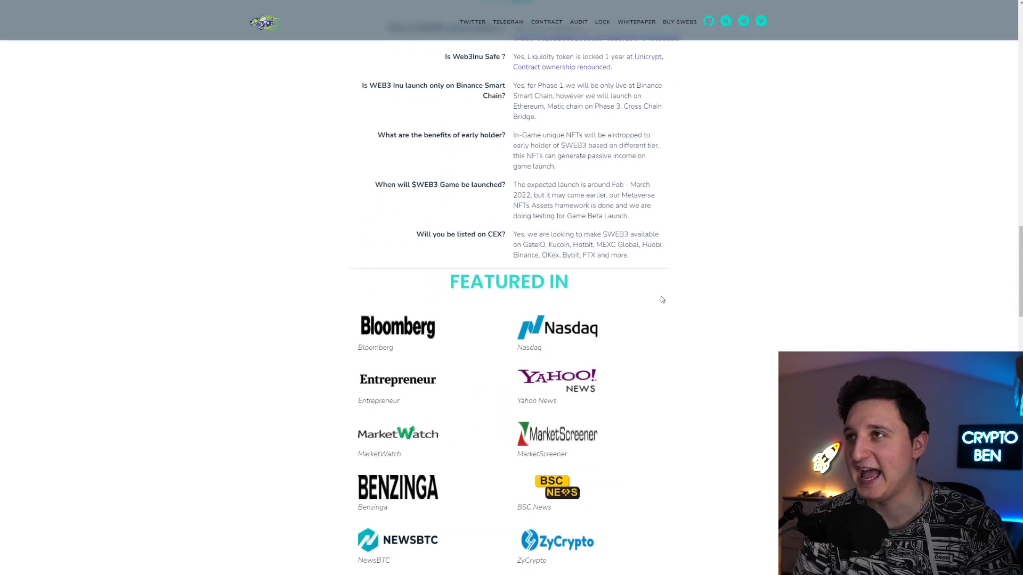
pyautogui.scroll(3)
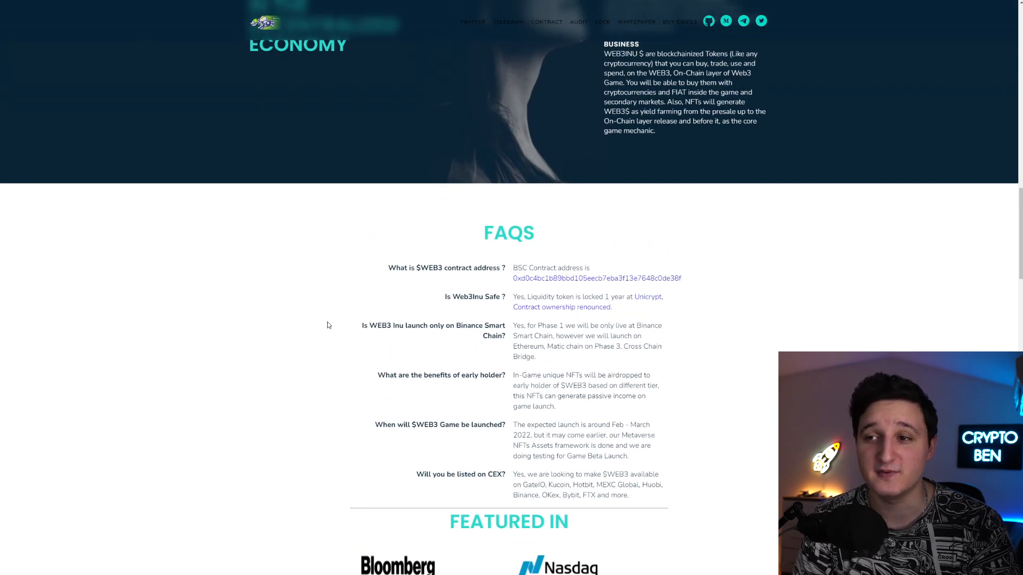
pyautogui.scroll(-3)
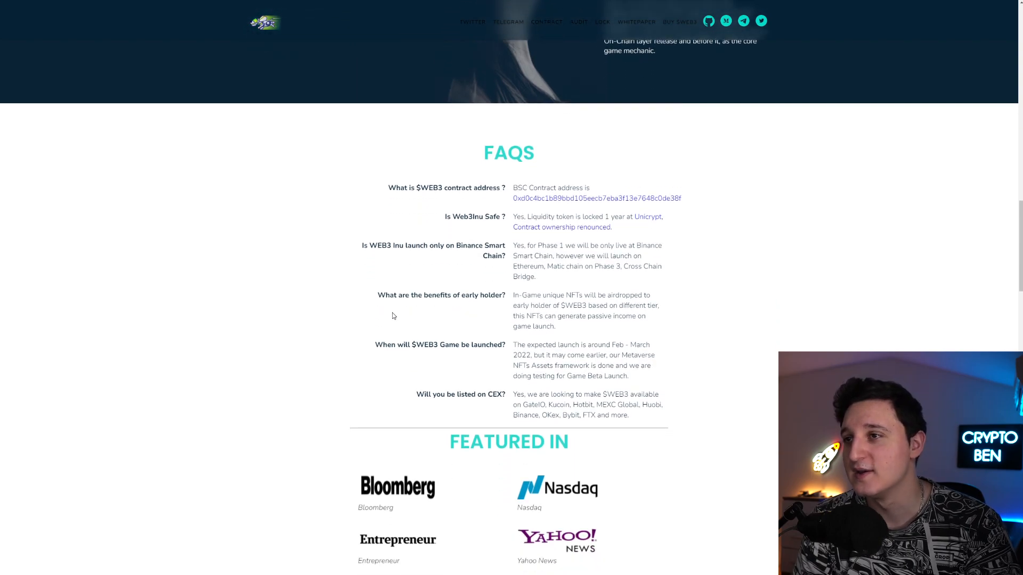
pyautogui.moveTo(519, 311)
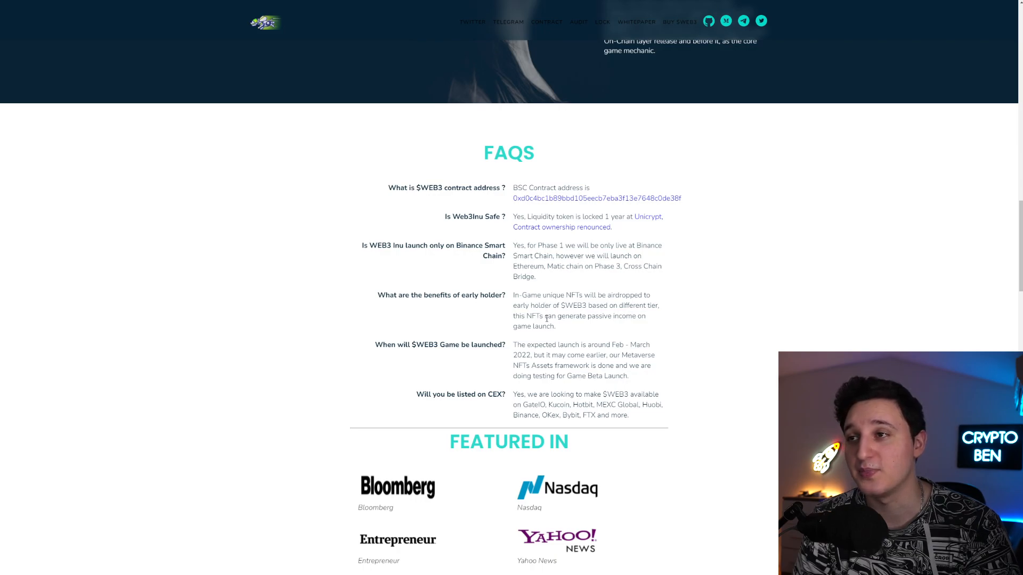
pyautogui.moveTo(482, 323)
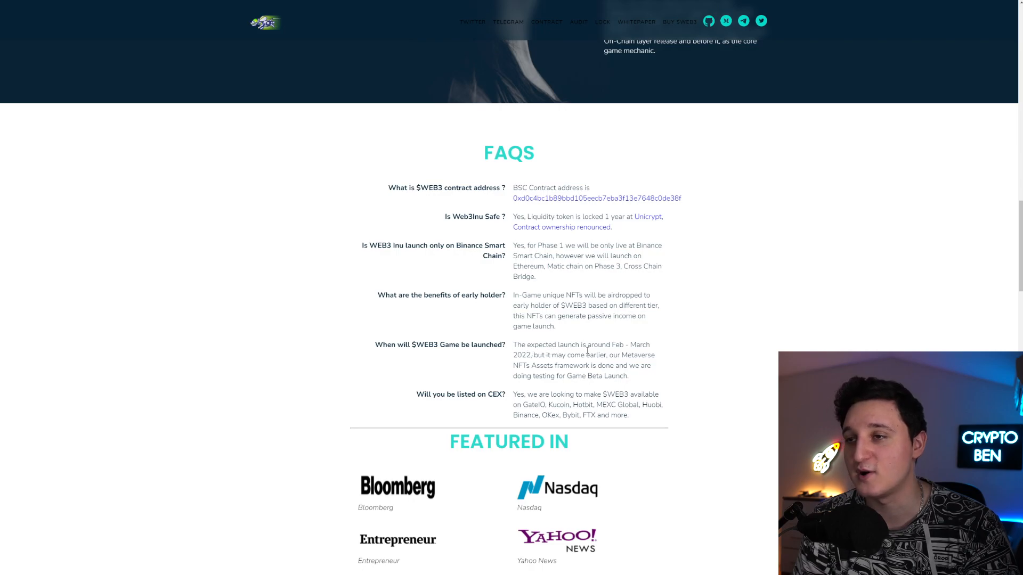
pyautogui.moveTo(693, 330)
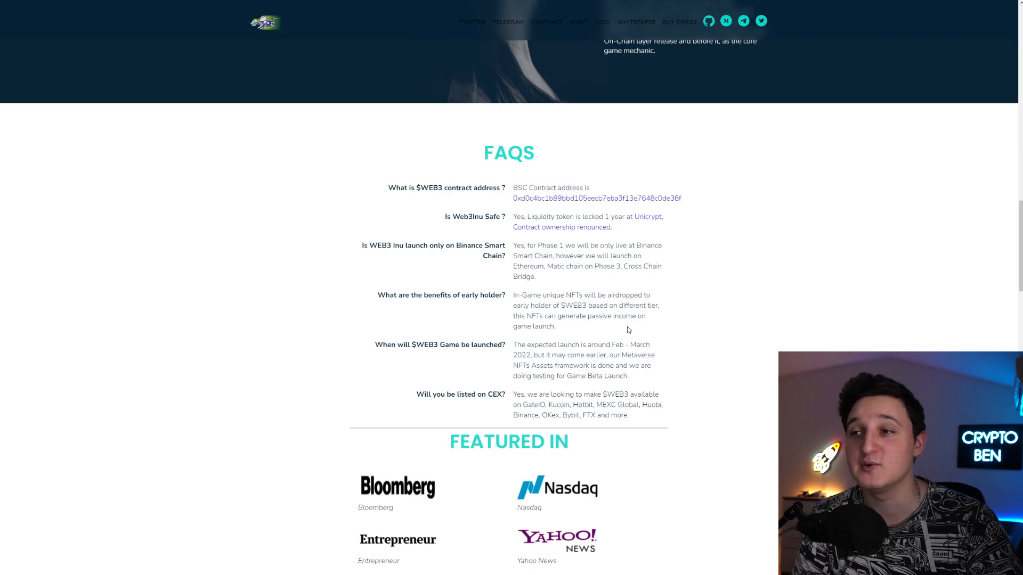
pyautogui.moveTo(435, 343)
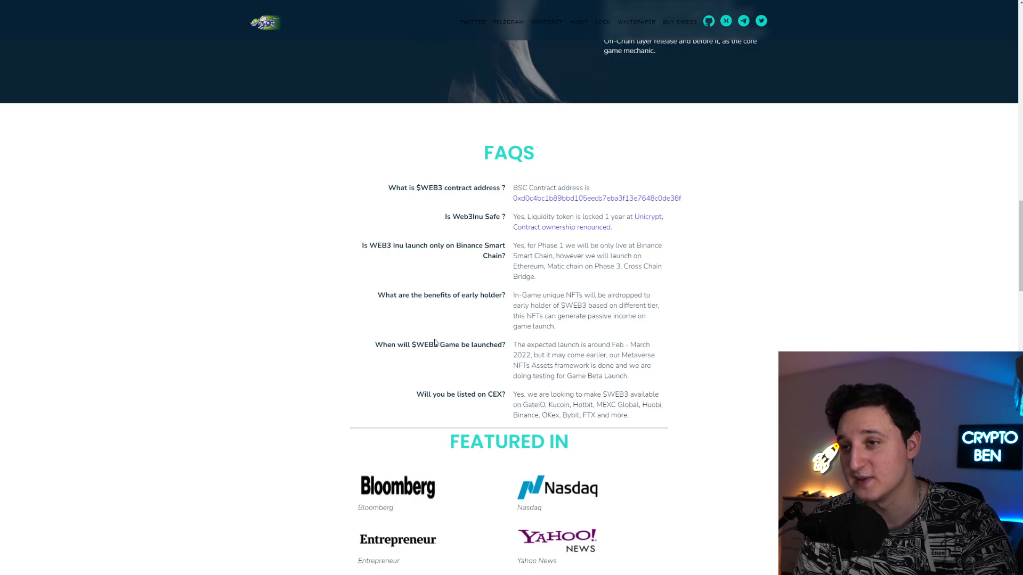
pyautogui.moveTo(495, 388)
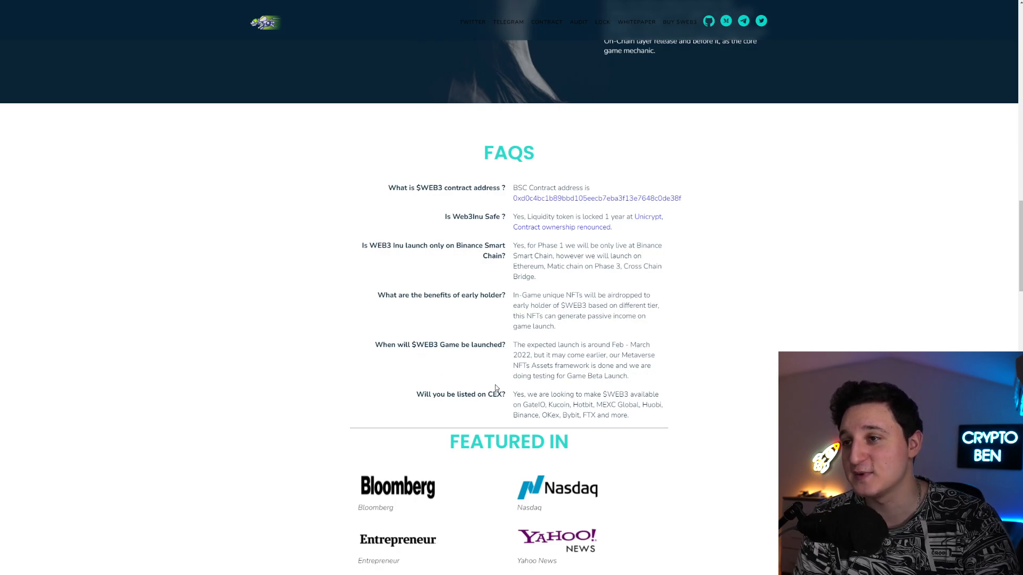
pyautogui.moveTo(481, 388)
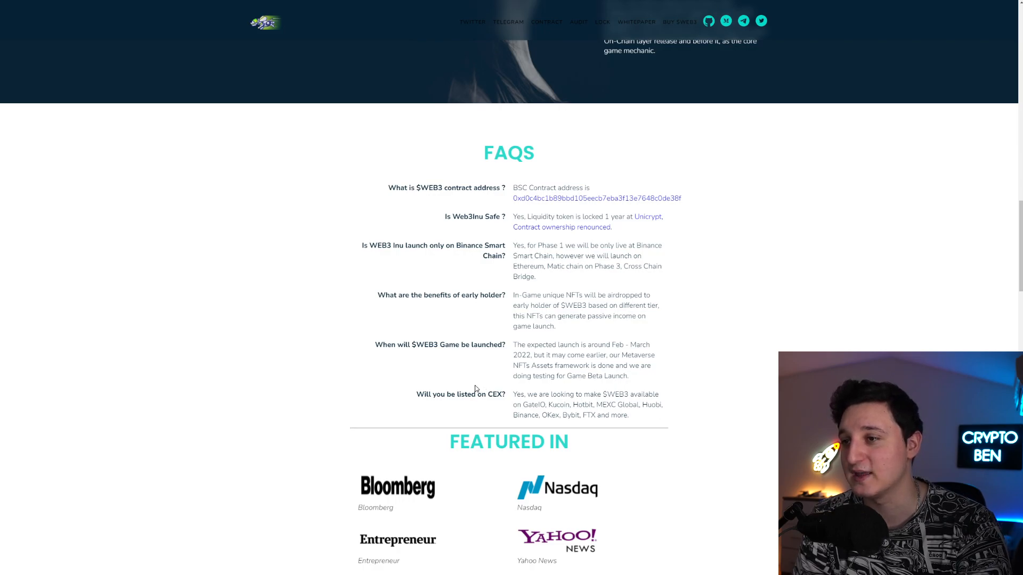
# Scroll through the Featured In, Listing, Gameplay and $WEB3 Team sections, returning to the gameplay images
pyautogui.scroll(-3)
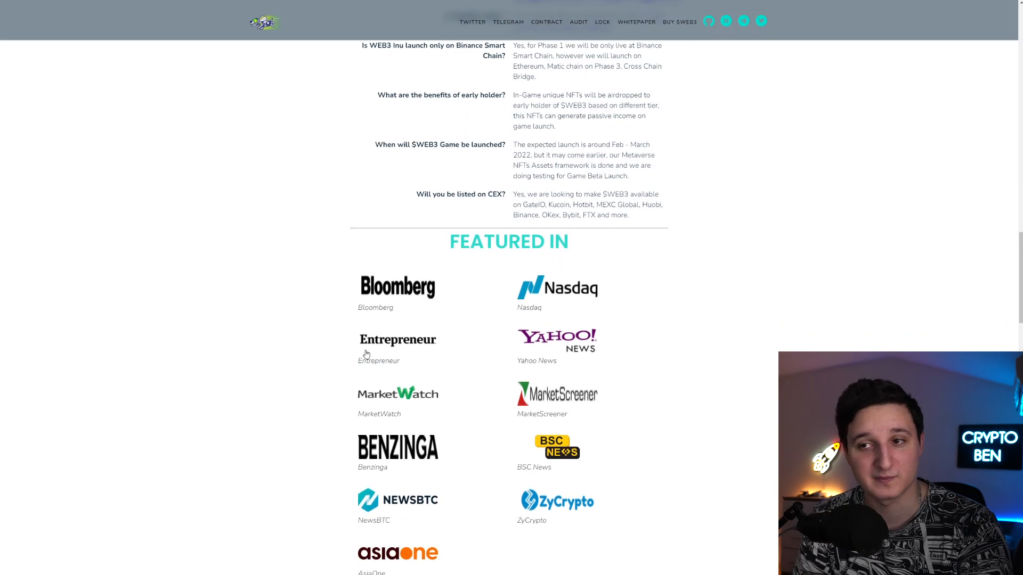
pyautogui.scroll(-3)
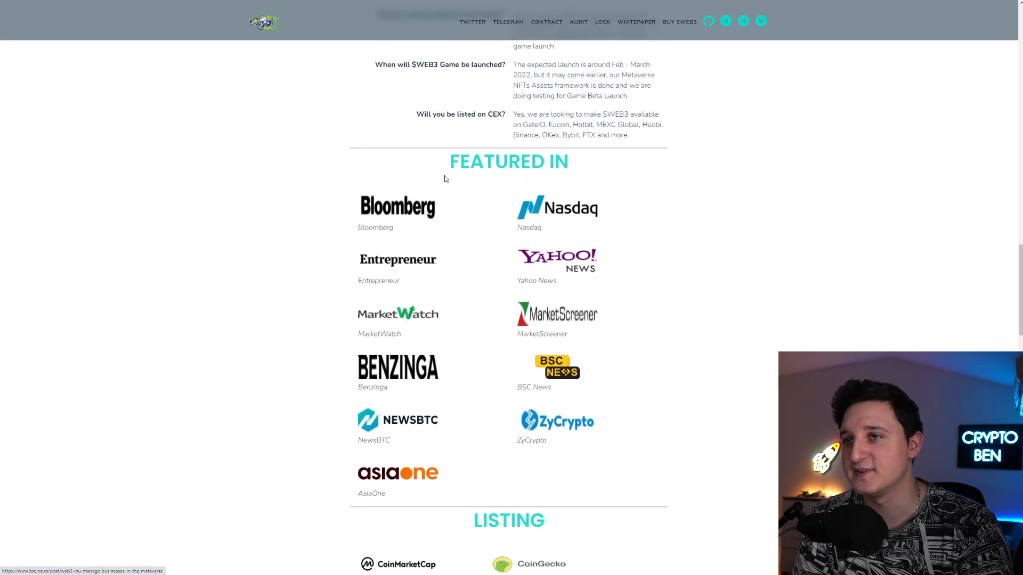
pyautogui.moveTo(654, 351)
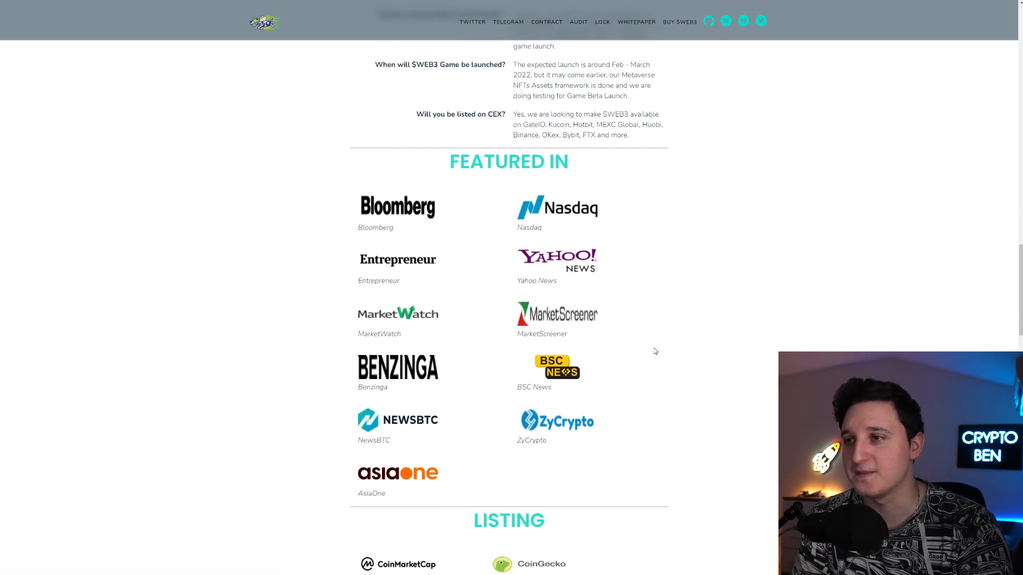
pyautogui.scroll(-3)
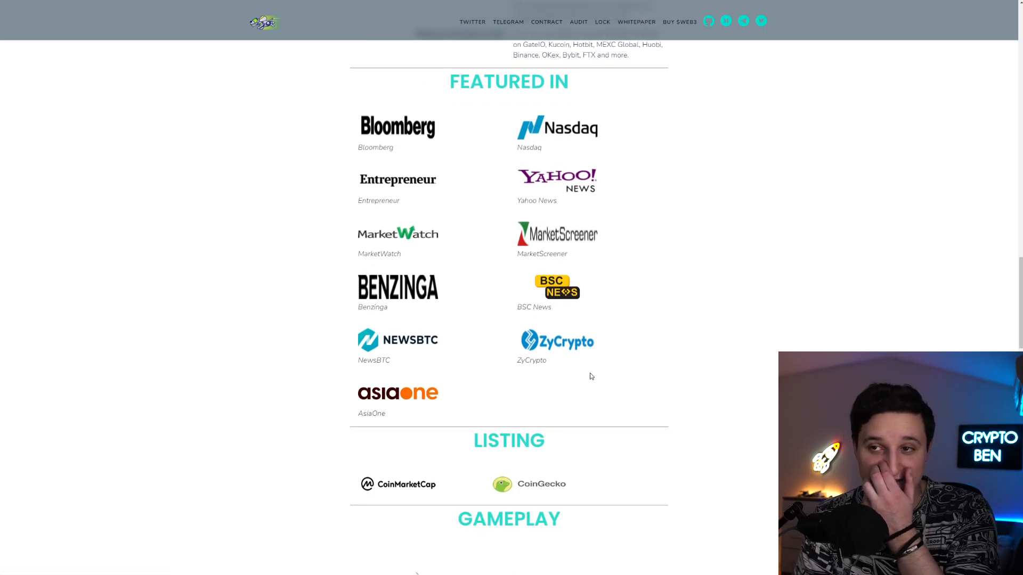
pyautogui.scroll(-3)
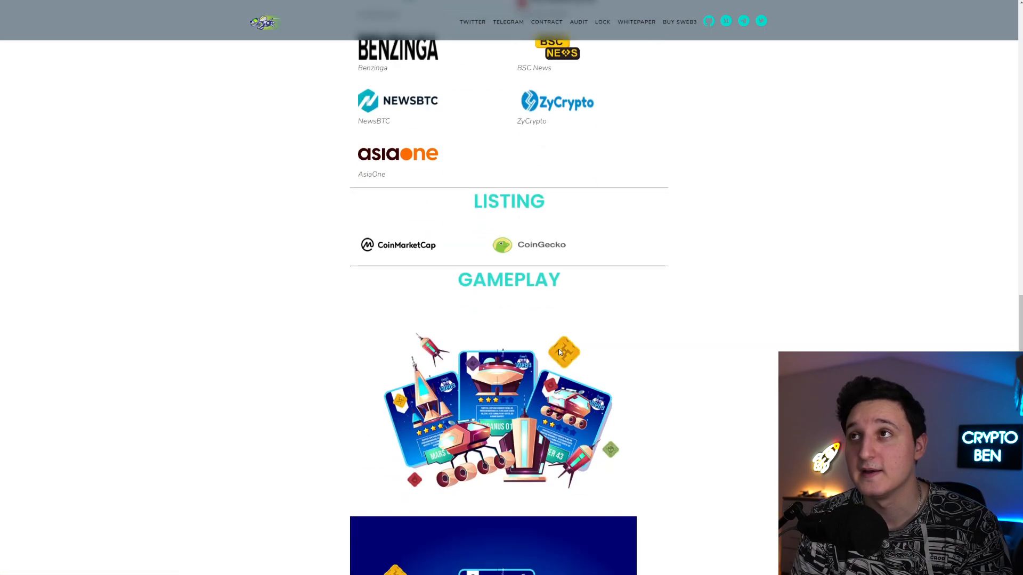
pyautogui.scroll(-3)
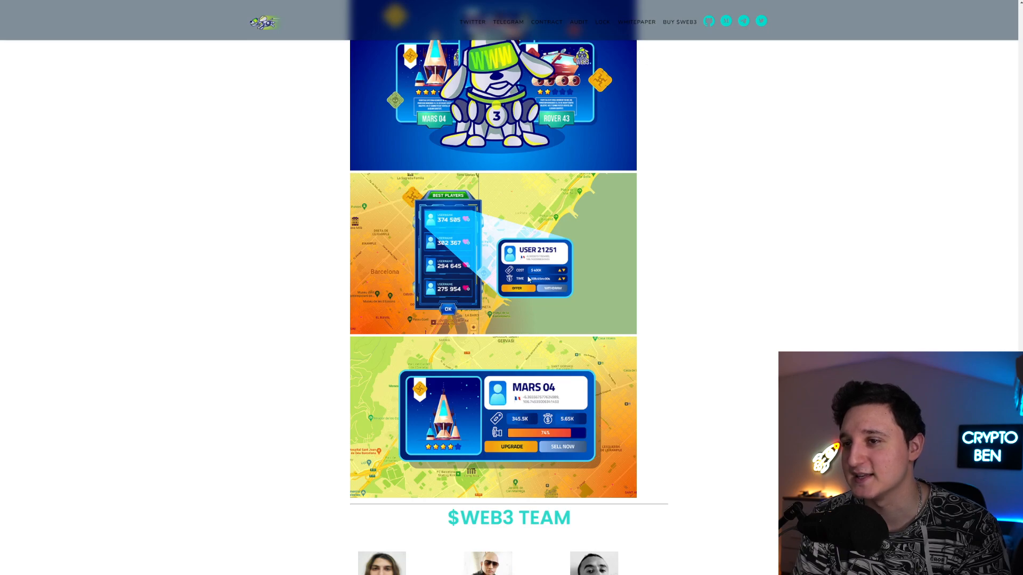
pyautogui.scroll(-3)
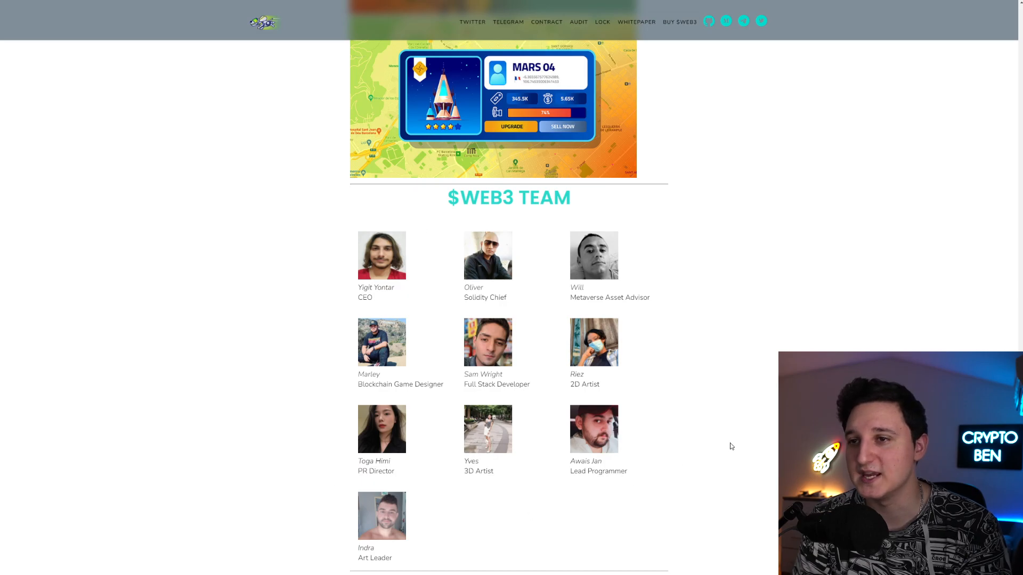
pyautogui.scroll(3)
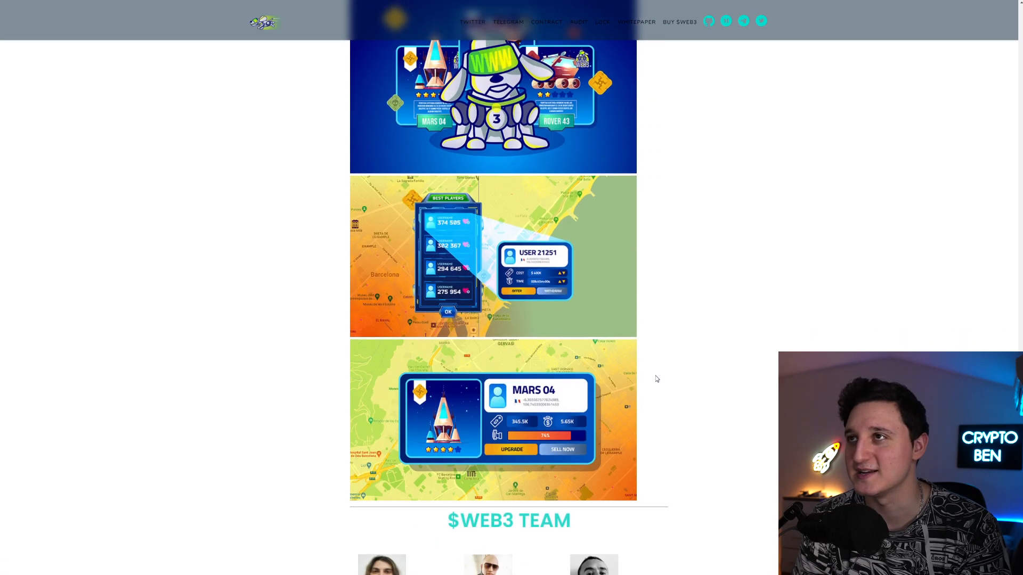
pyautogui.scroll(-3)
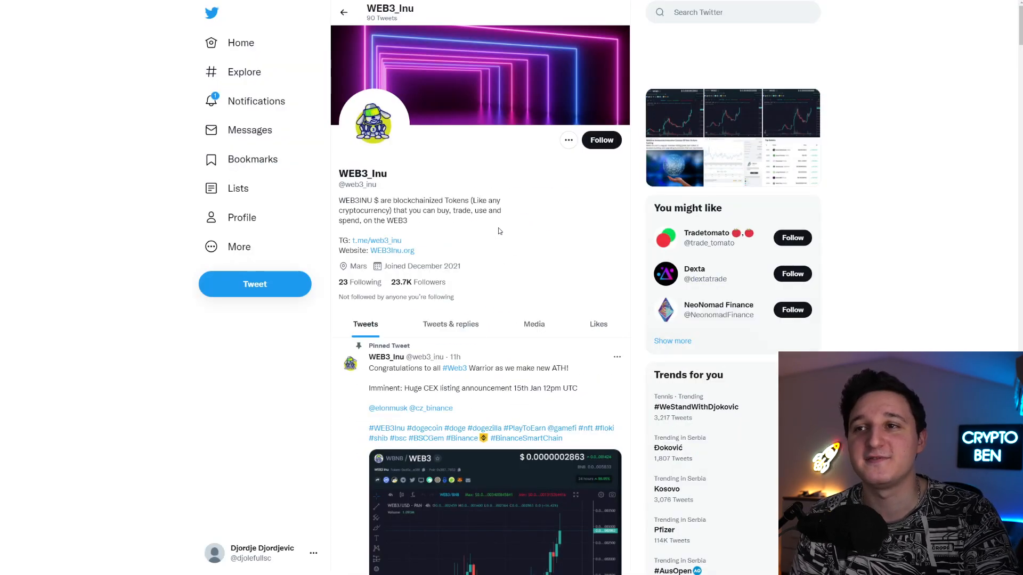
# Scroll the WEB3_Inu profile slightly to read the pinned CEX listing announcement tweet
pyautogui.scroll(-3)
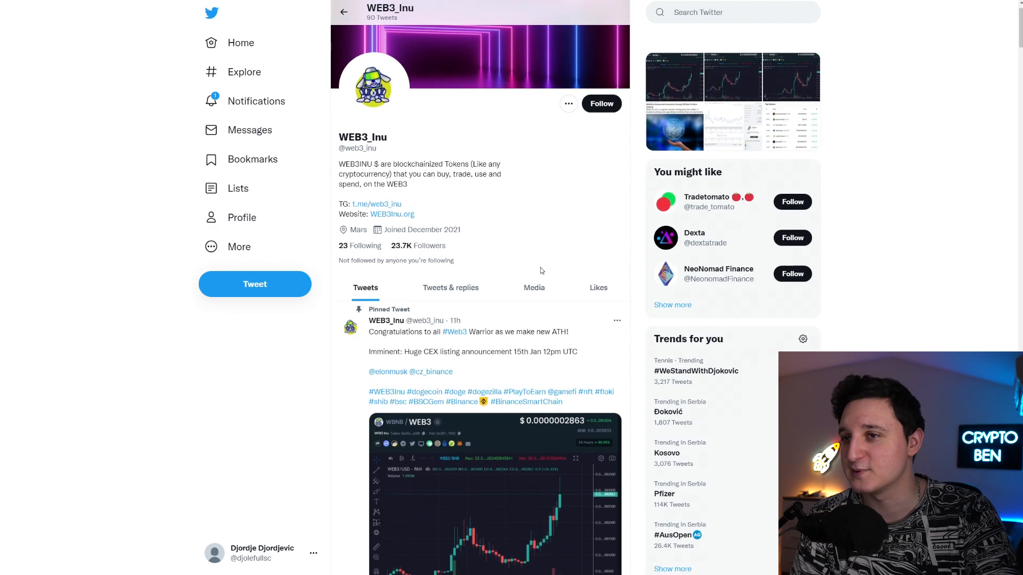
pyautogui.scroll(-3)
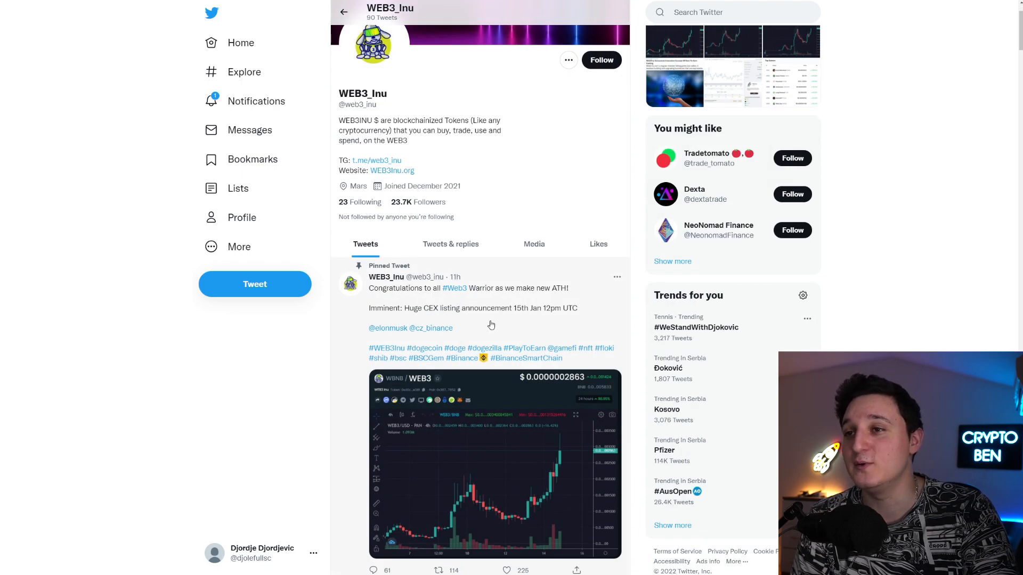
pyautogui.moveTo(466, 322)
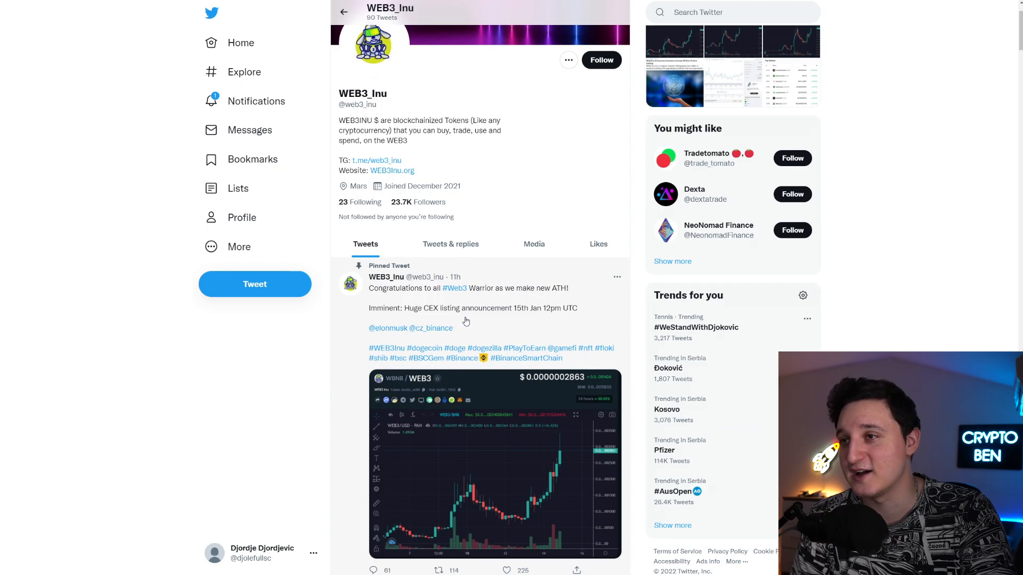
pyautogui.moveTo(494, 321)
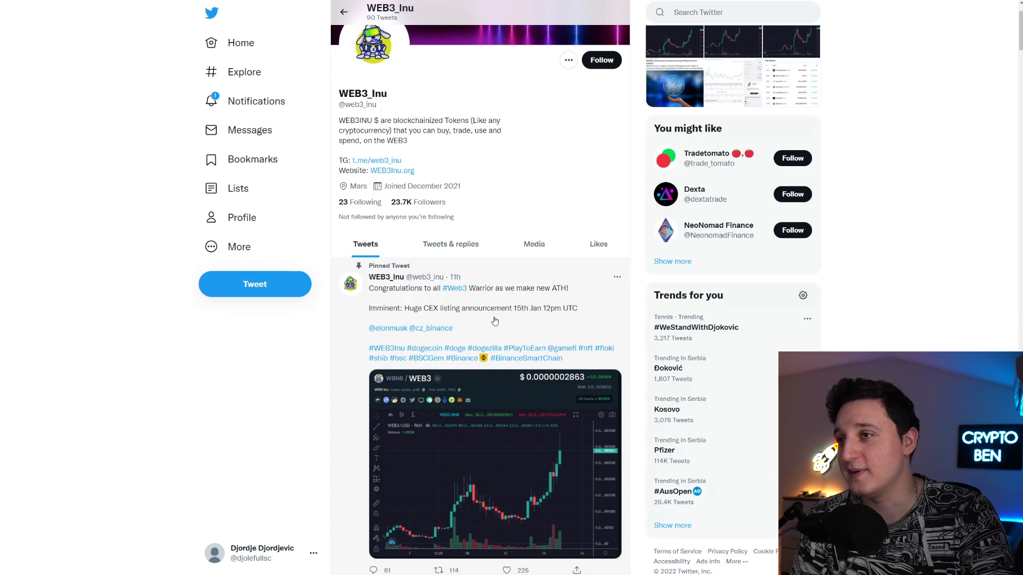
pyautogui.moveTo(401, 330)
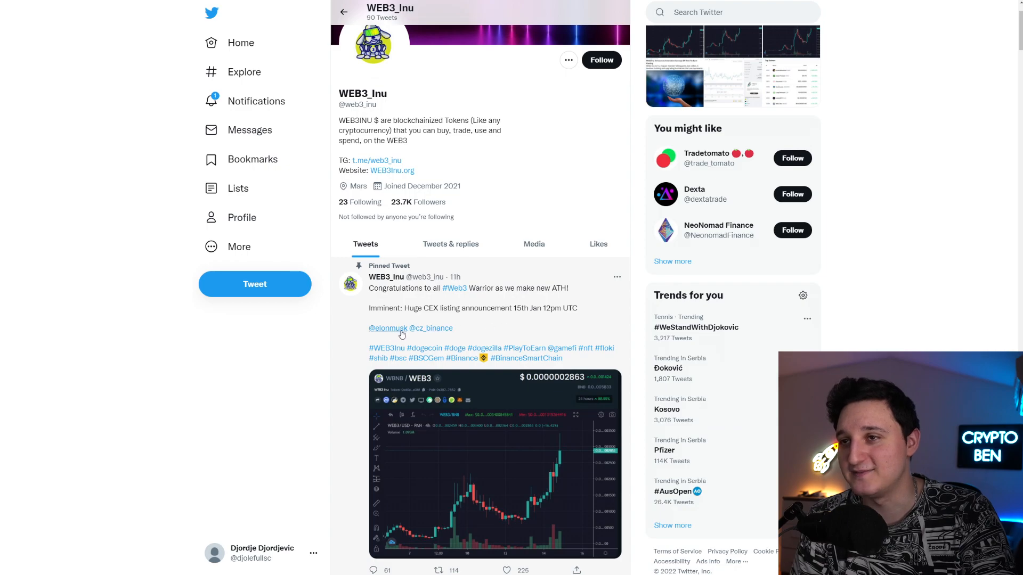
pyautogui.scroll(-3)
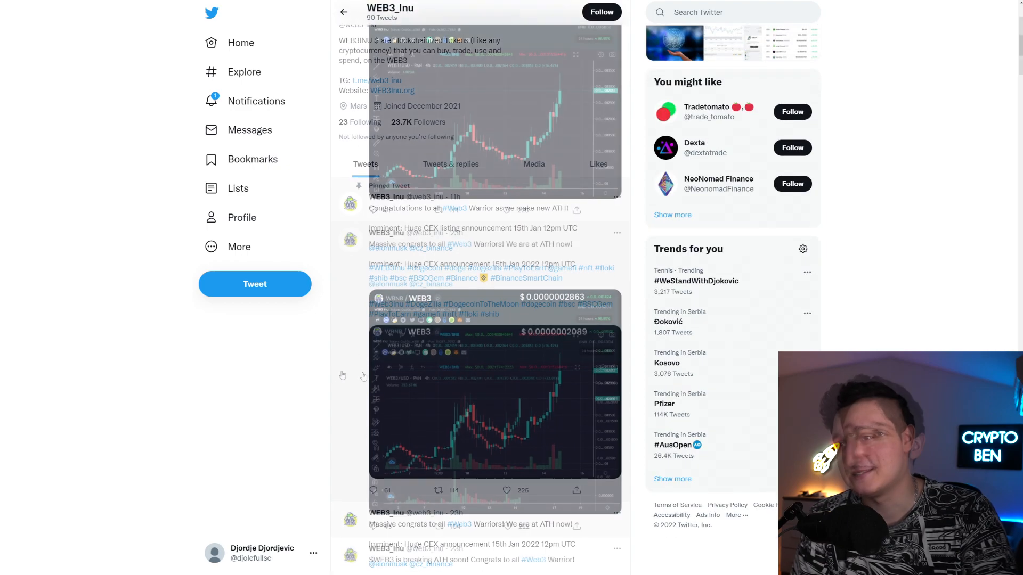
# Scroll the WEB3_Inu timeline past the ATH chart tweets and Who to follow to the Entrepreneur feature and CoinGecko banner ads tweet
pyautogui.scroll(-3)
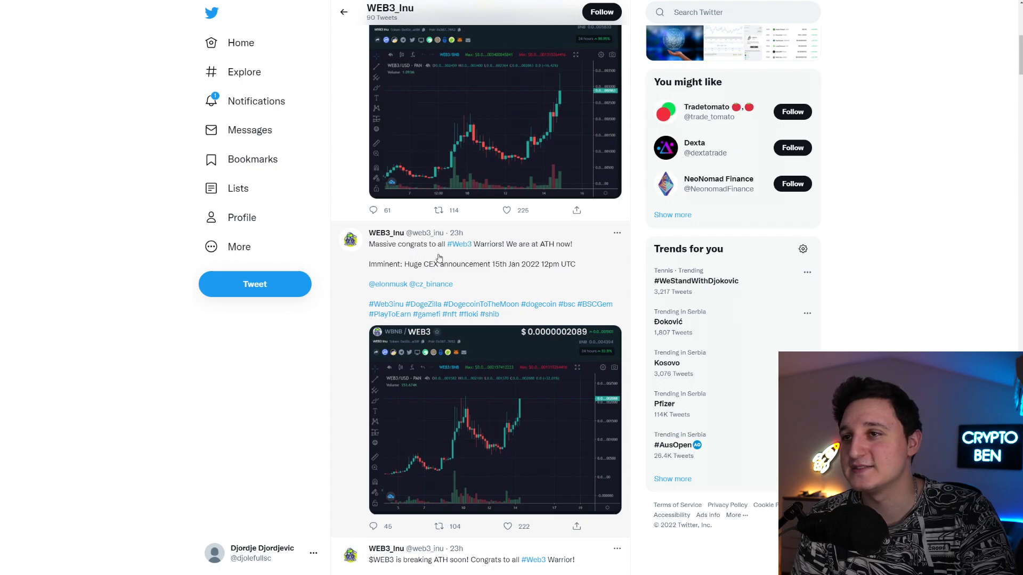
pyautogui.moveTo(496, 263)
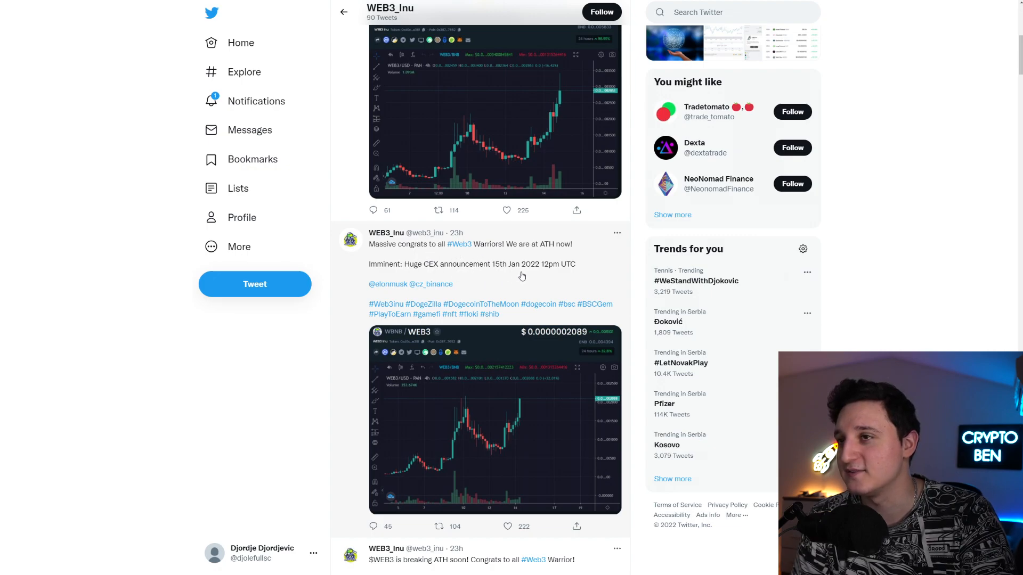
pyautogui.moveTo(567, 283)
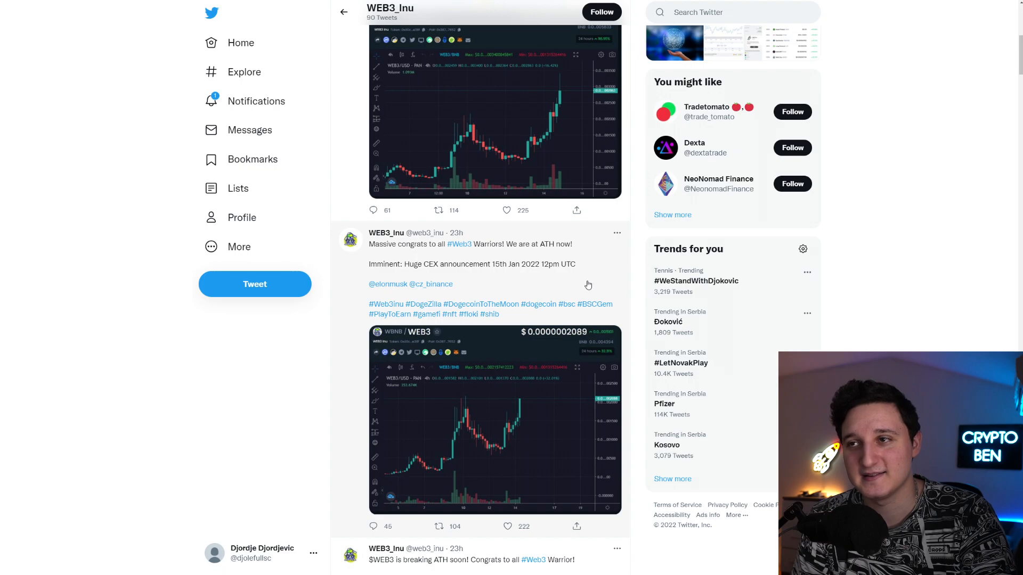
pyautogui.scroll(-3)
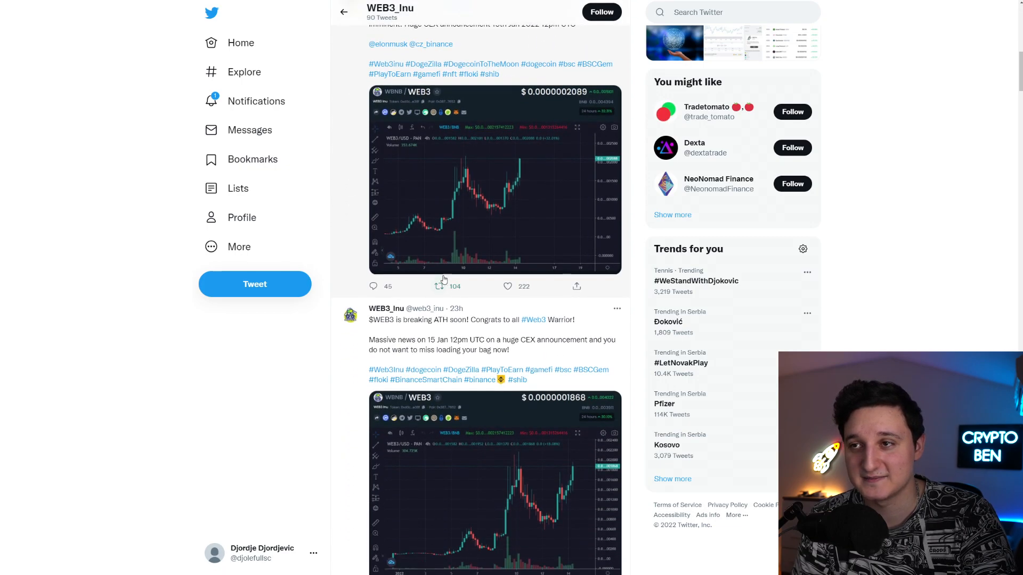
pyautogui.scroll(-3)
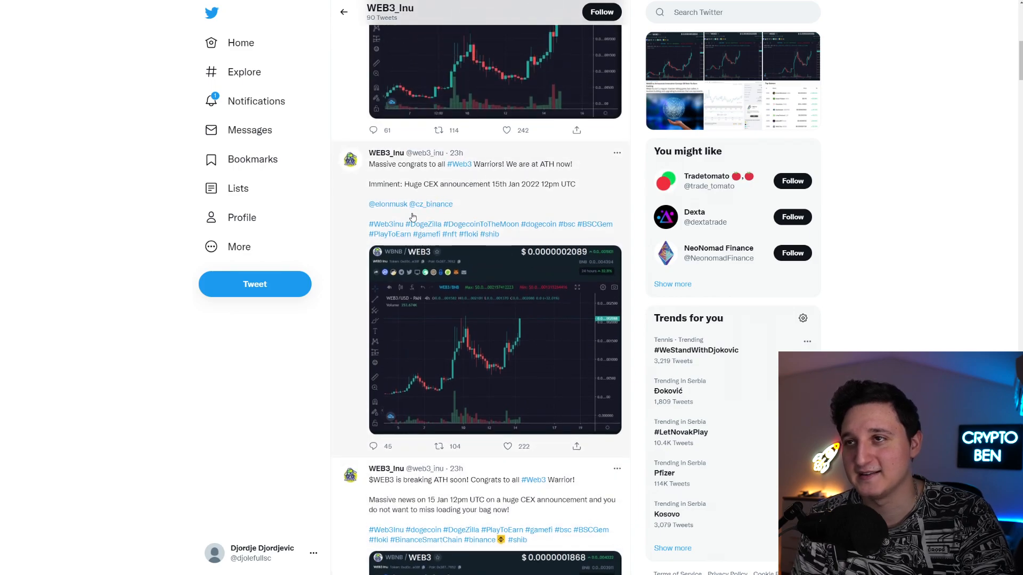
pyautogui.moveTo(530, 251)
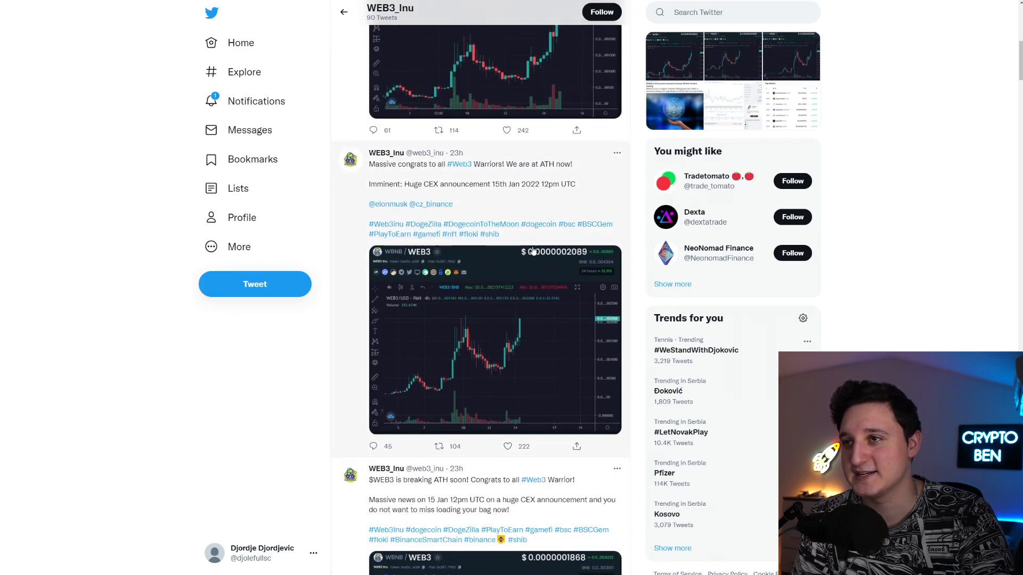
pyautogui.scroll(-3)
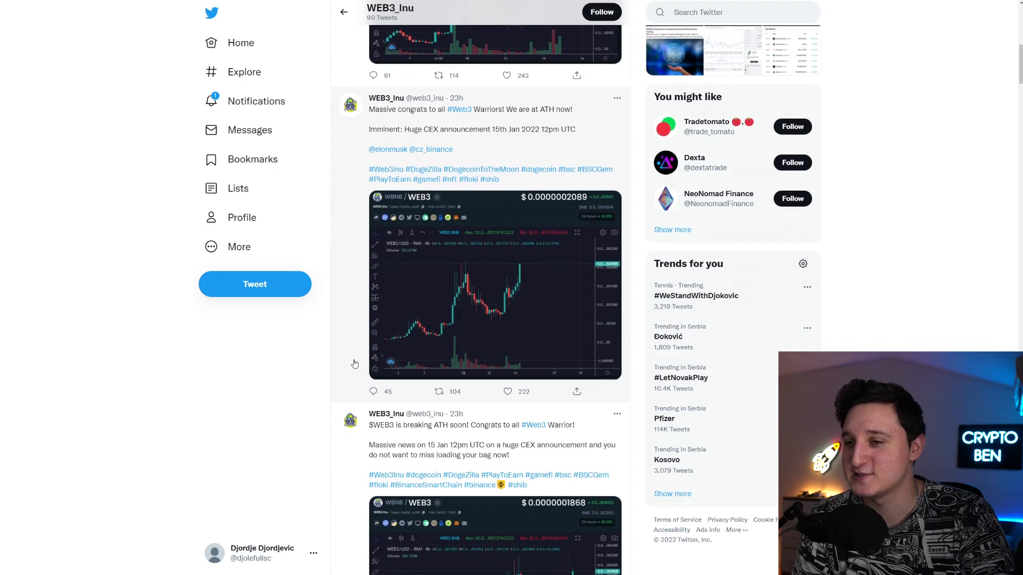
pyautogui.scroll(-3)
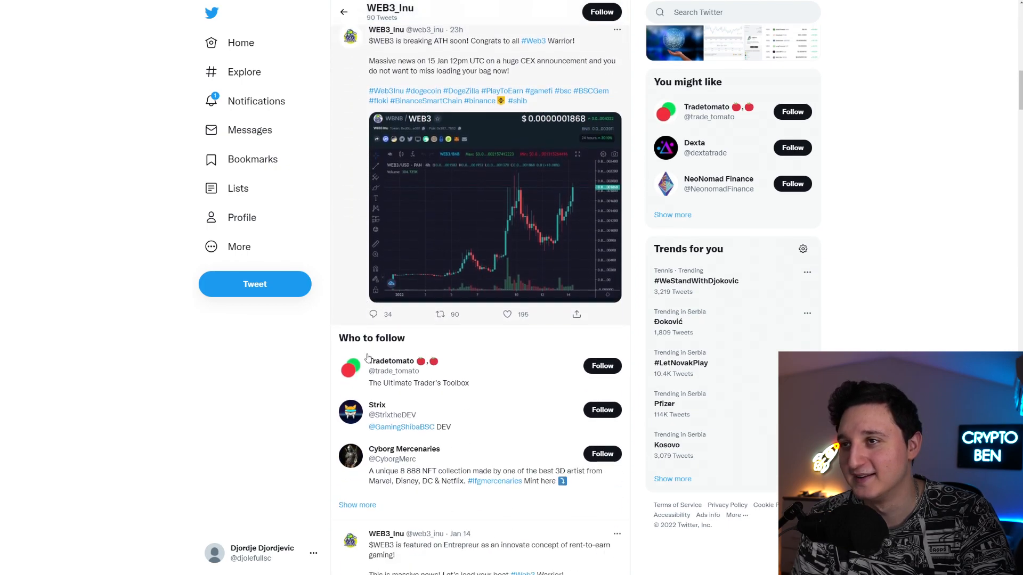
pyautogui.scroll(-3)
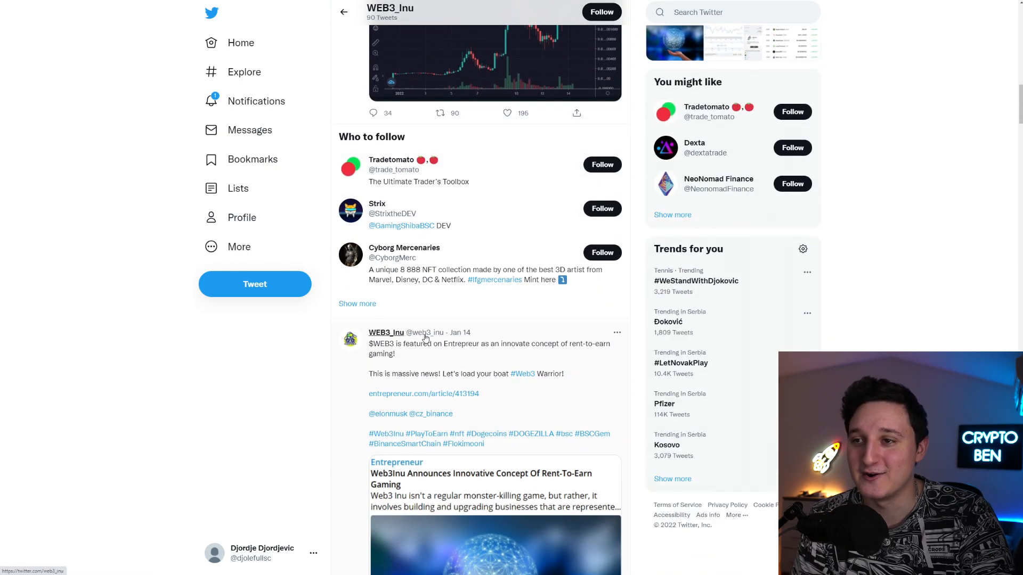
pyautogui.scroll(-3)
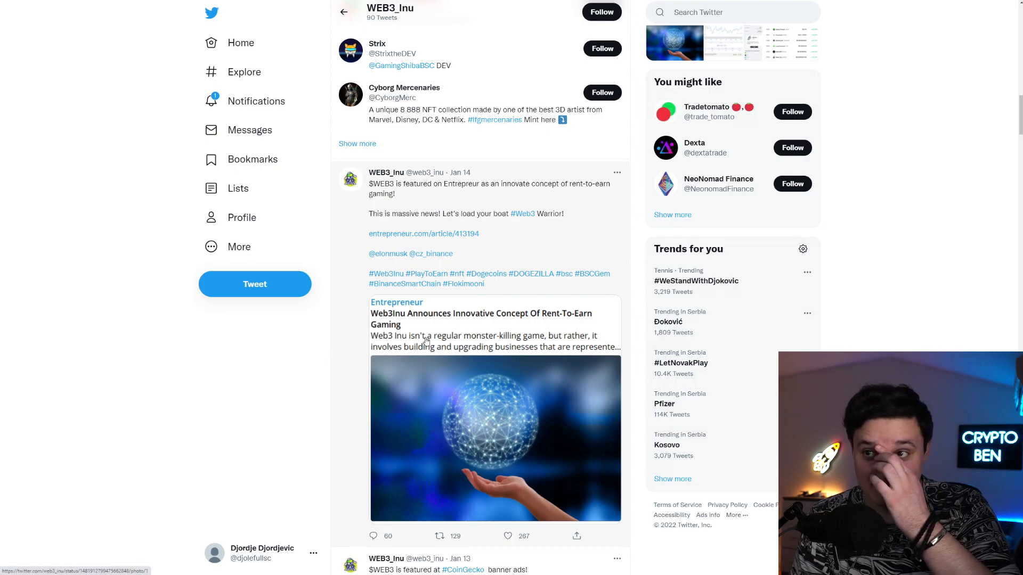
pyautogui.scroll(-3)
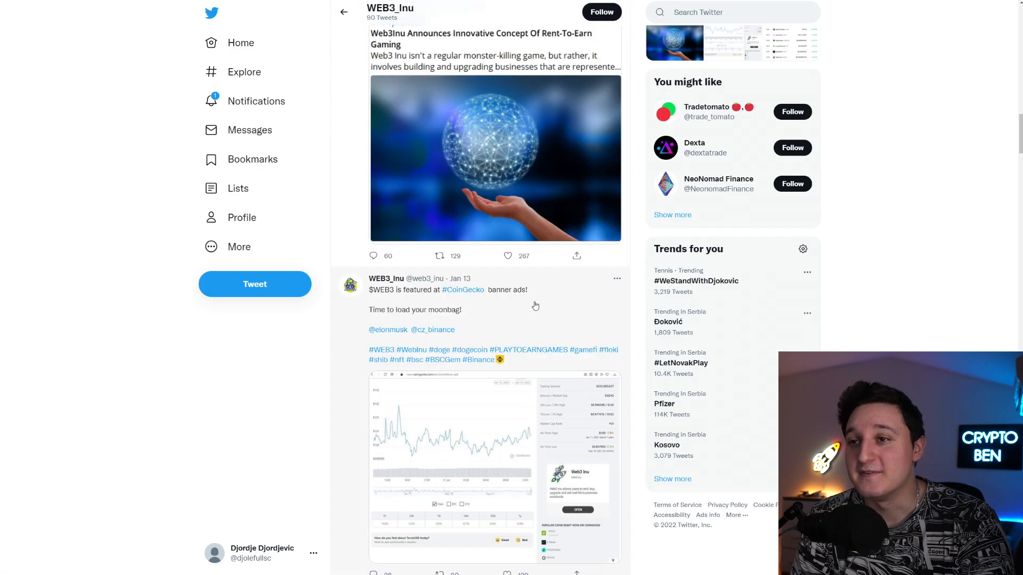
pyautogui.scroll(-3)
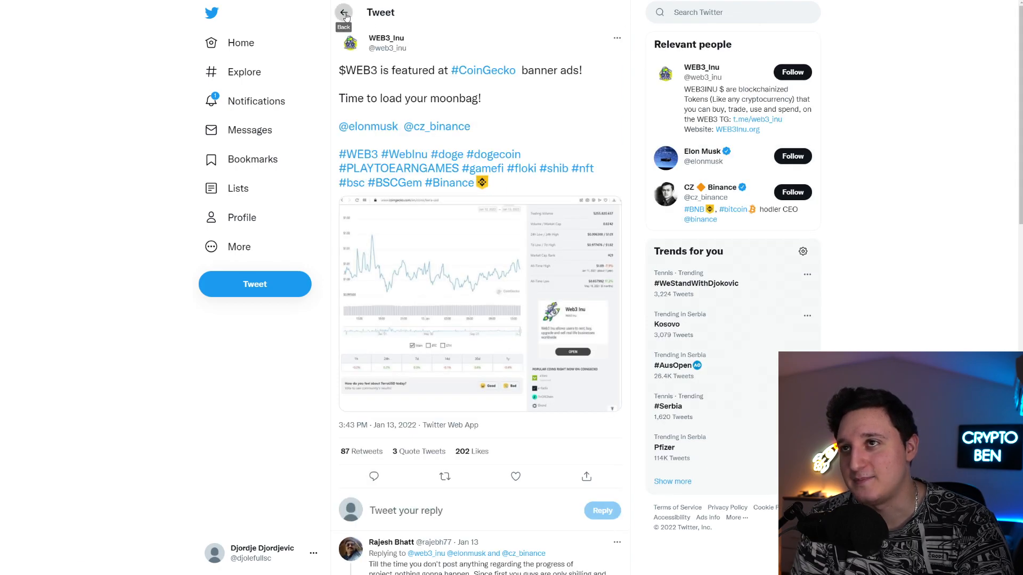
# Return from the single CoinGecko tweet to the WEB3_Inu profile feed and scroll down it
pyautogui.click(346, 13)
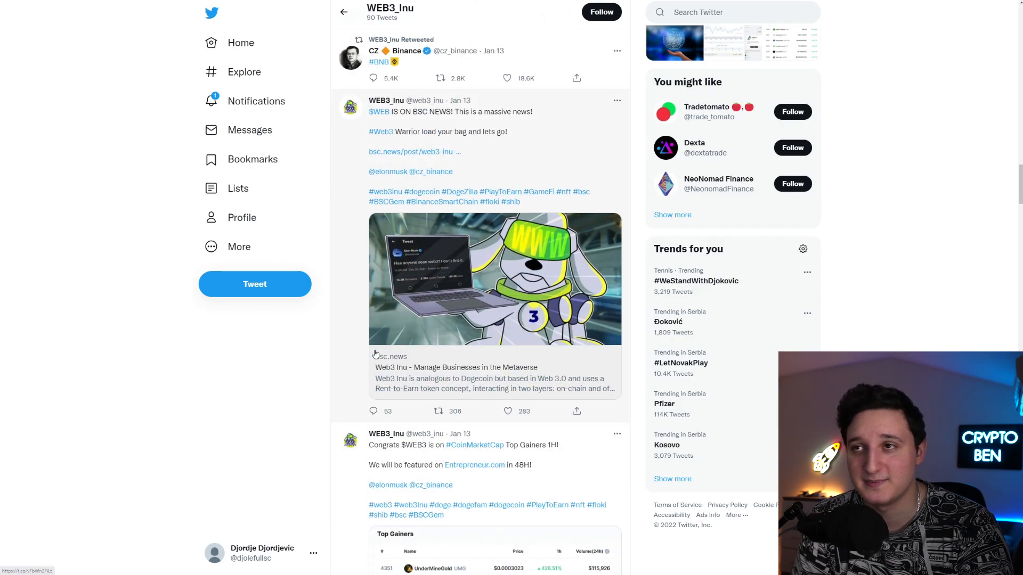
pyautogui.scroll(-3)
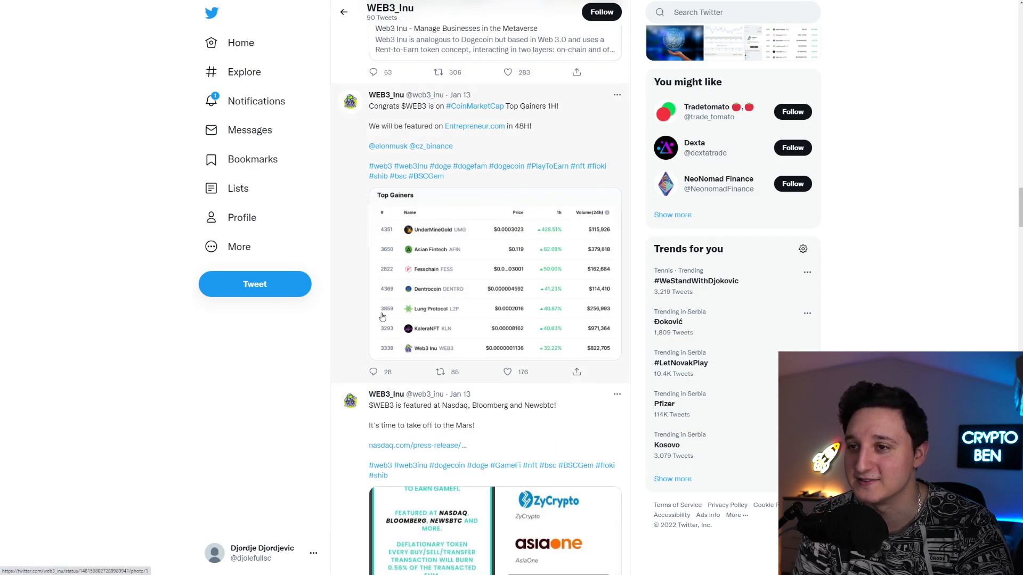
pyautogui.scroll(-3)
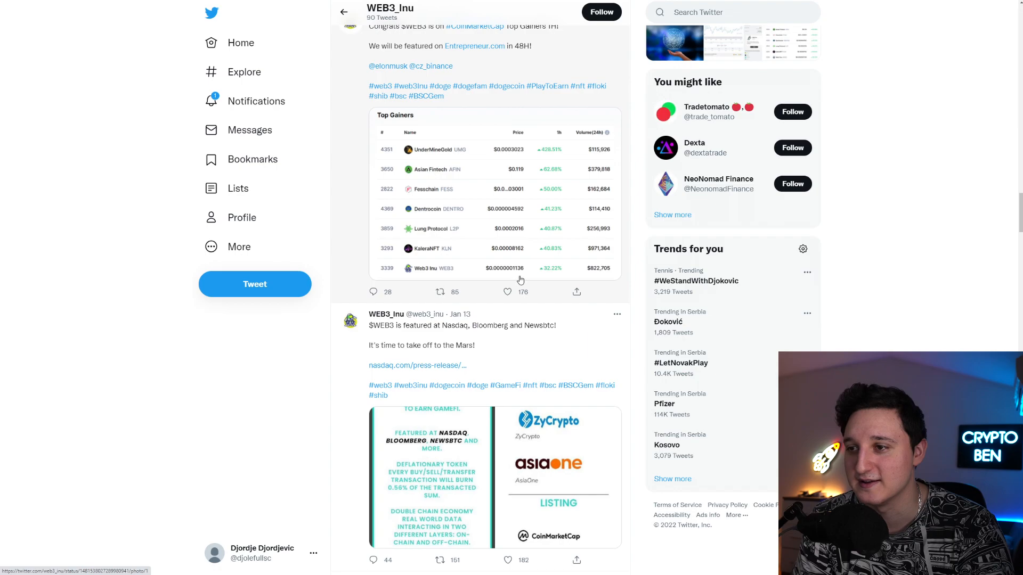
pyautogui.scroll(-3)
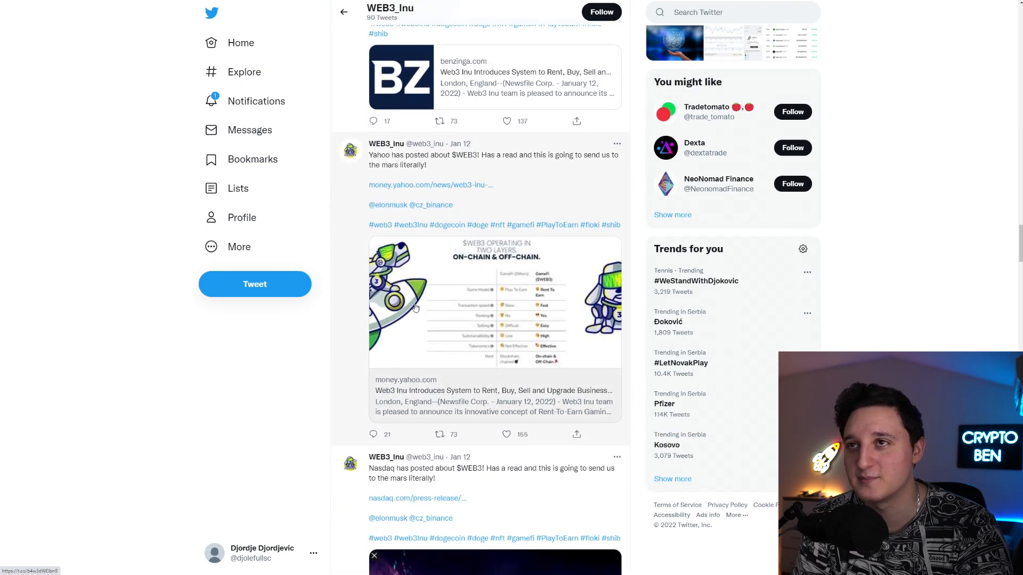
# Scroll on through the BSC News, Nasdaq and Yahoo press-coverage tweets
pyautogui.scroll(-3)
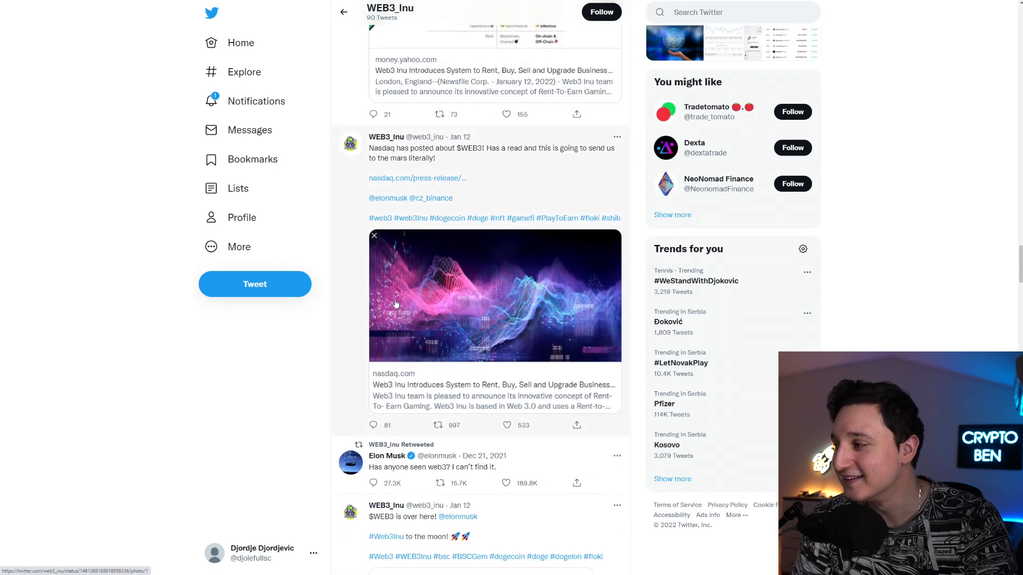
pyautogui.scroll(-3)
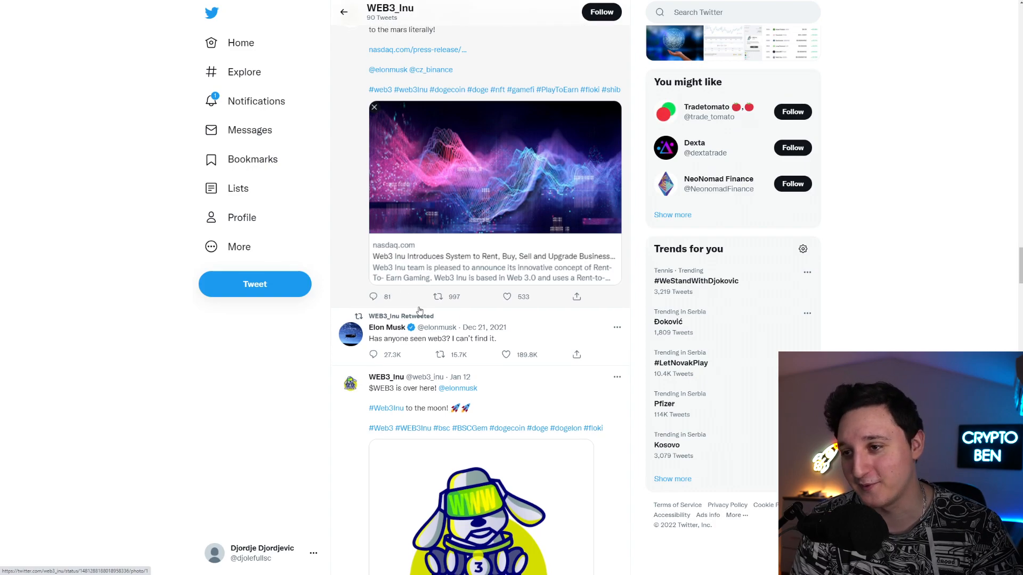
pyautogui.scroll(-3)
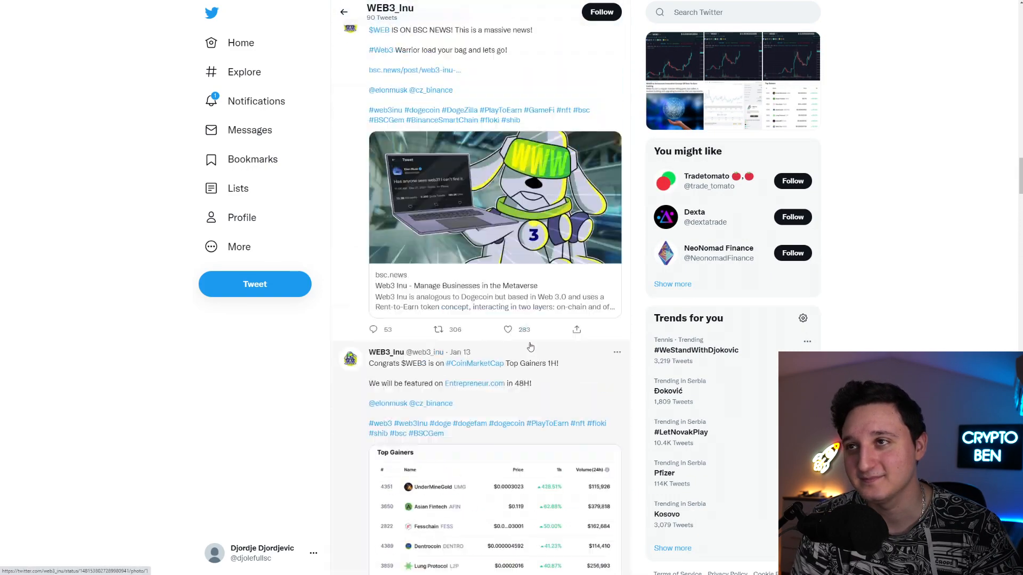
pyautogui.scroll(-3)
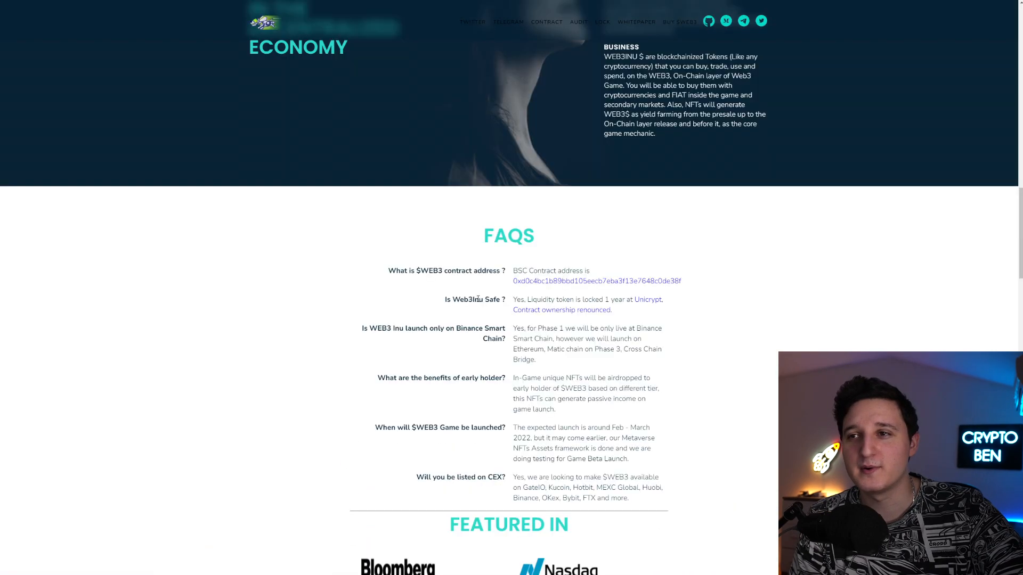
# Scroll past the FAQs to Featured In and open the Bloomberg article about Web3 Inu
pyautogui.scroll(-3)
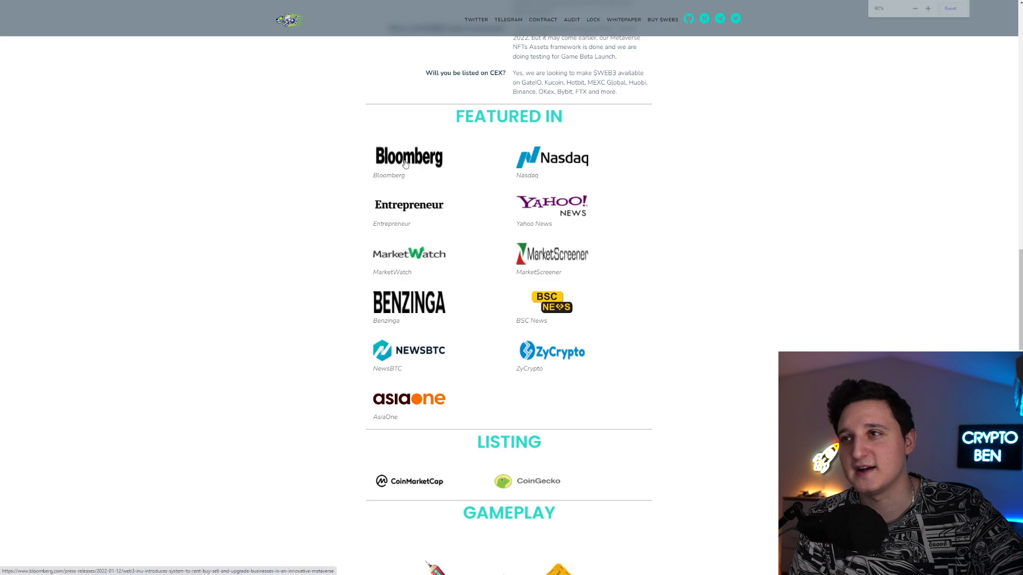
pyautogui.click(409, 156)
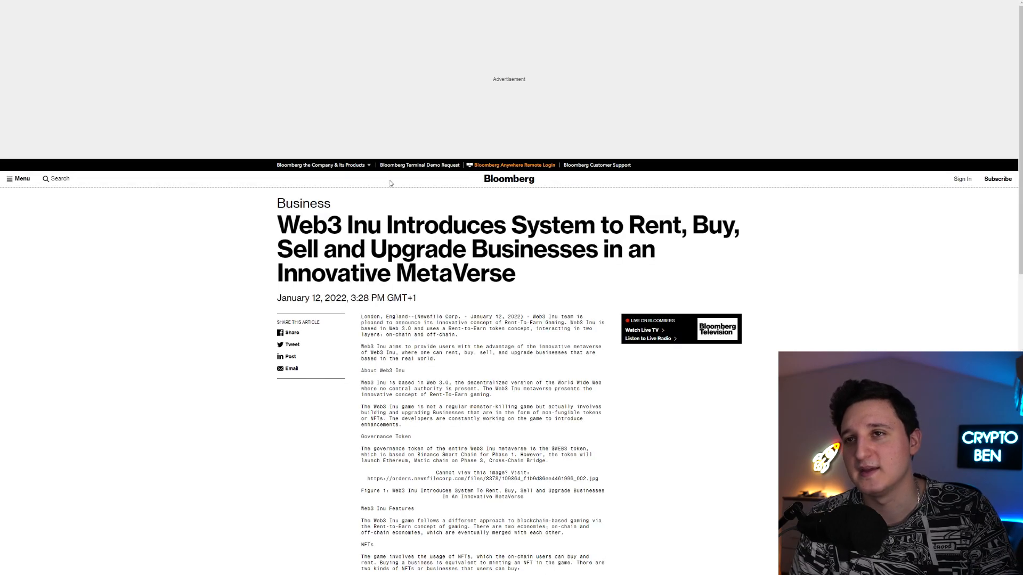
pyautogui.scroll(-3)
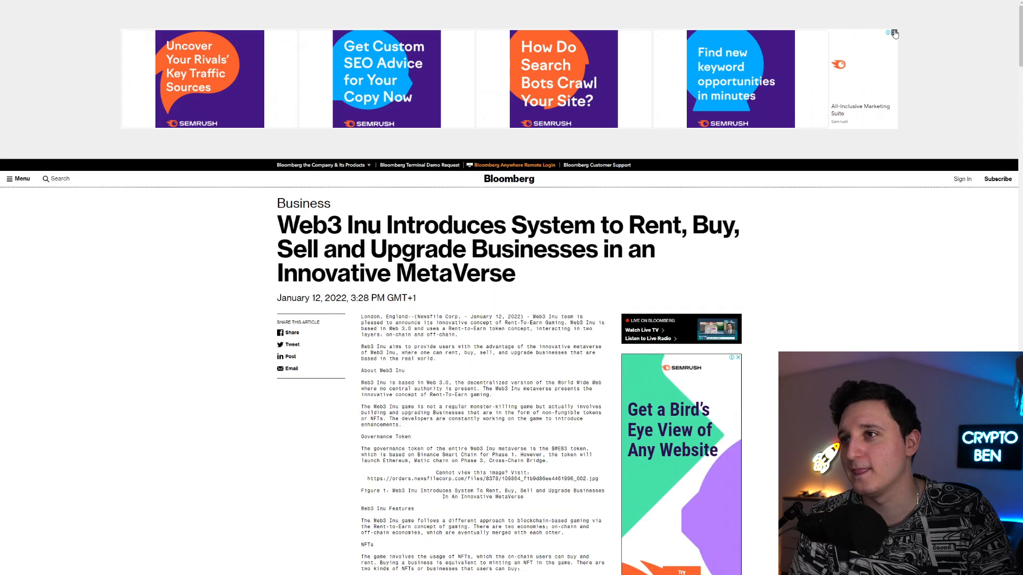
pyautogui.scroll(-3)
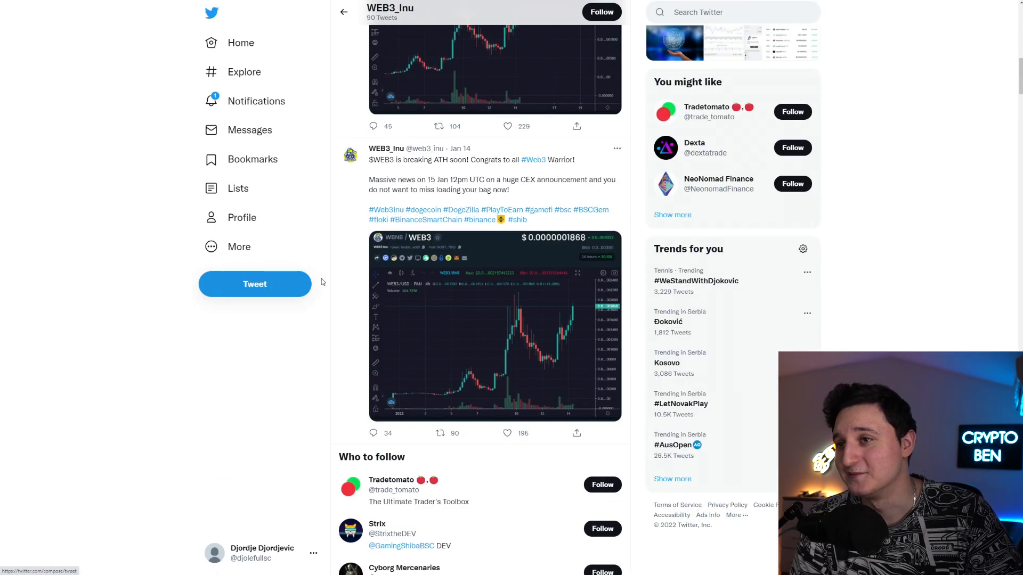
# Scroll the WEB3_Inu timeline back to the profile header, bio, follower count and pinned tweet
pyautogui.scroll(-3)
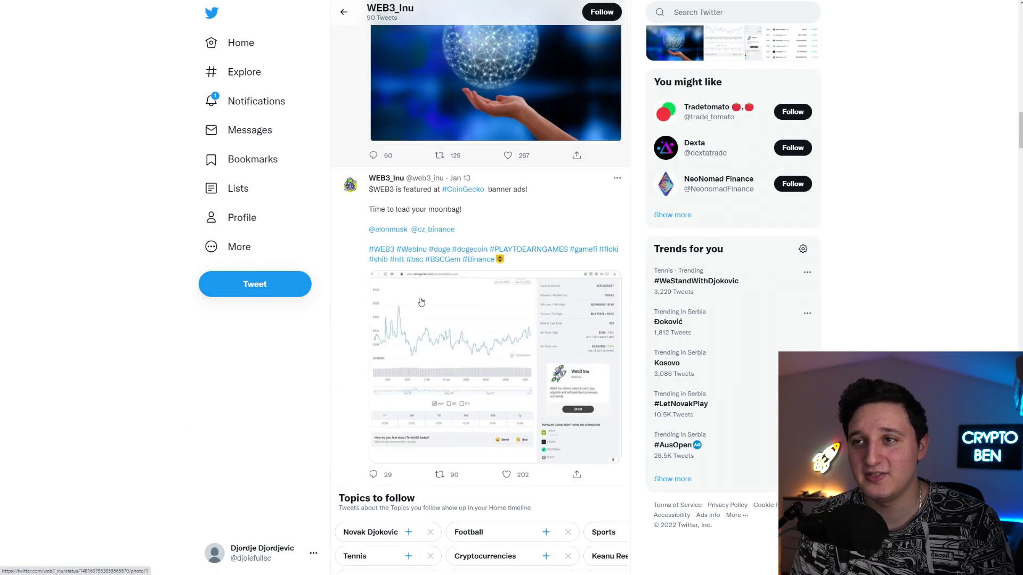
pyautogui.scroll(-3)
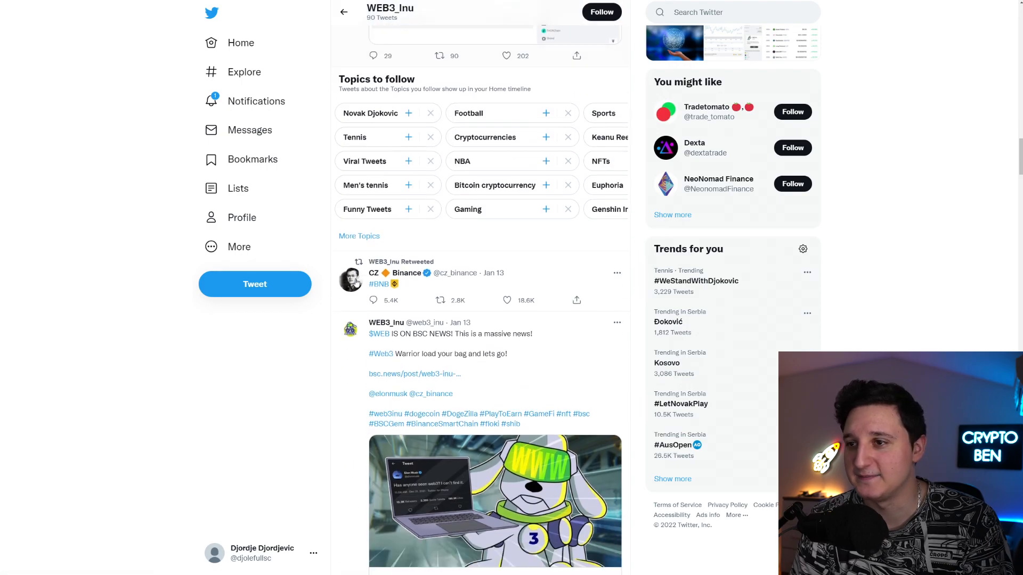
pyautogui.scroll(-3)
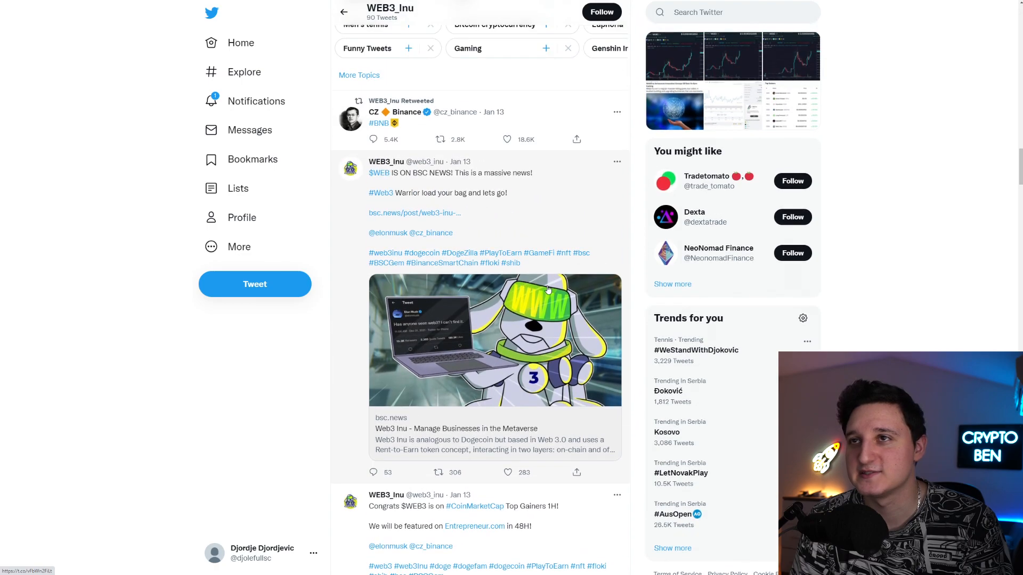
pyautogui.scroll(-3)
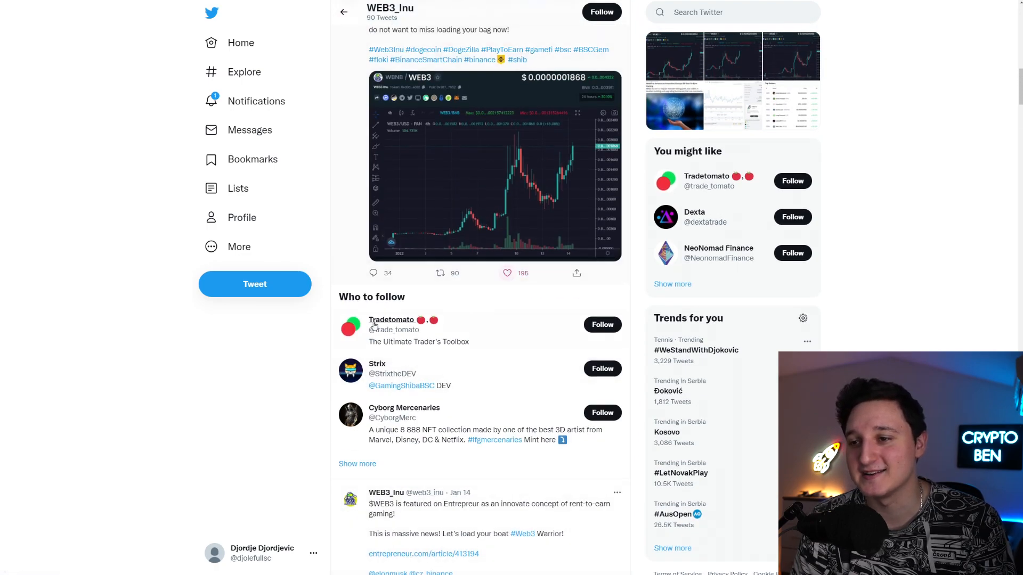
pyautogui.scroll(-3)
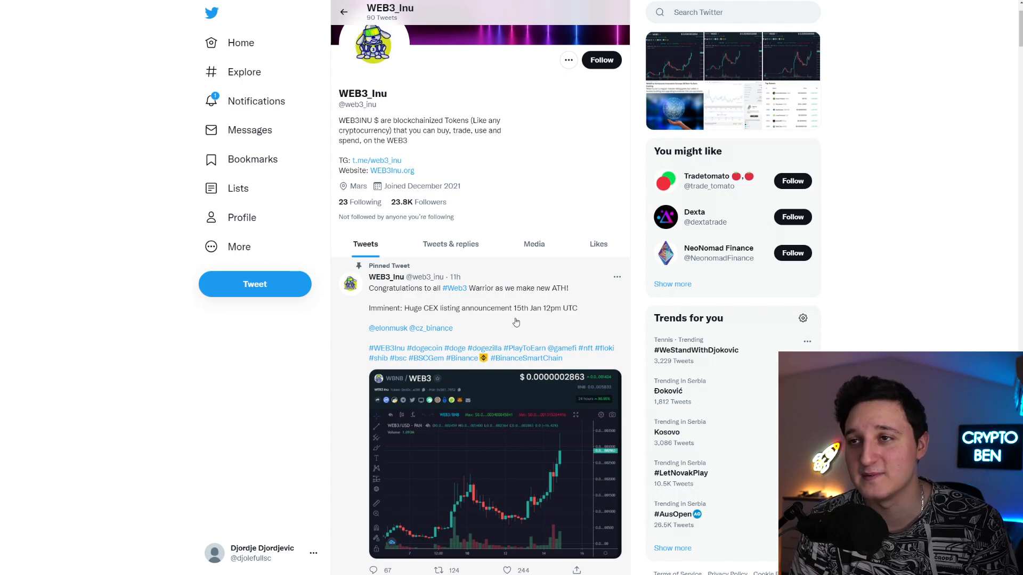
pyautogui.moveTo(514, 321)
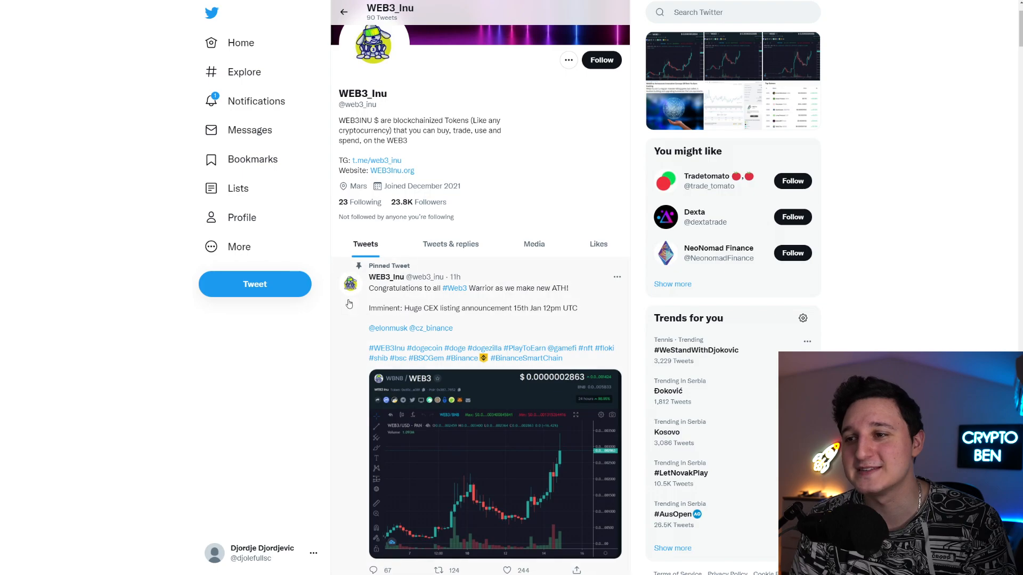
pyautogui.scroll(-3)
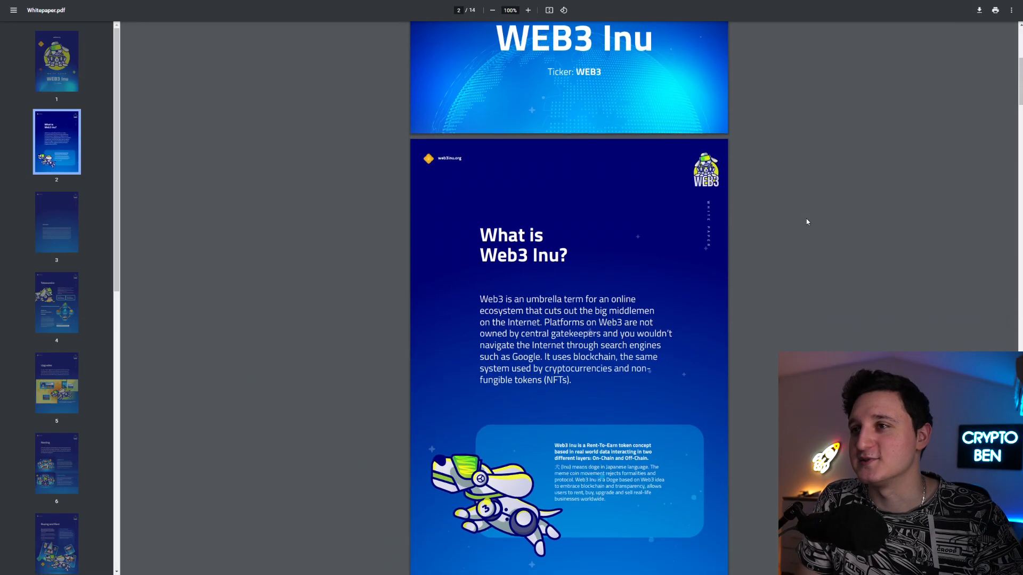
# Scroll the Whitepaper.pdf from page 2 past the Disclaimer to page 4, Tokenomics with supply and burn figures
pyautogui.scroll(-3)
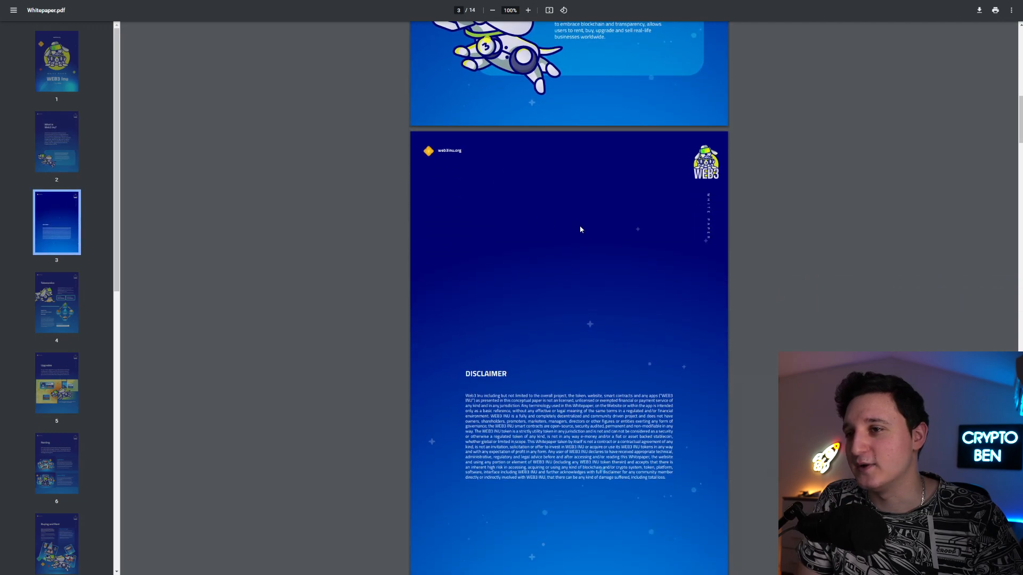
pyautogui.scroll(-3)
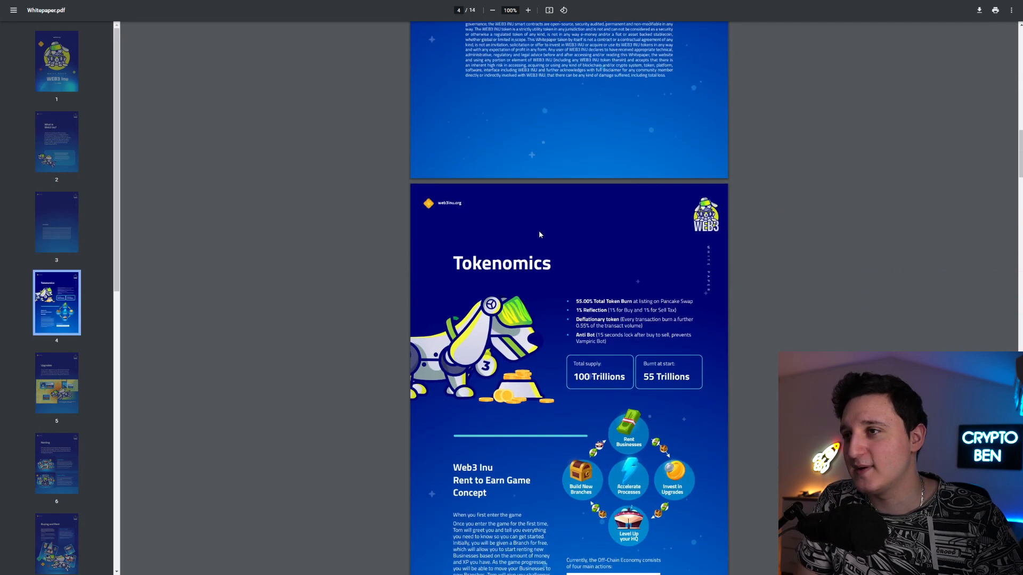
pyautogui.scroll(-3)
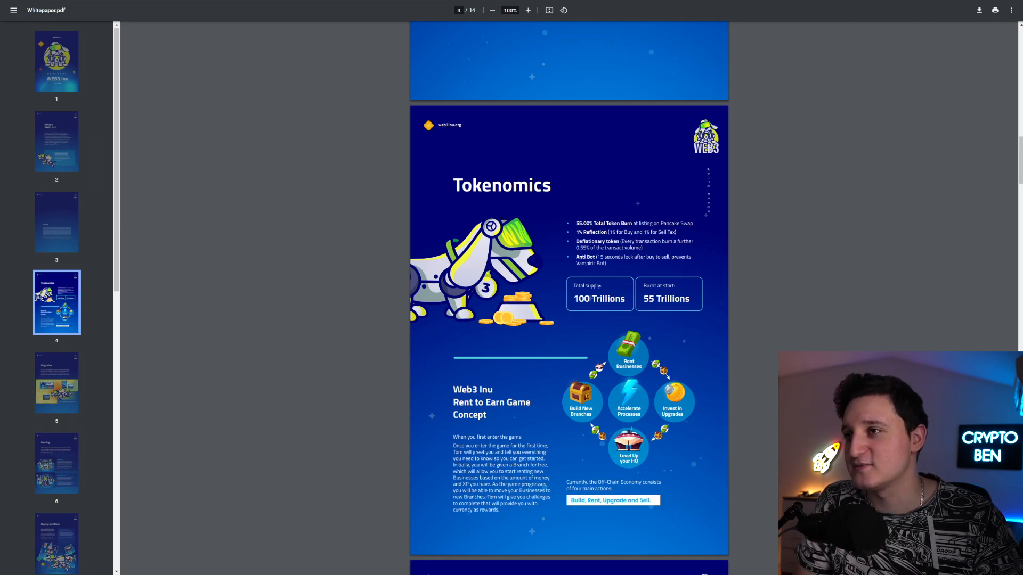
pyautogui.moveTo(763, 193)
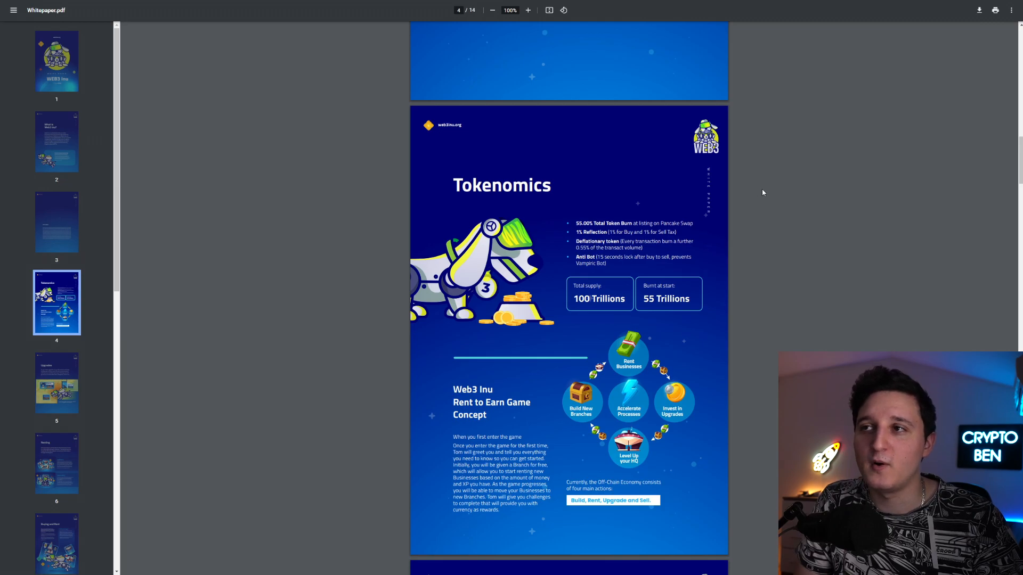
pyautogui.moveTo(740, 197)
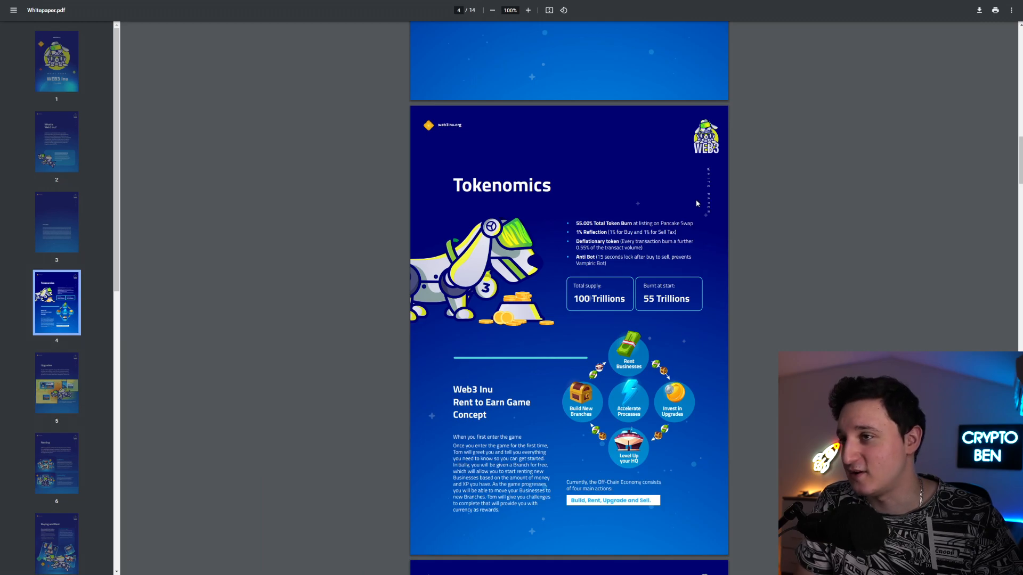
pyautogui.moveTo(688, 215)
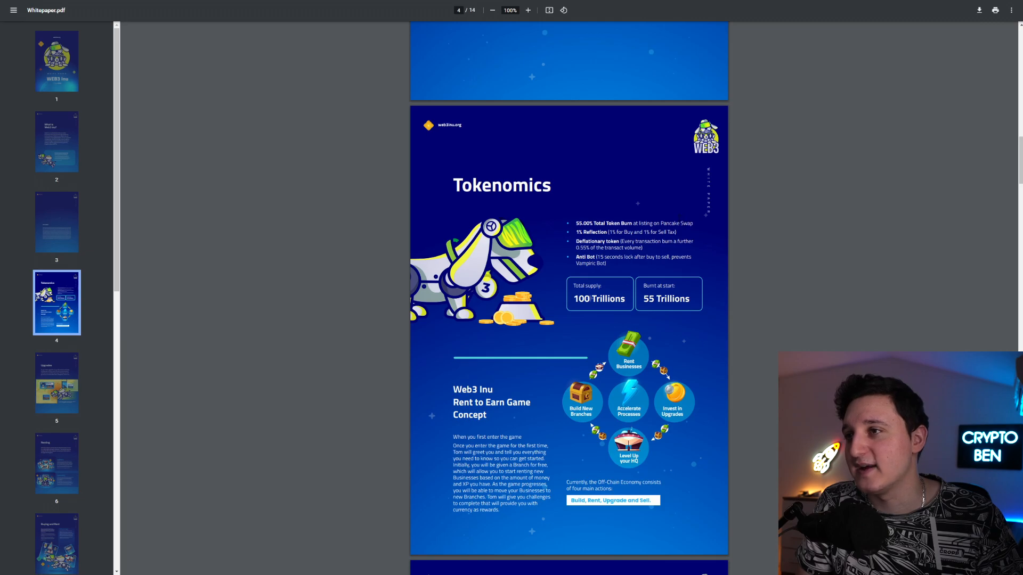
pyautogui.scroll(-3)
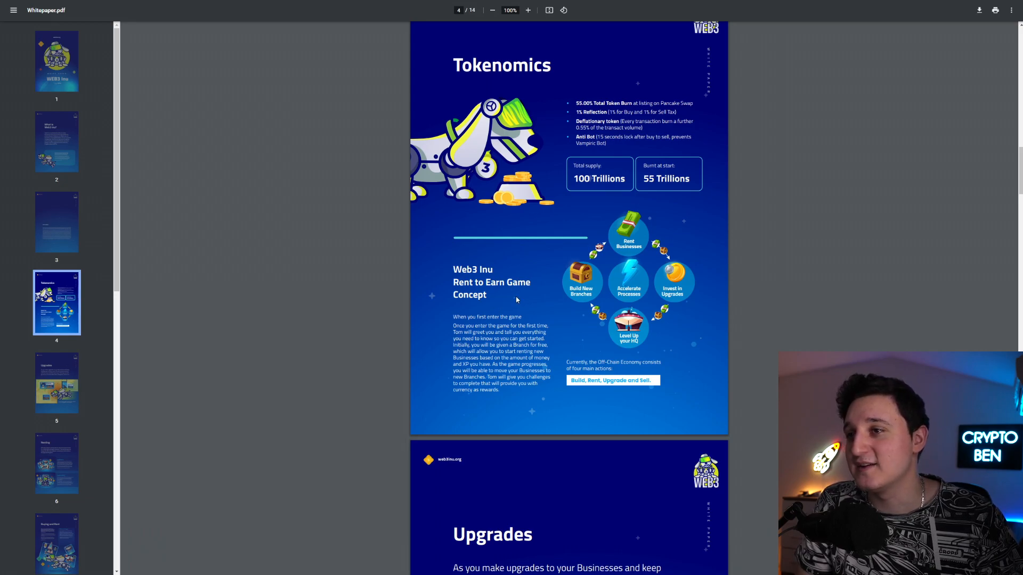
pyautogui.moveTo(527, 311)
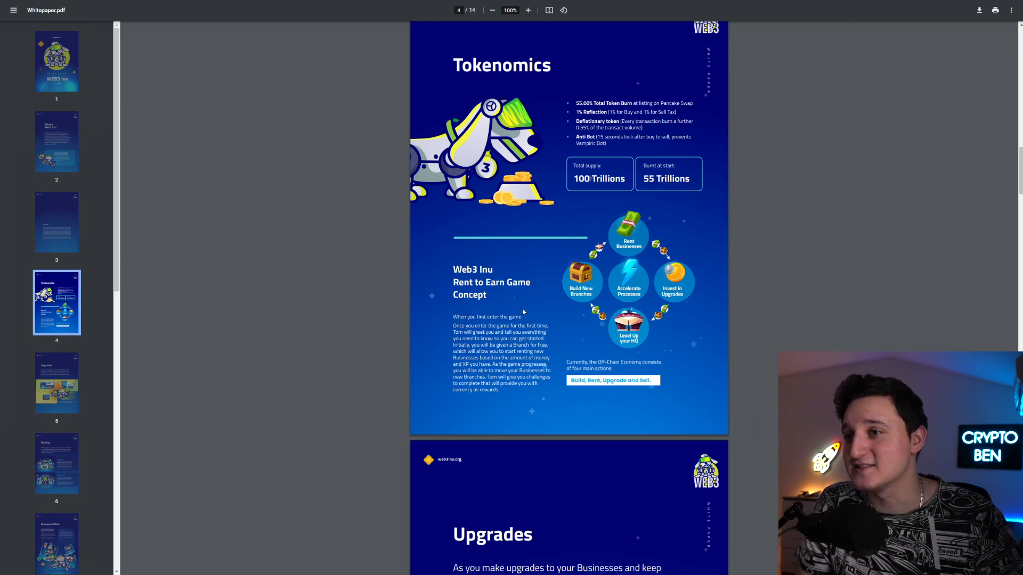
pyautogui.moveTo(534, 313)
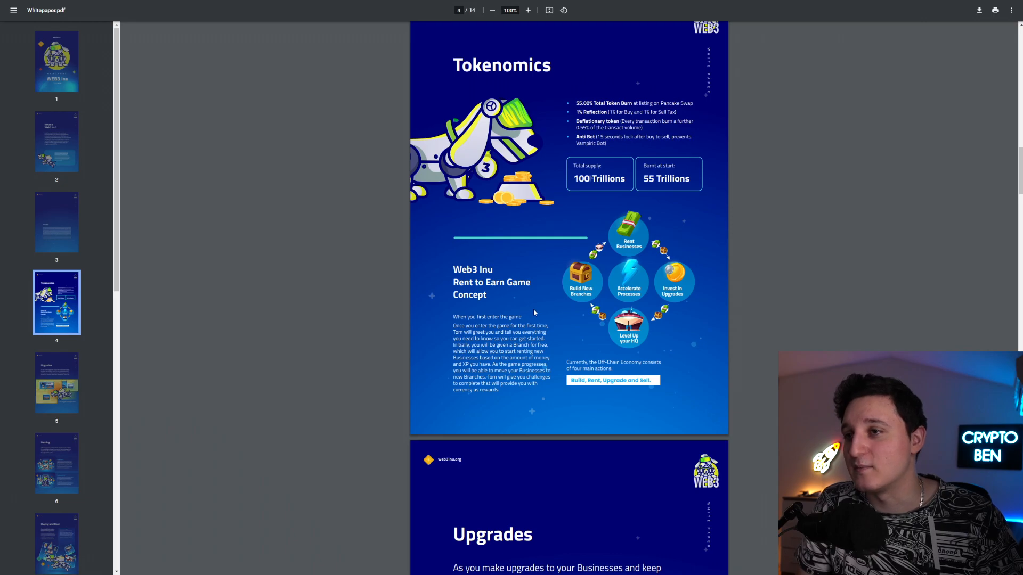
pyautogui.moveTo(536, 316)
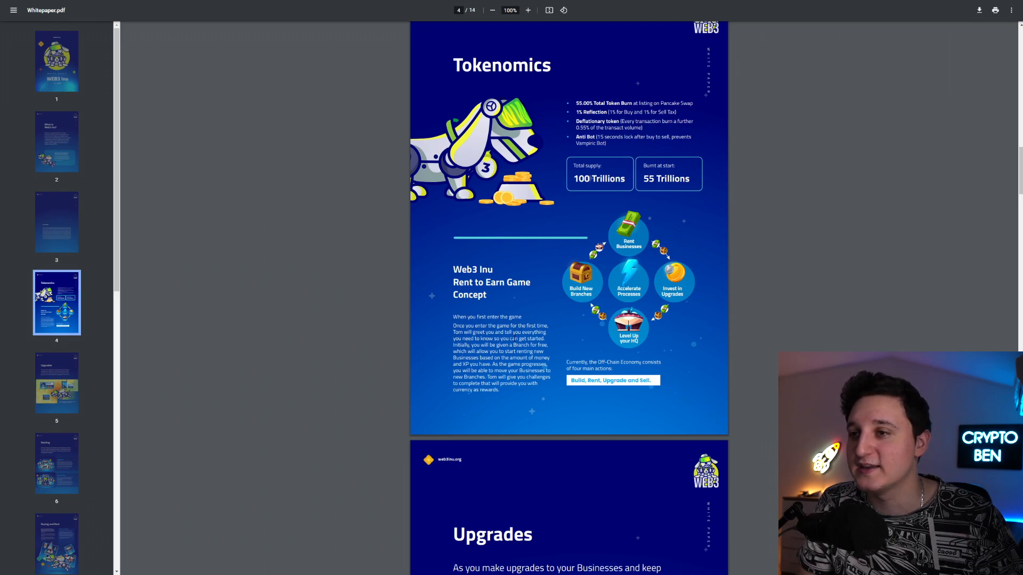
pyautogui.moveTo(552, 337)
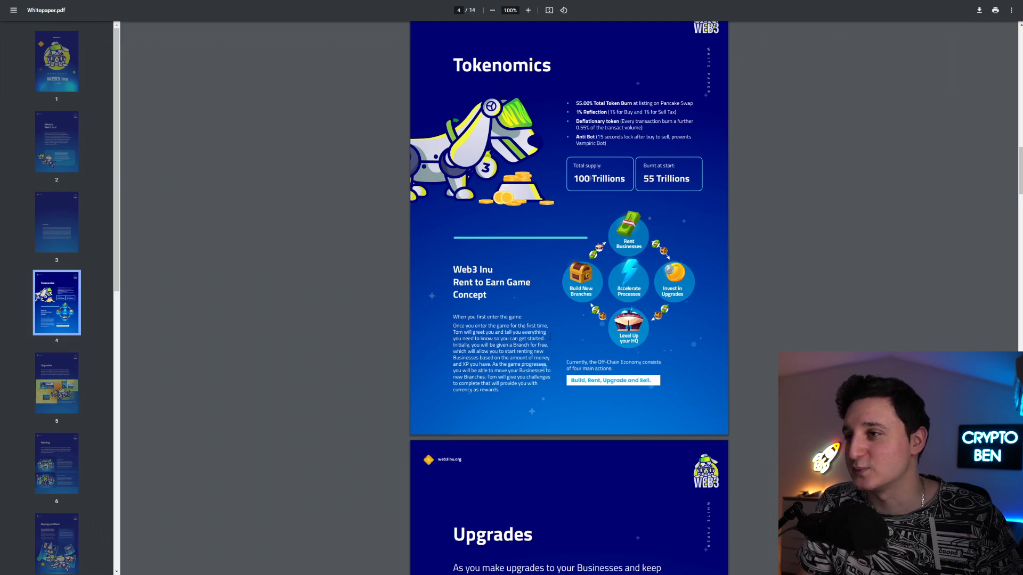
# Scroll through the whitepaper's Upgrades and Renting pages
pyautogui.scroll(-3)
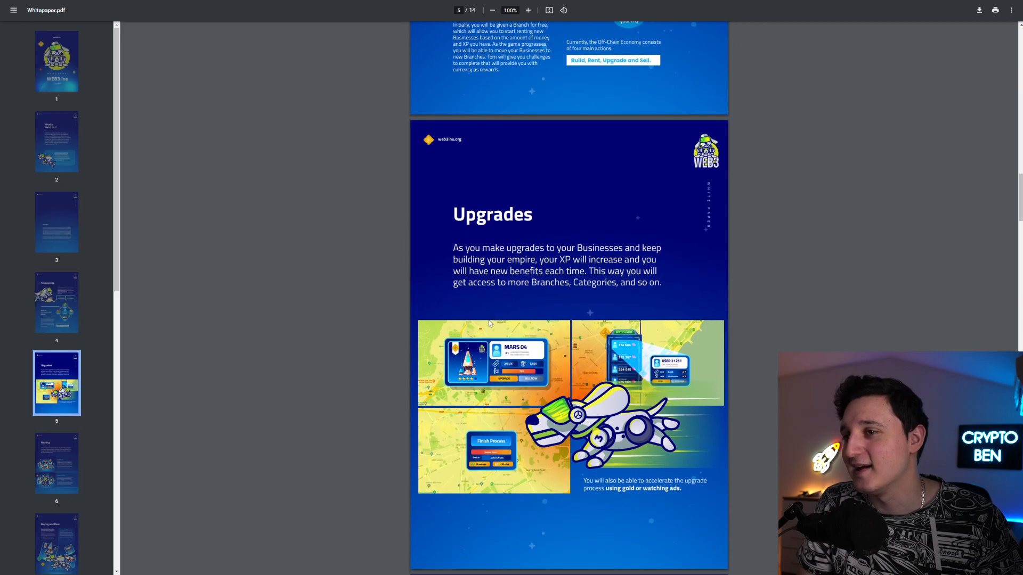
pyautogui.scroll(-3)
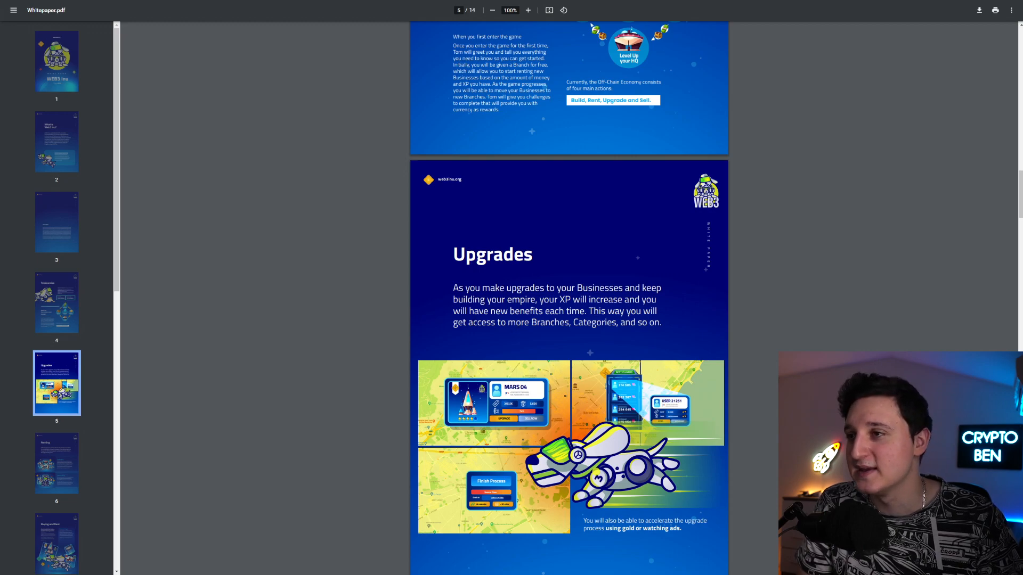
pyautogui.moveTo(496, 337)
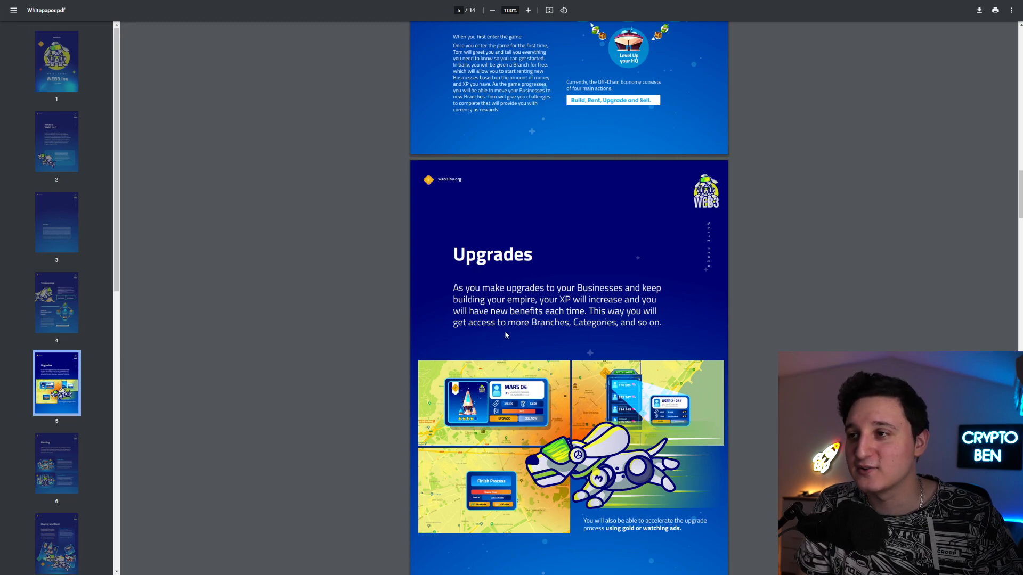
pyautogui.scroll(-3)
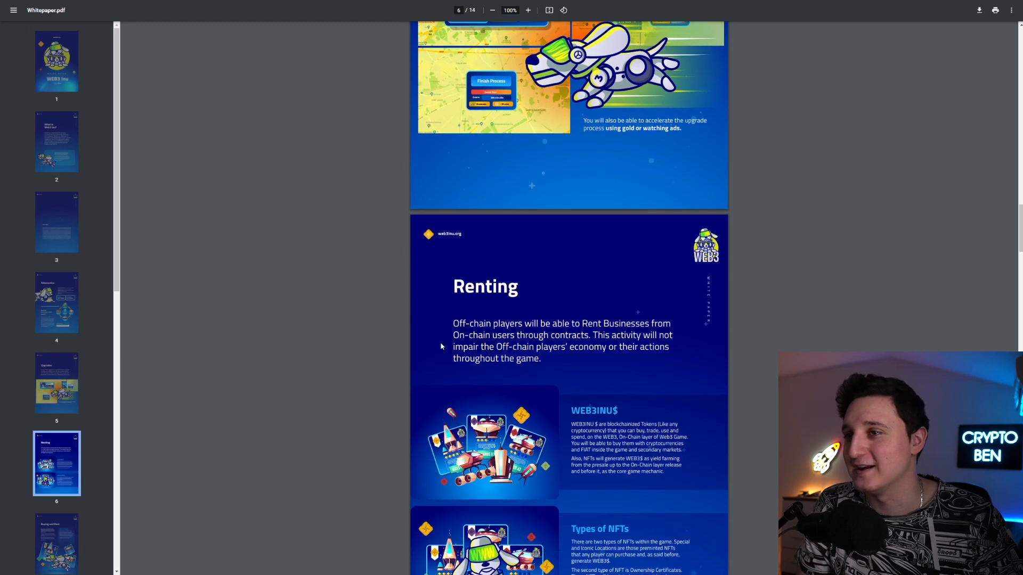
pyautogui.scroll(-3)
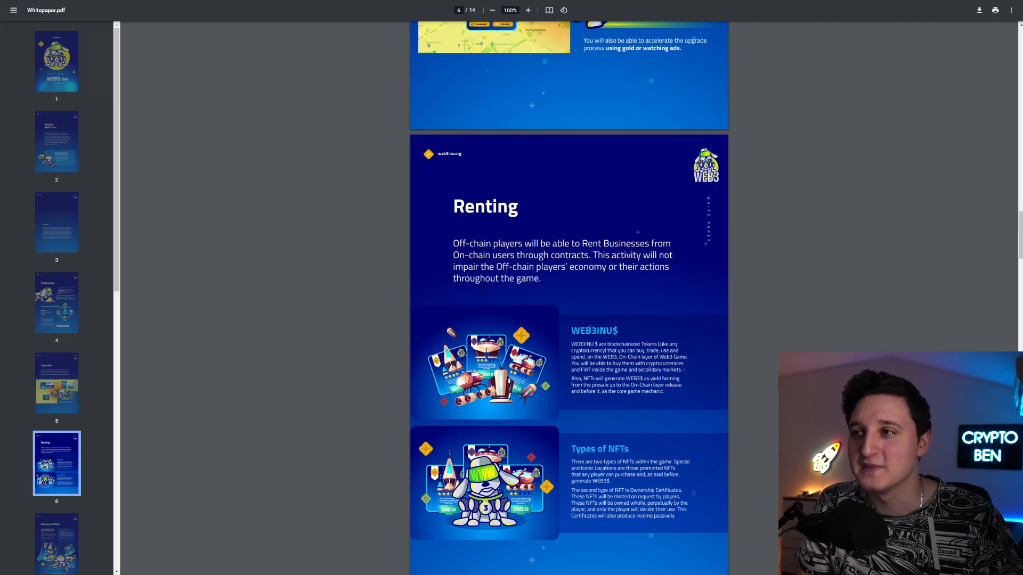
pyautogui.moveTo(484, 294)
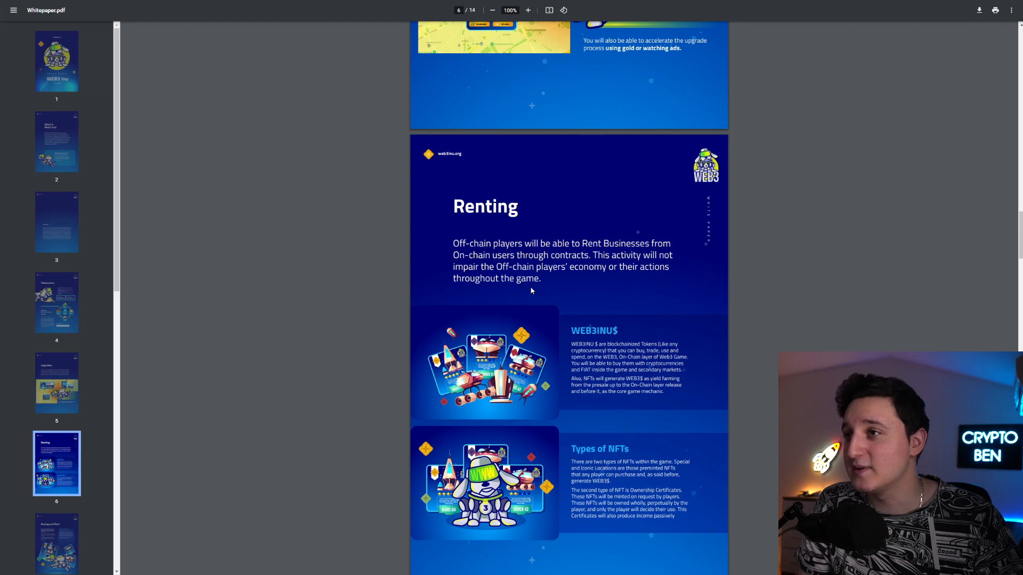
pyautogui.moveTo(550, 307)
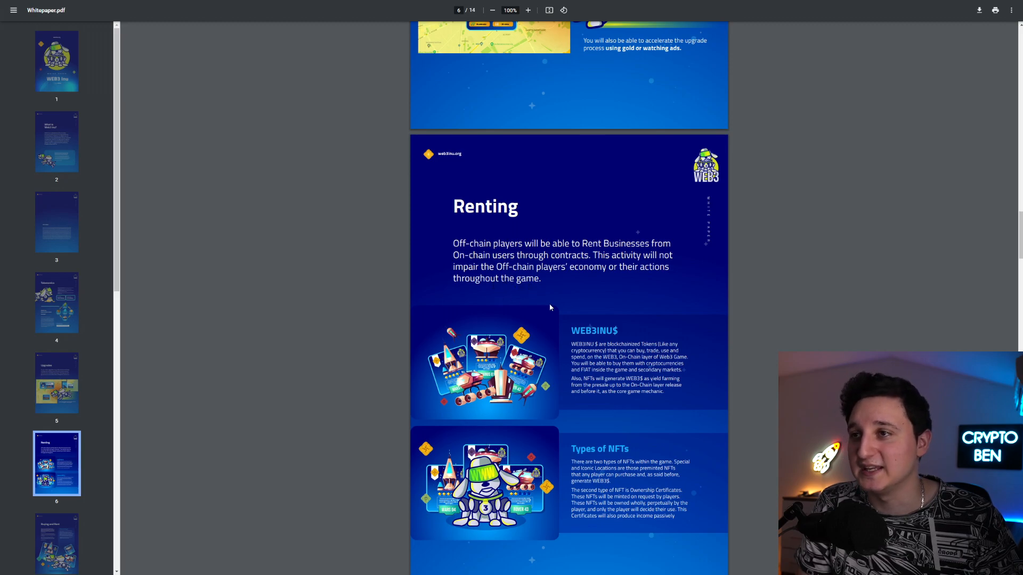
pyautogui.scroll(-3)
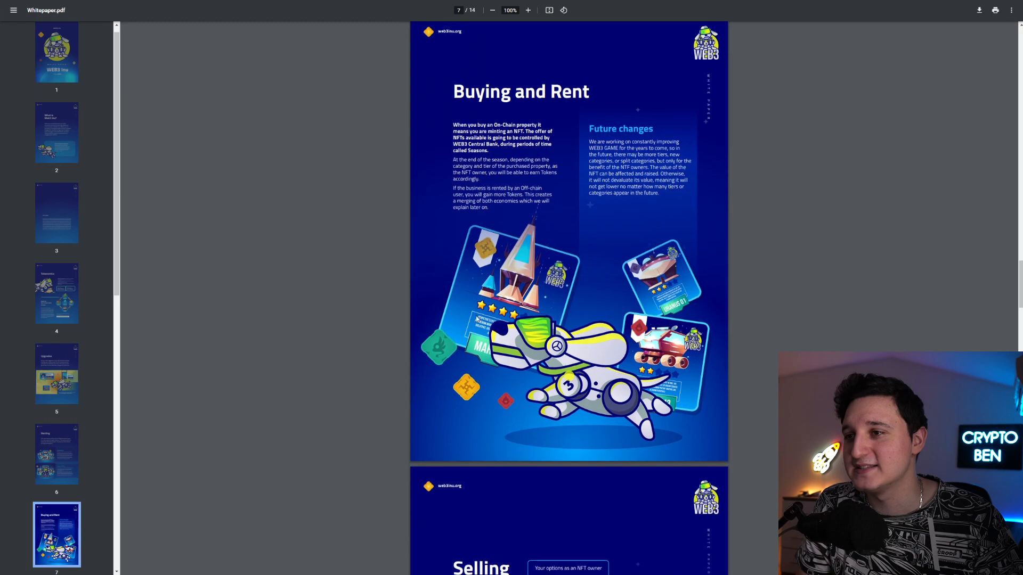
pyautogui.scroll(-3)
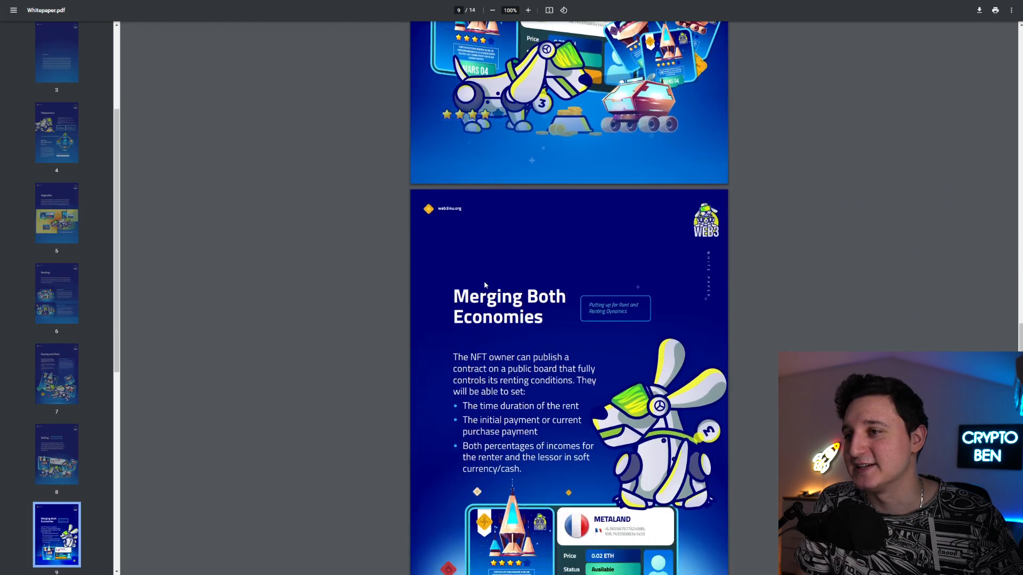
# Continue past the Conclusion to the Web3 Inu Roadmap page, then return to the WEB3_Inu Twitter profile
pyautogui.scroll(-3)
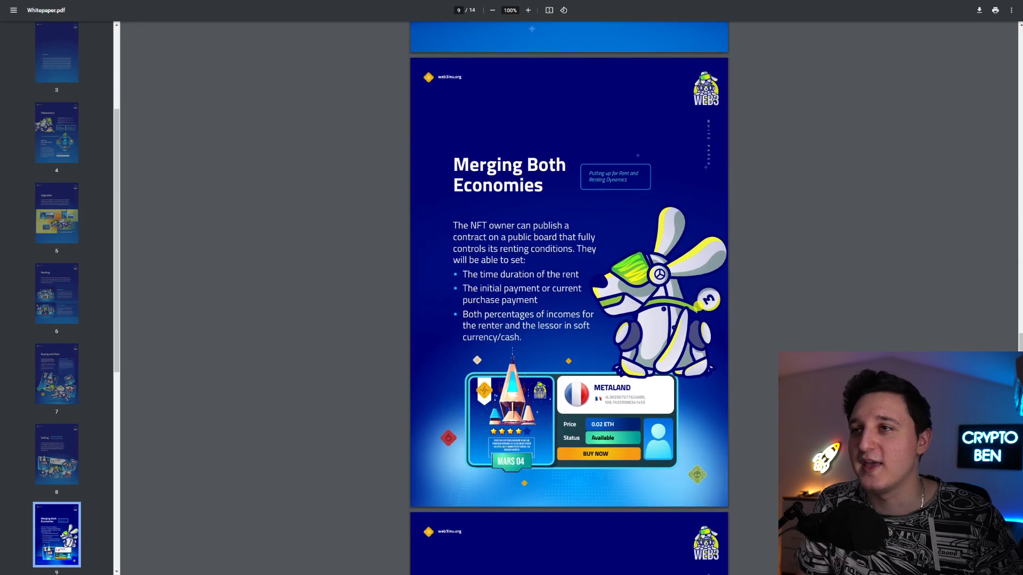
pyautogui.scroll(-3)
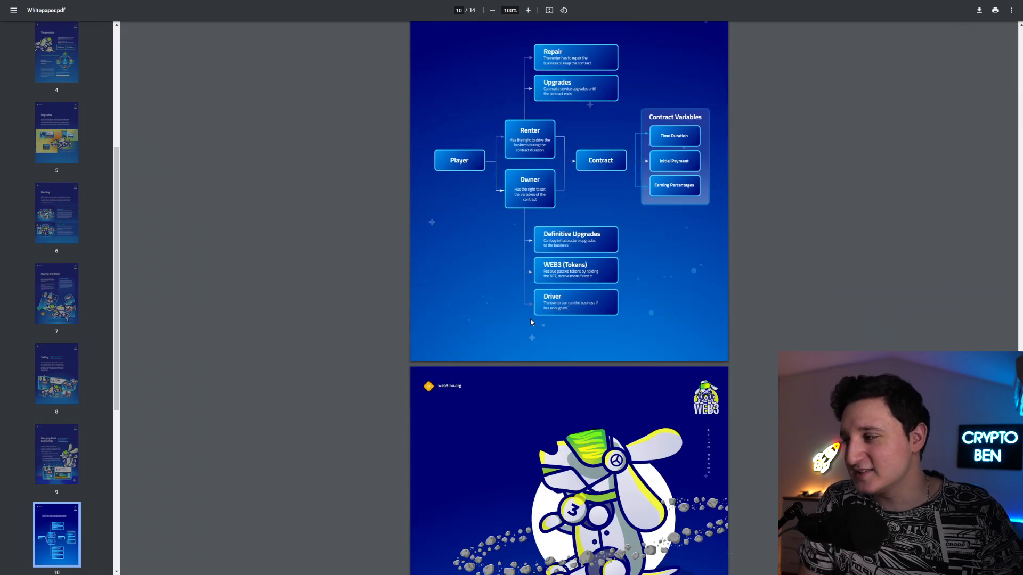
pyautogui.scroll(-3)
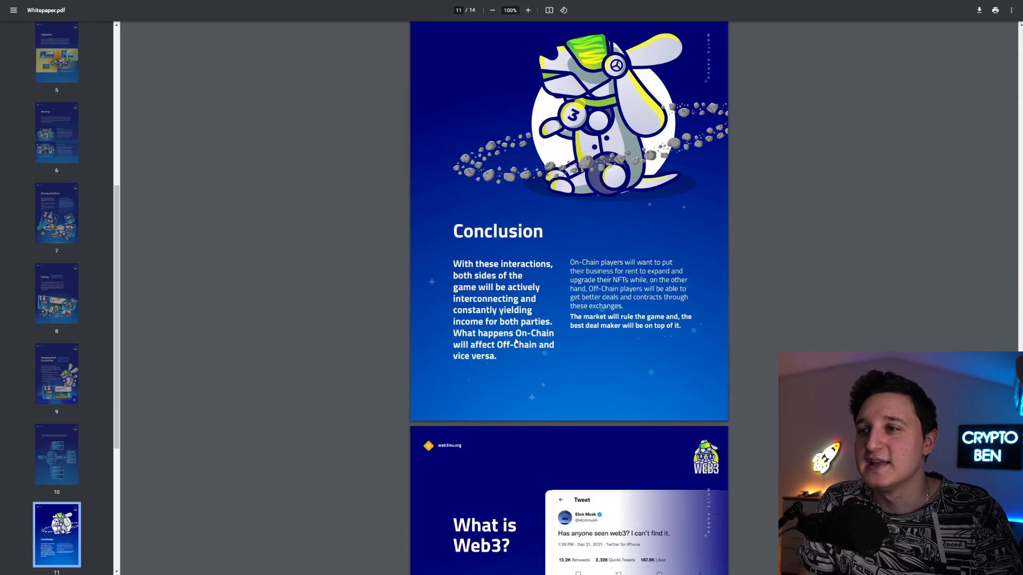
pyautogui.scroll(-3)
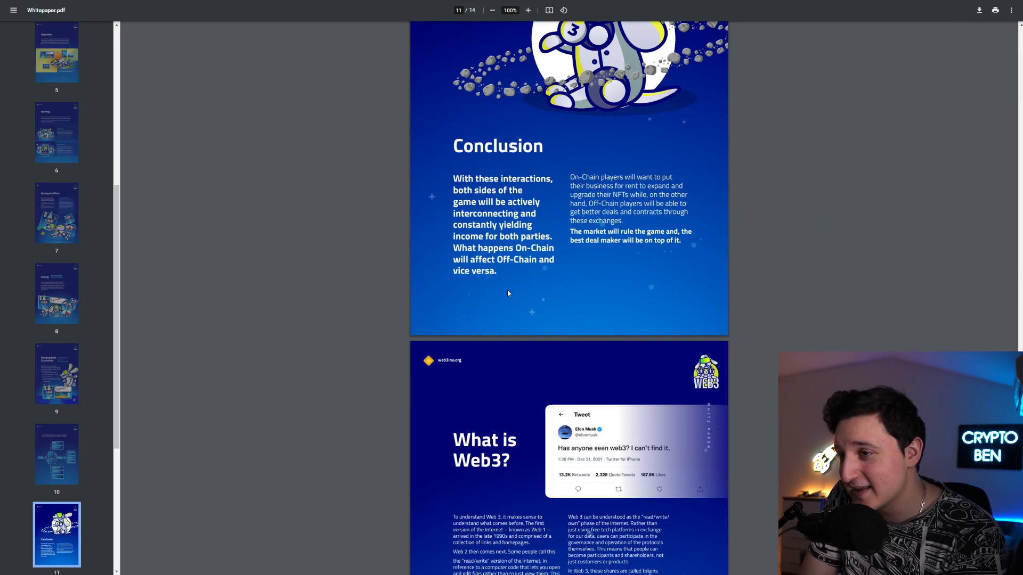
pyautogui.scroll(-3)
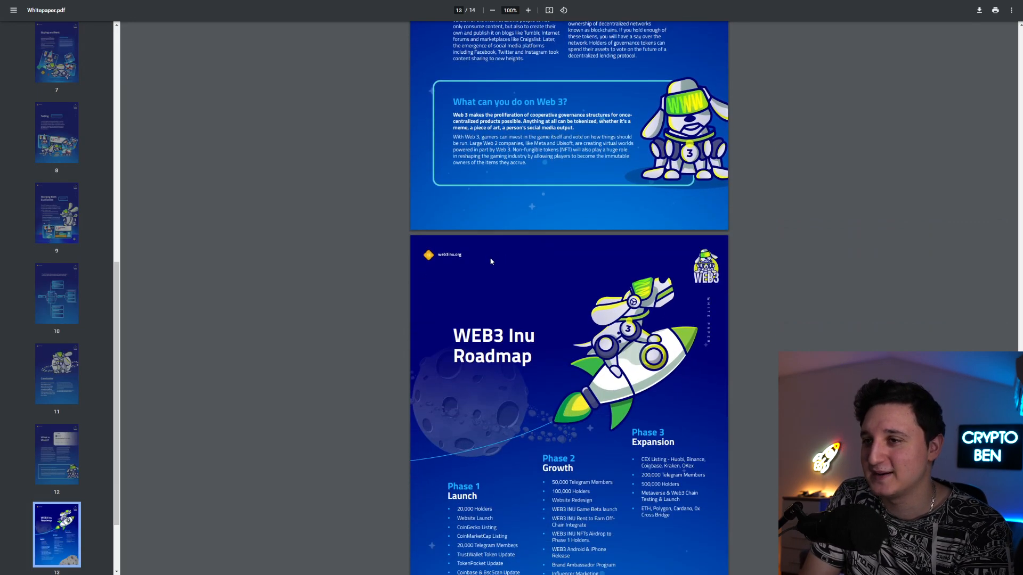
pyautogui.scroll(-3)
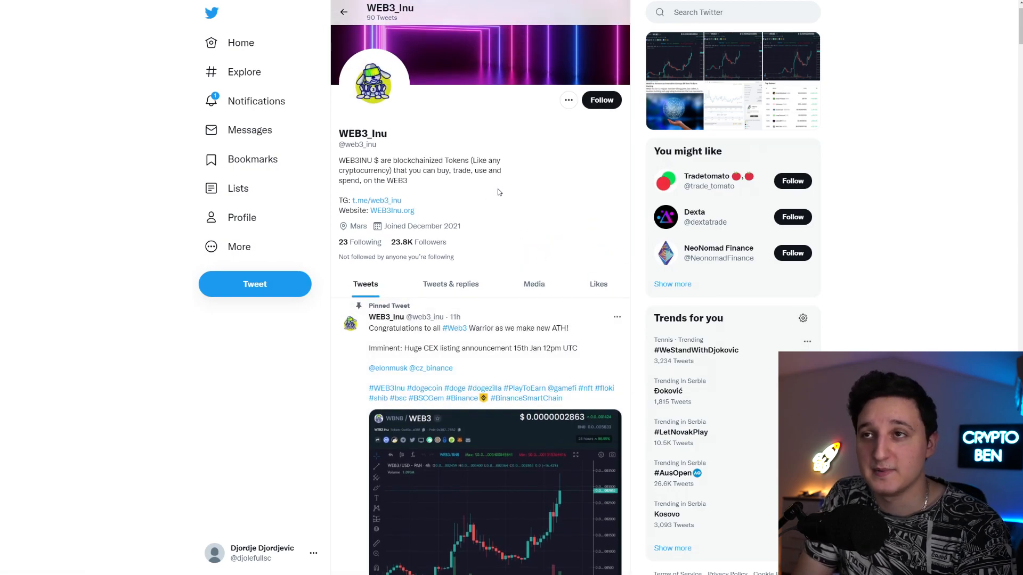
pyautogui.scroll(-3)
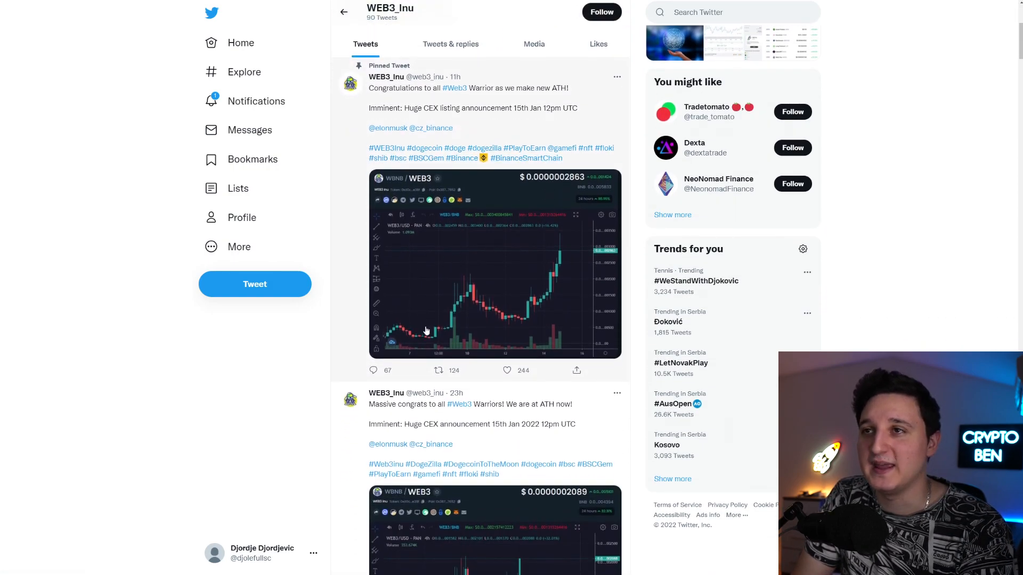